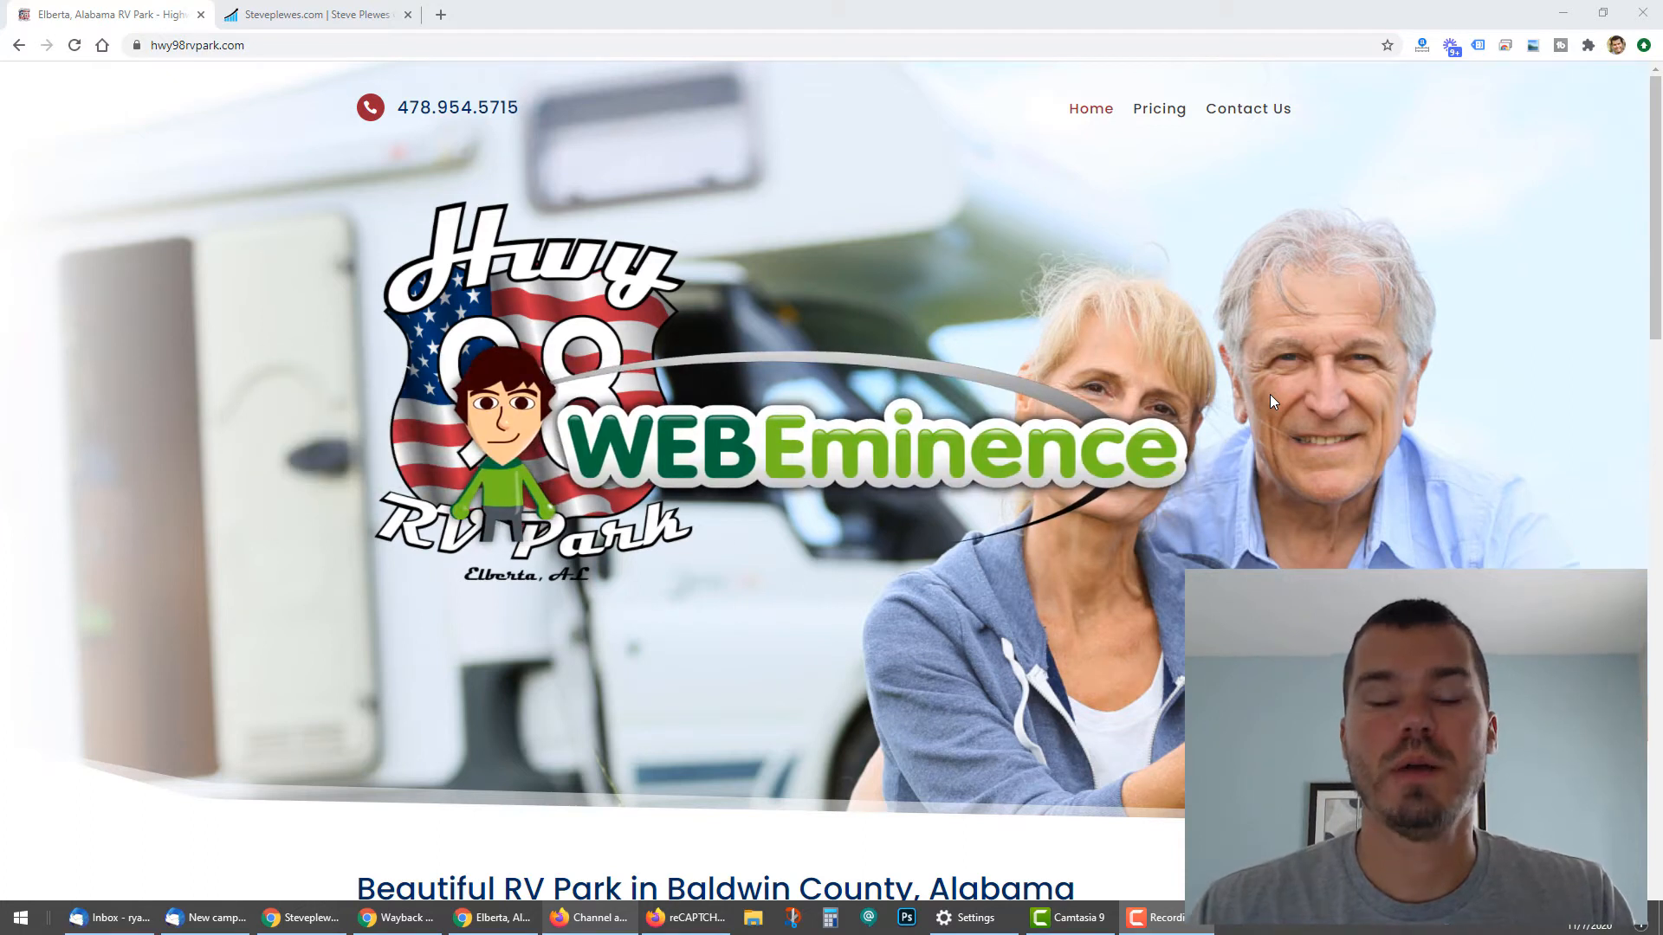
Scroll through the RV park site's page to review its contact form
{"action": "scroll", "scroll_direction": "down", "scroll_amount": 3}
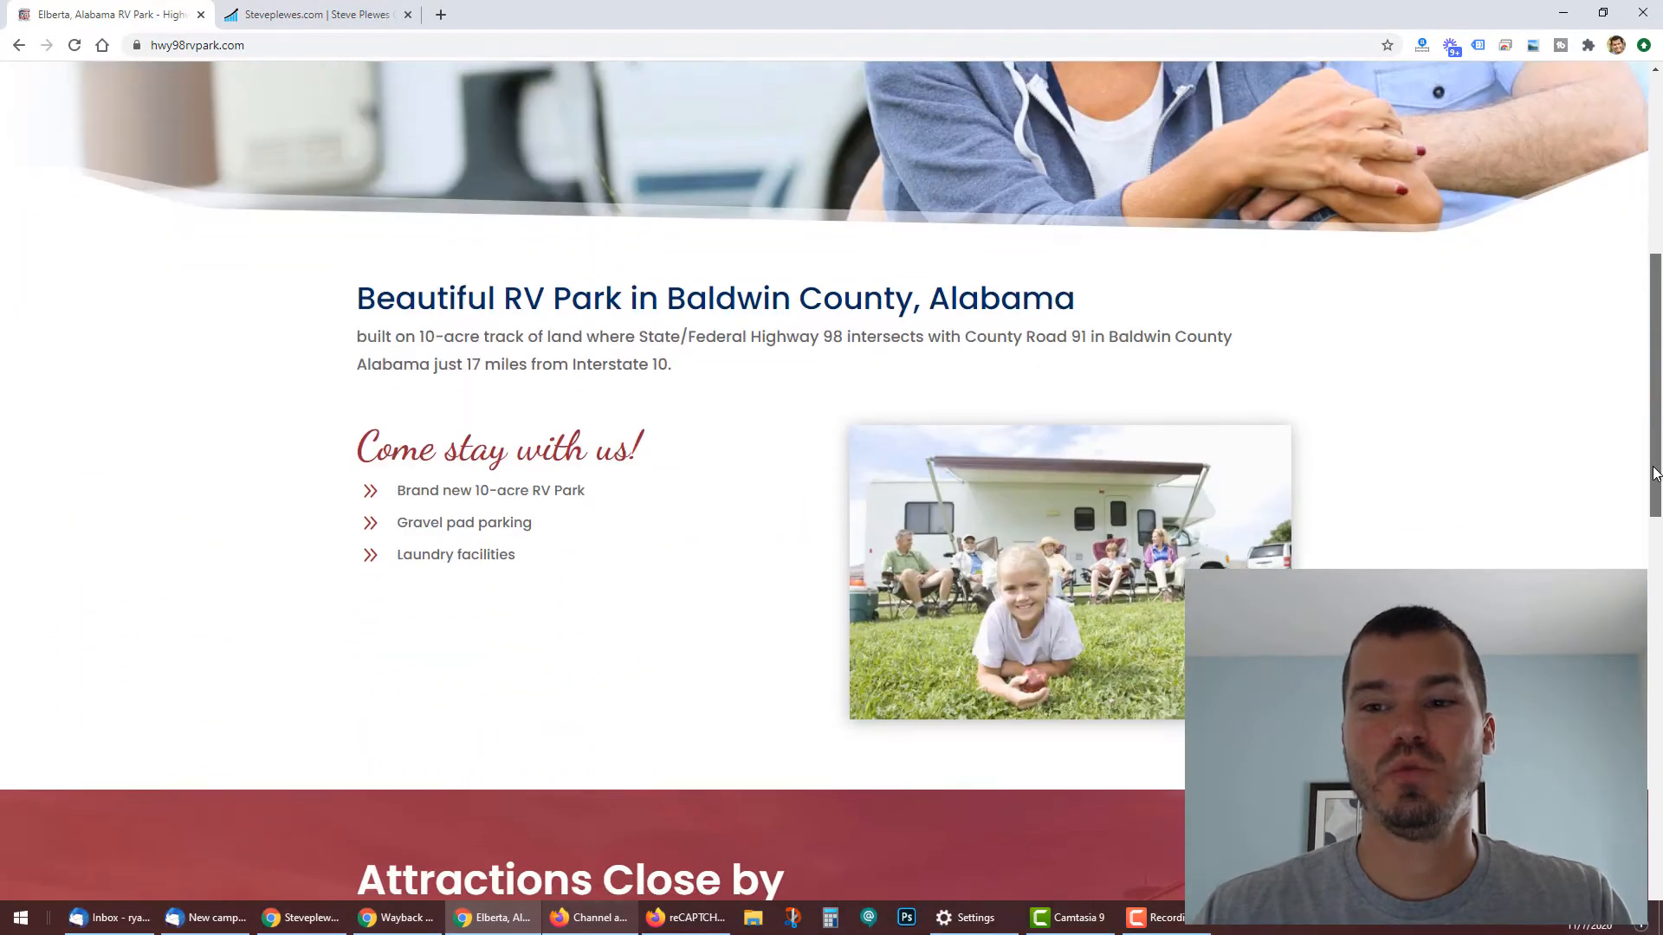
{"action": "scroll", "scroll_direction": "down", "scroll_amount": 3}
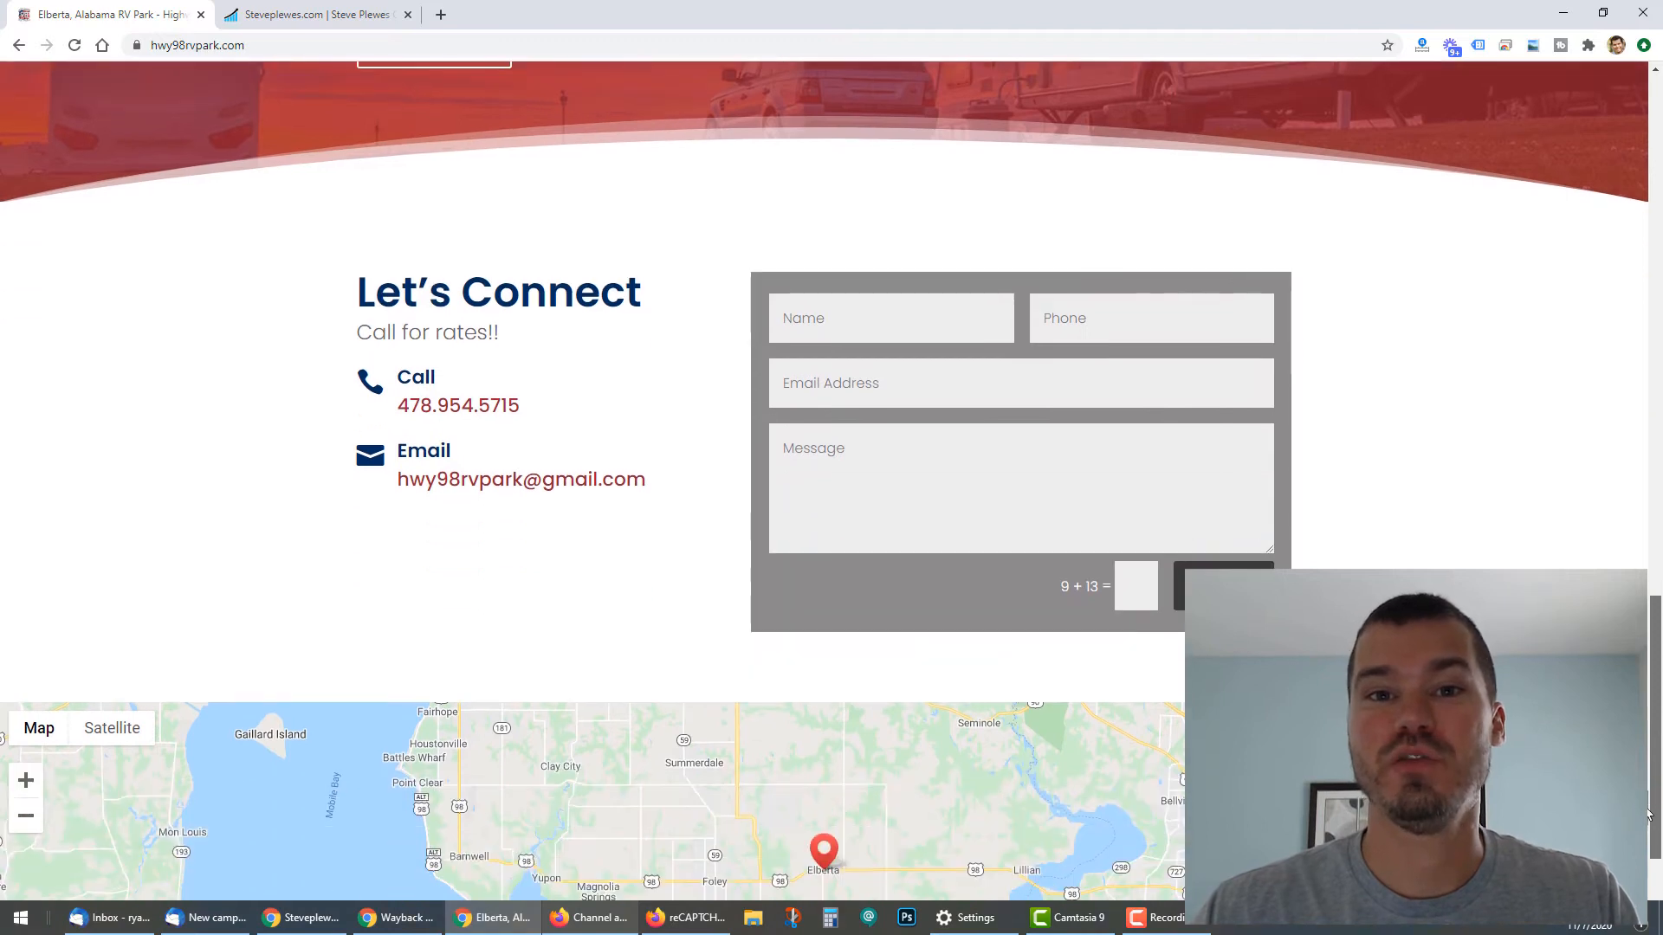
{"action": "scroll", "scroll_direction": "down", "scroll_amount": 3}
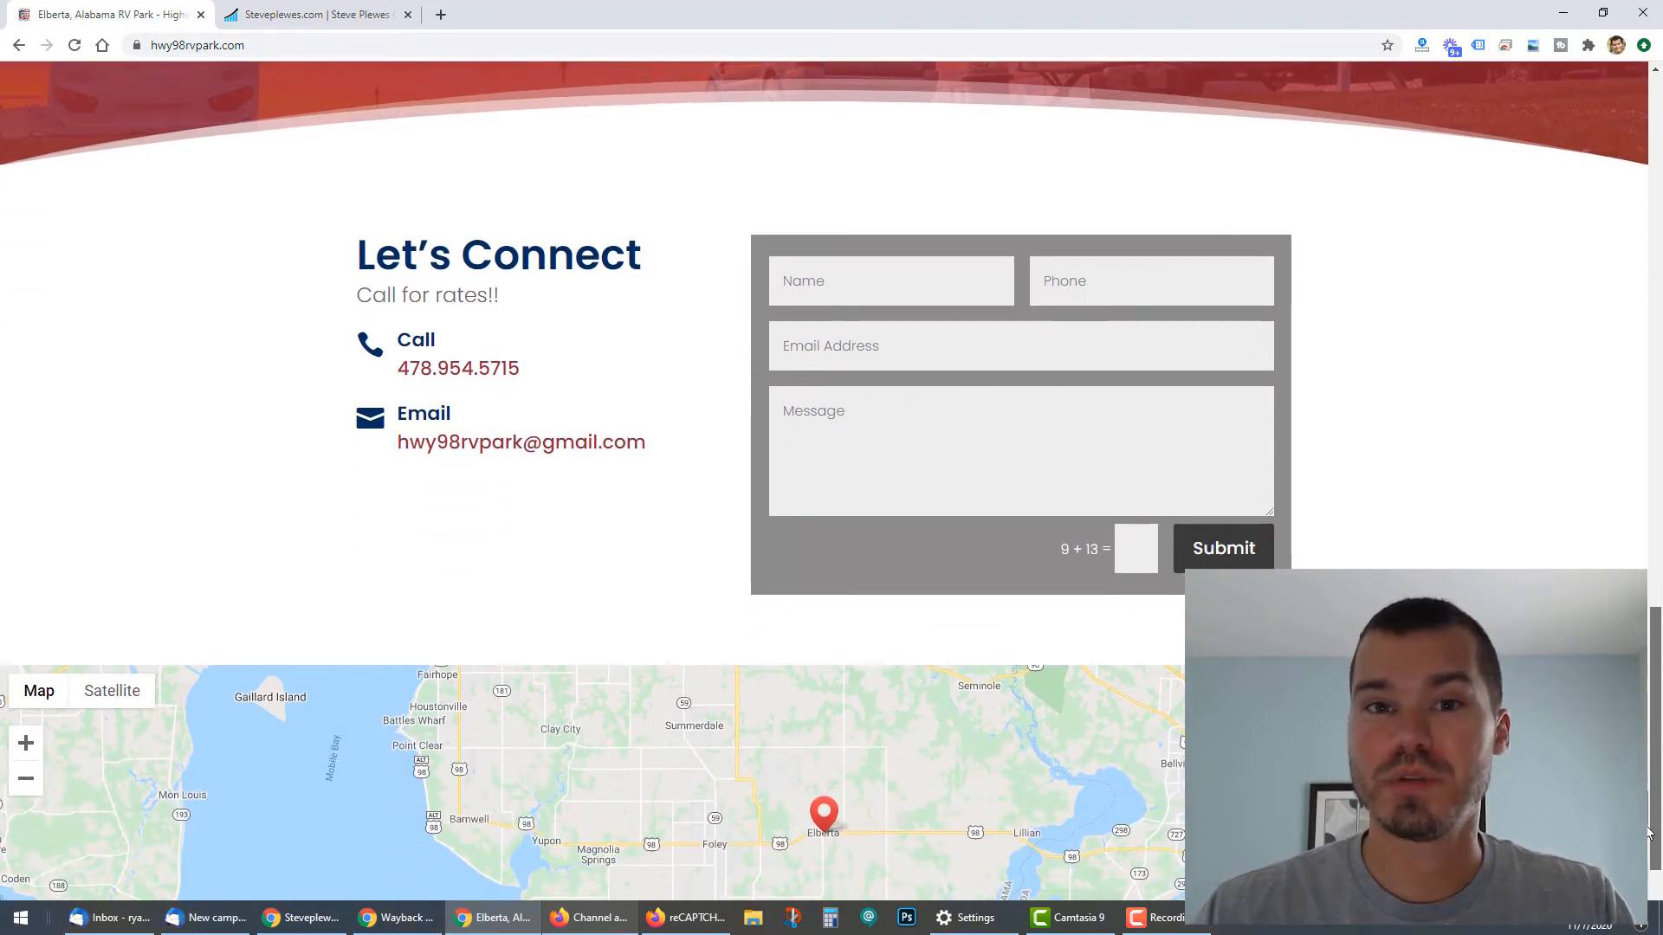
{"action": "scroll", "scroll_direction": "down", "scroll_amount": 3}
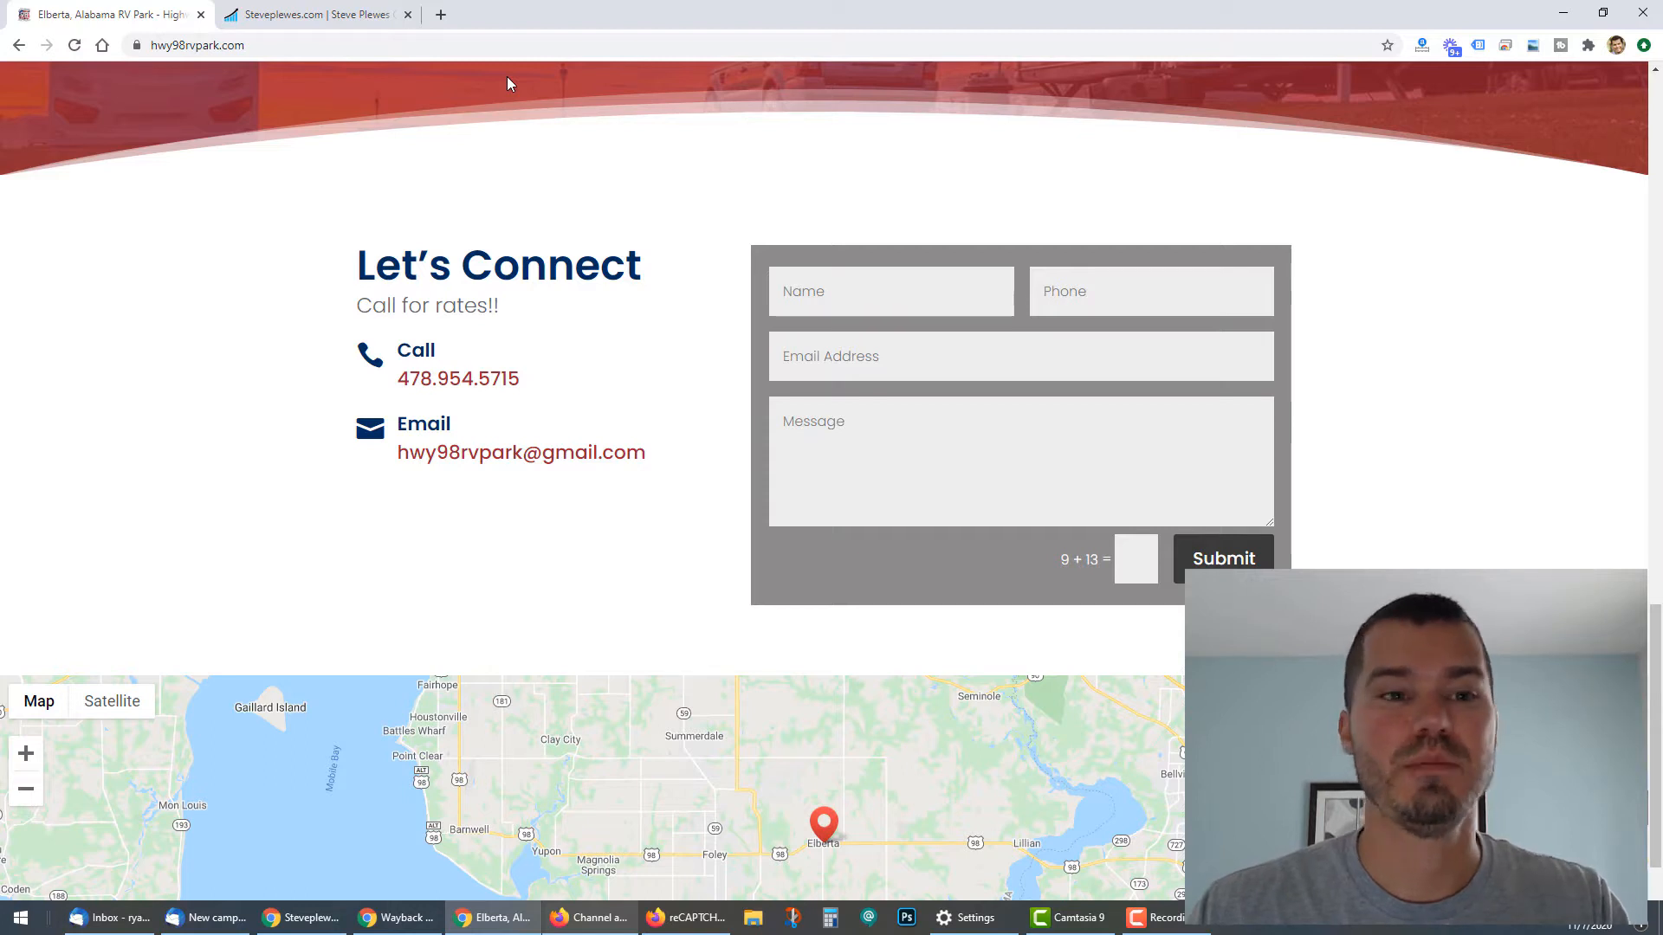
{"action": "mouse_move", "coordinate": [318, 14]}
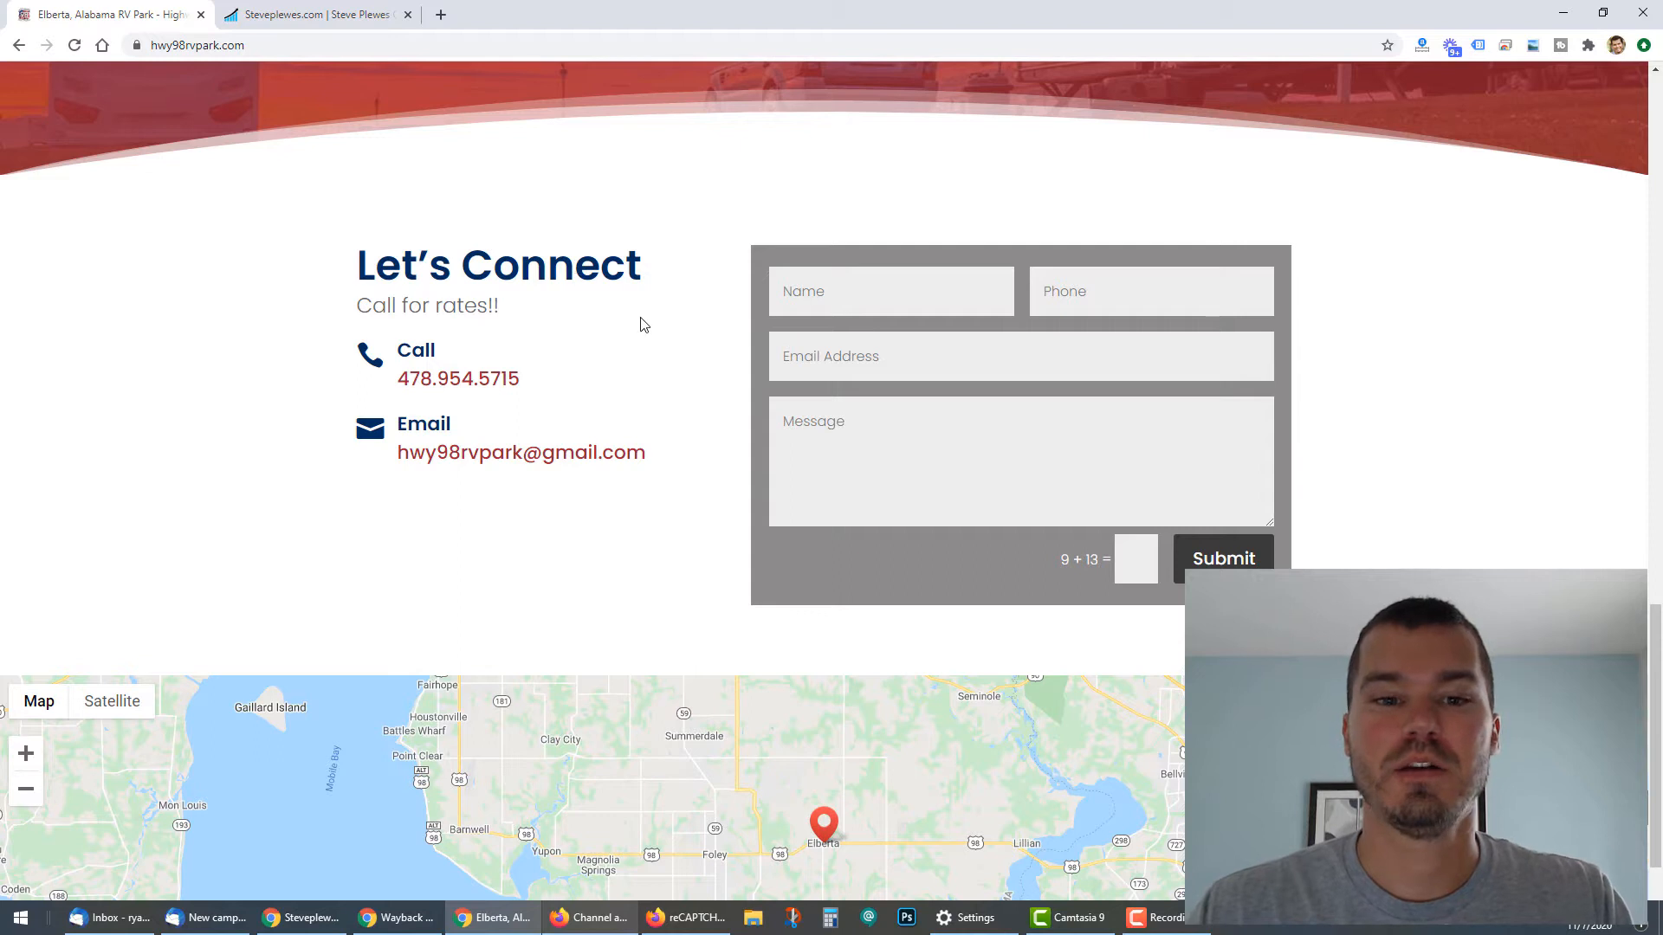
{"action": "mouse_move", "coordinate": [842, 372]}
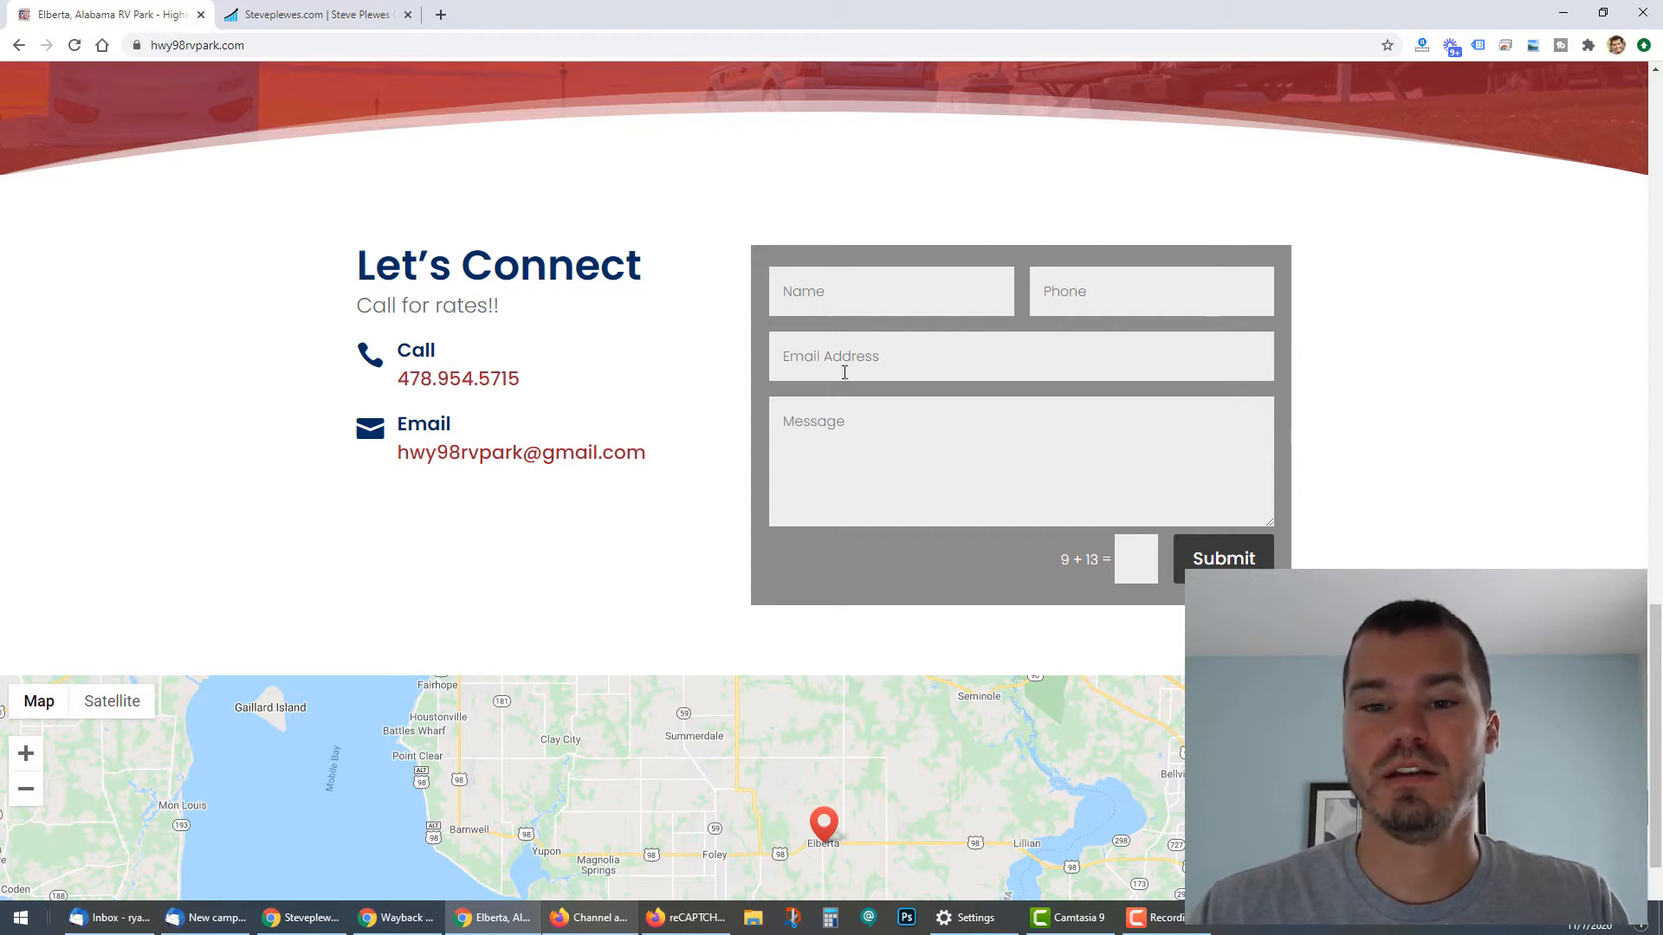
{"action": "scroll", "scroll_direction": "up", "scroll_amount": 3}
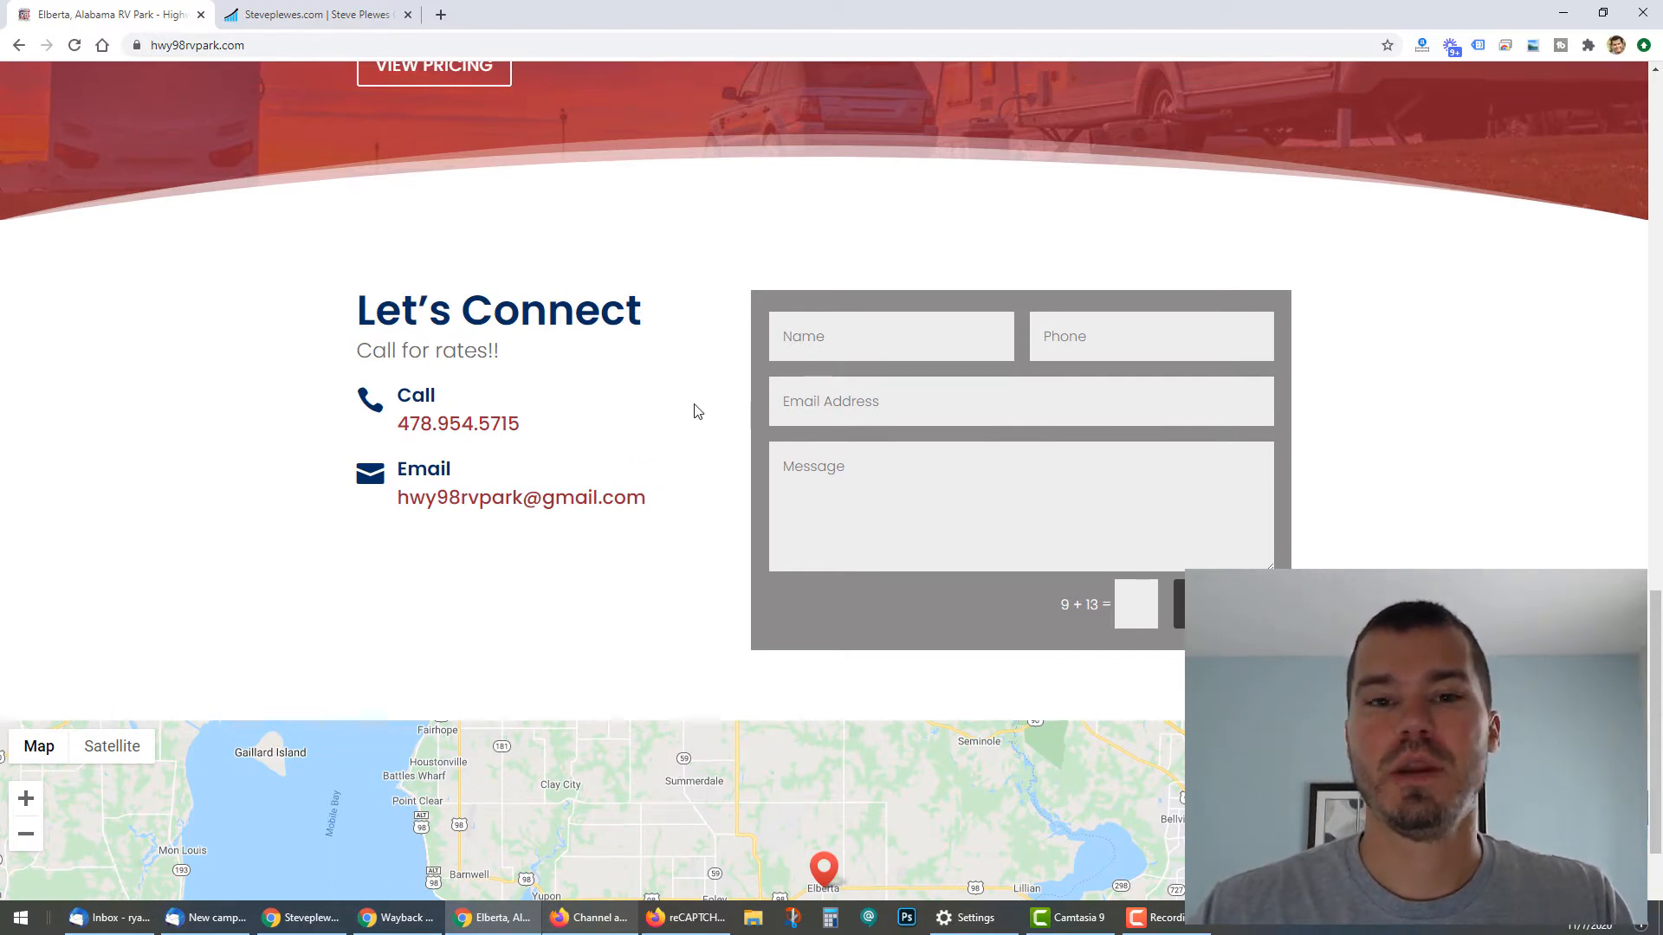
{"action": "scroll", "scroll_direction": "up", "scroll_amount": 3}
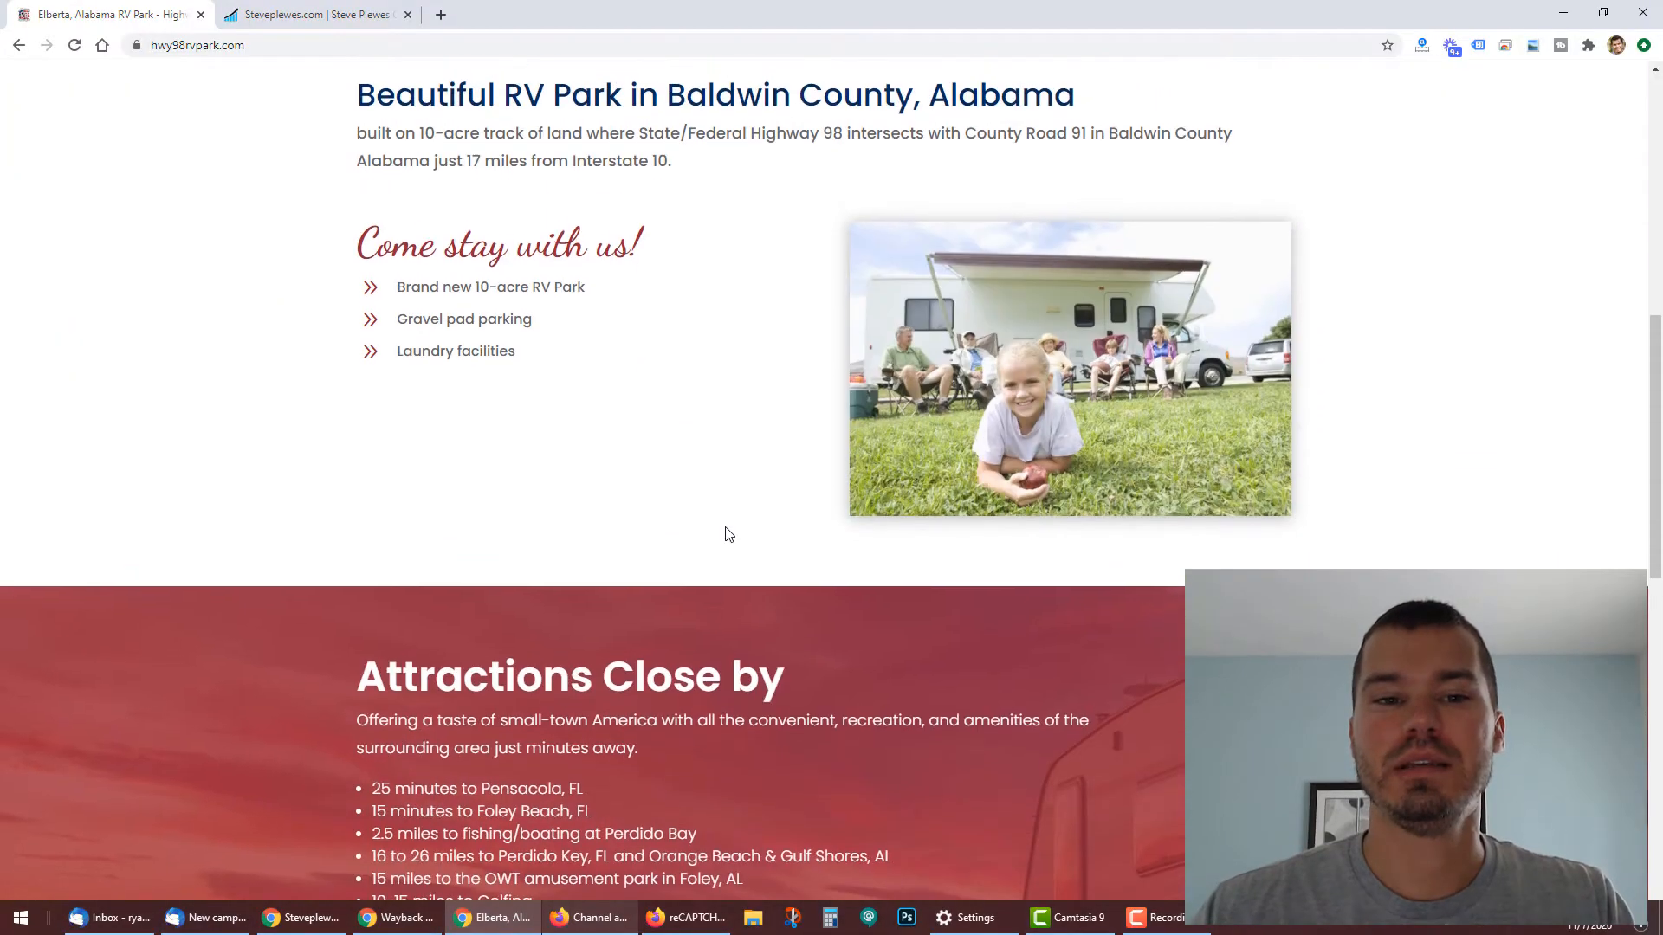
{"action": "scroll", "scroll_direction": "up", "scroll_amount": 3}
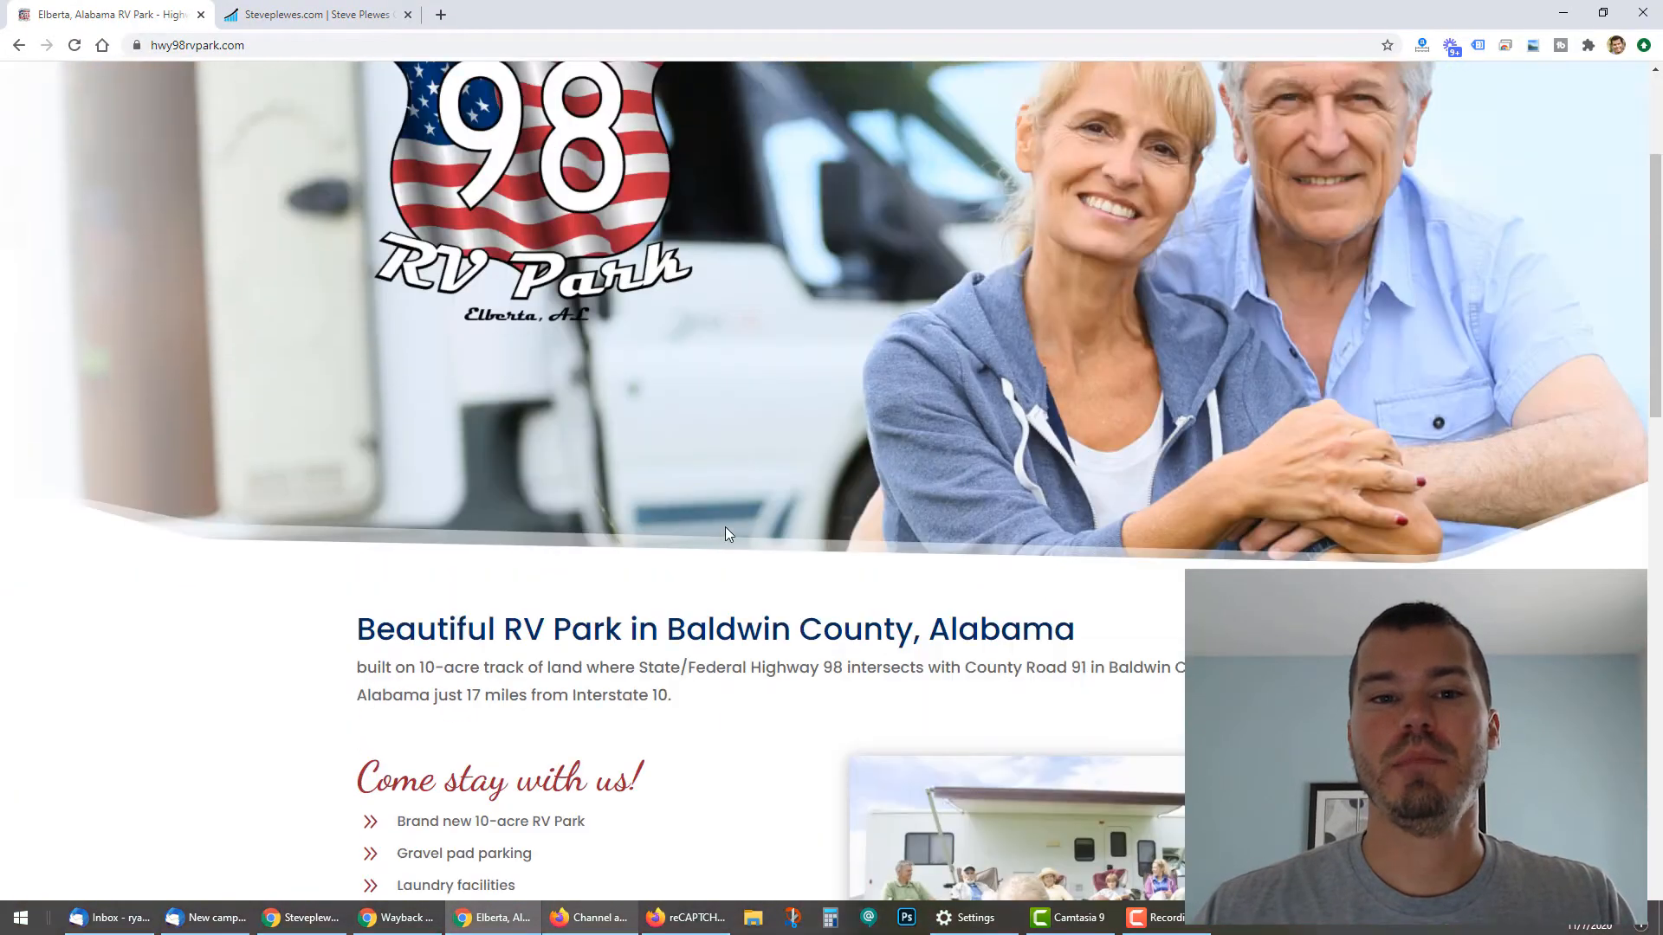
{"action": "scroll", "scroll_direction": "down", "scroll_amount": 3}
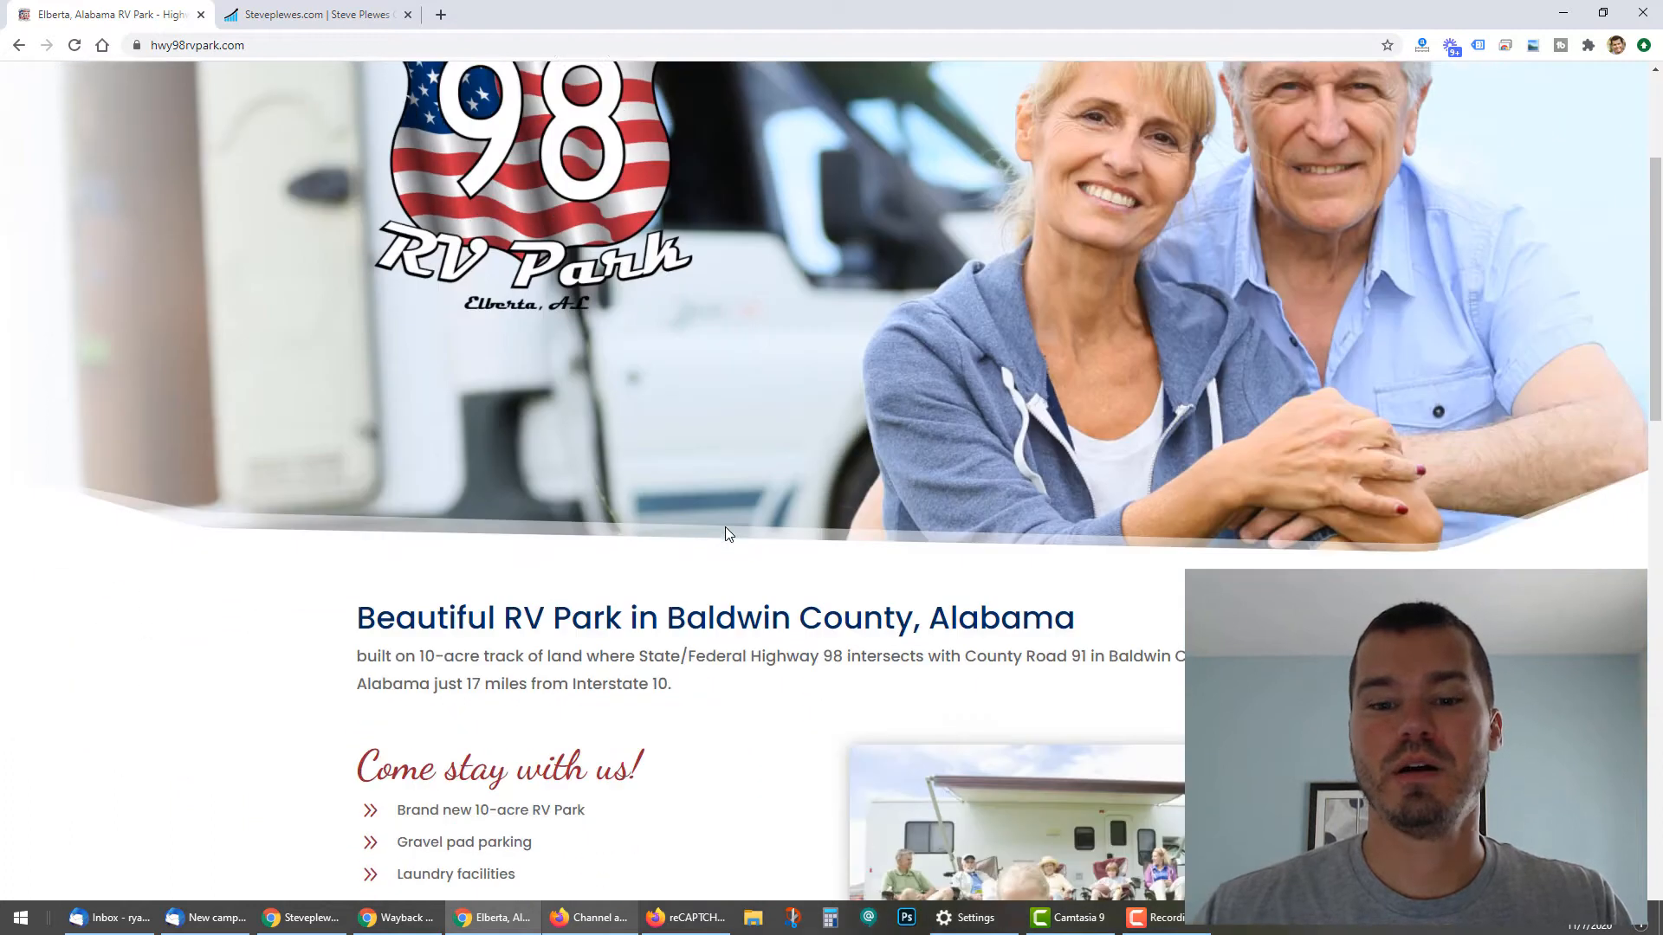
{"action": "scroll", "scroll_direction": "down", "scroll_amount": 3}
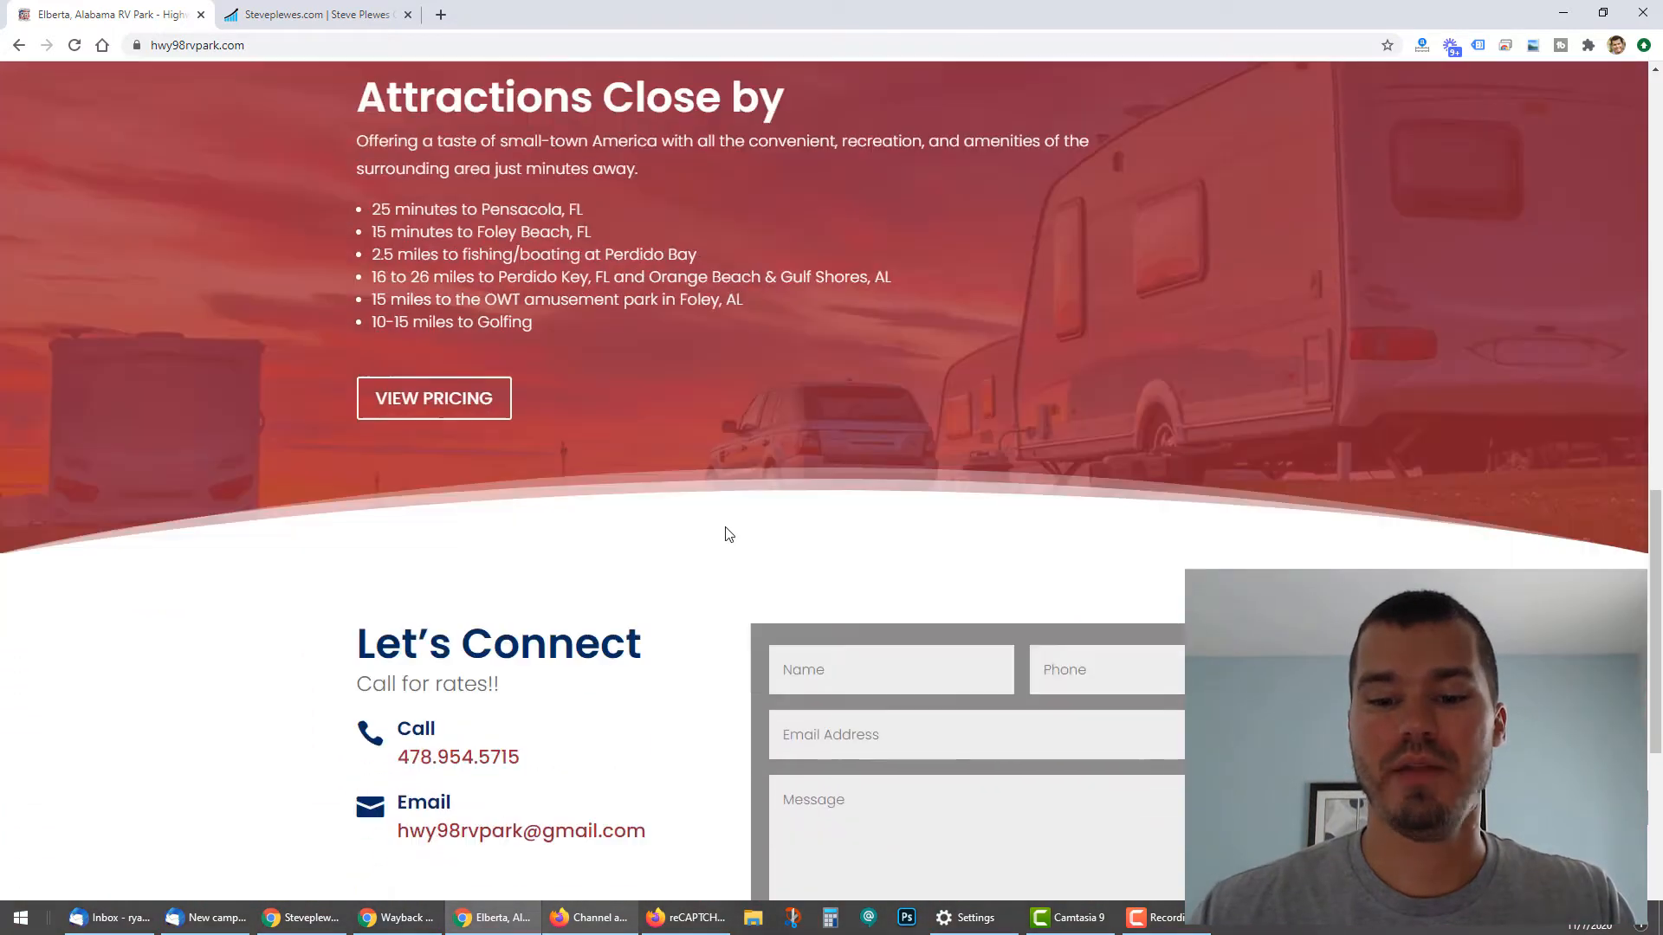
{"action": "scroll", "scroll_direction": "down", "scroll_amount": 3}
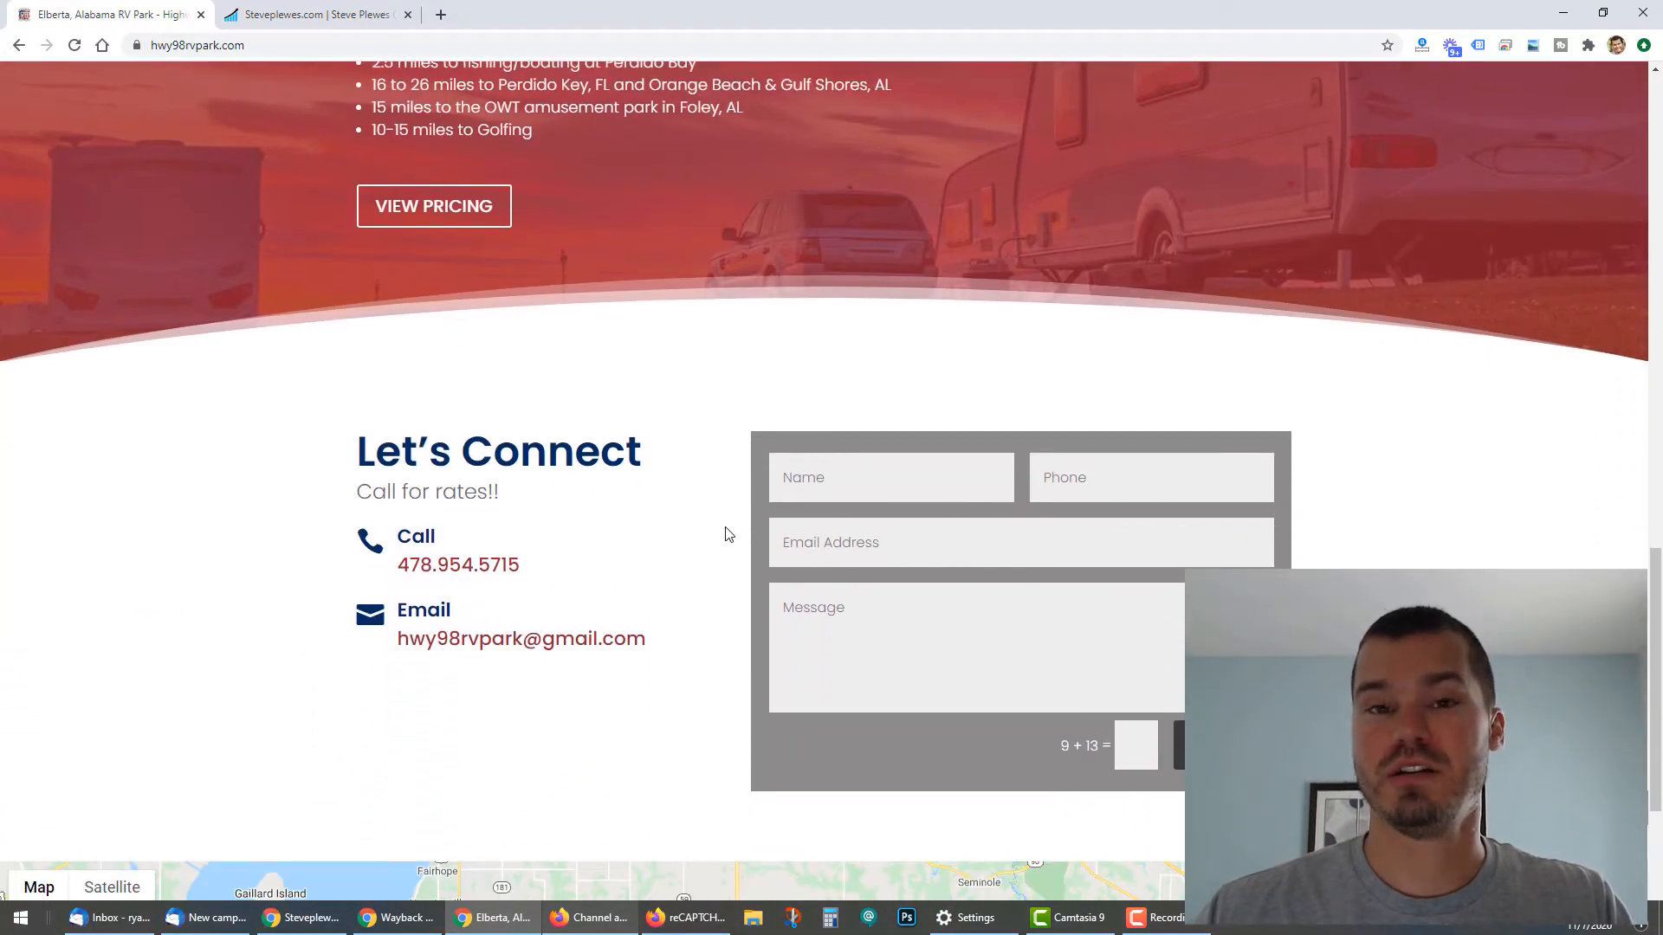
On steveplewes.com, view the Contact page form, then the Home page contact form
{"action": "left_click", "coordinate": [315, 13]}
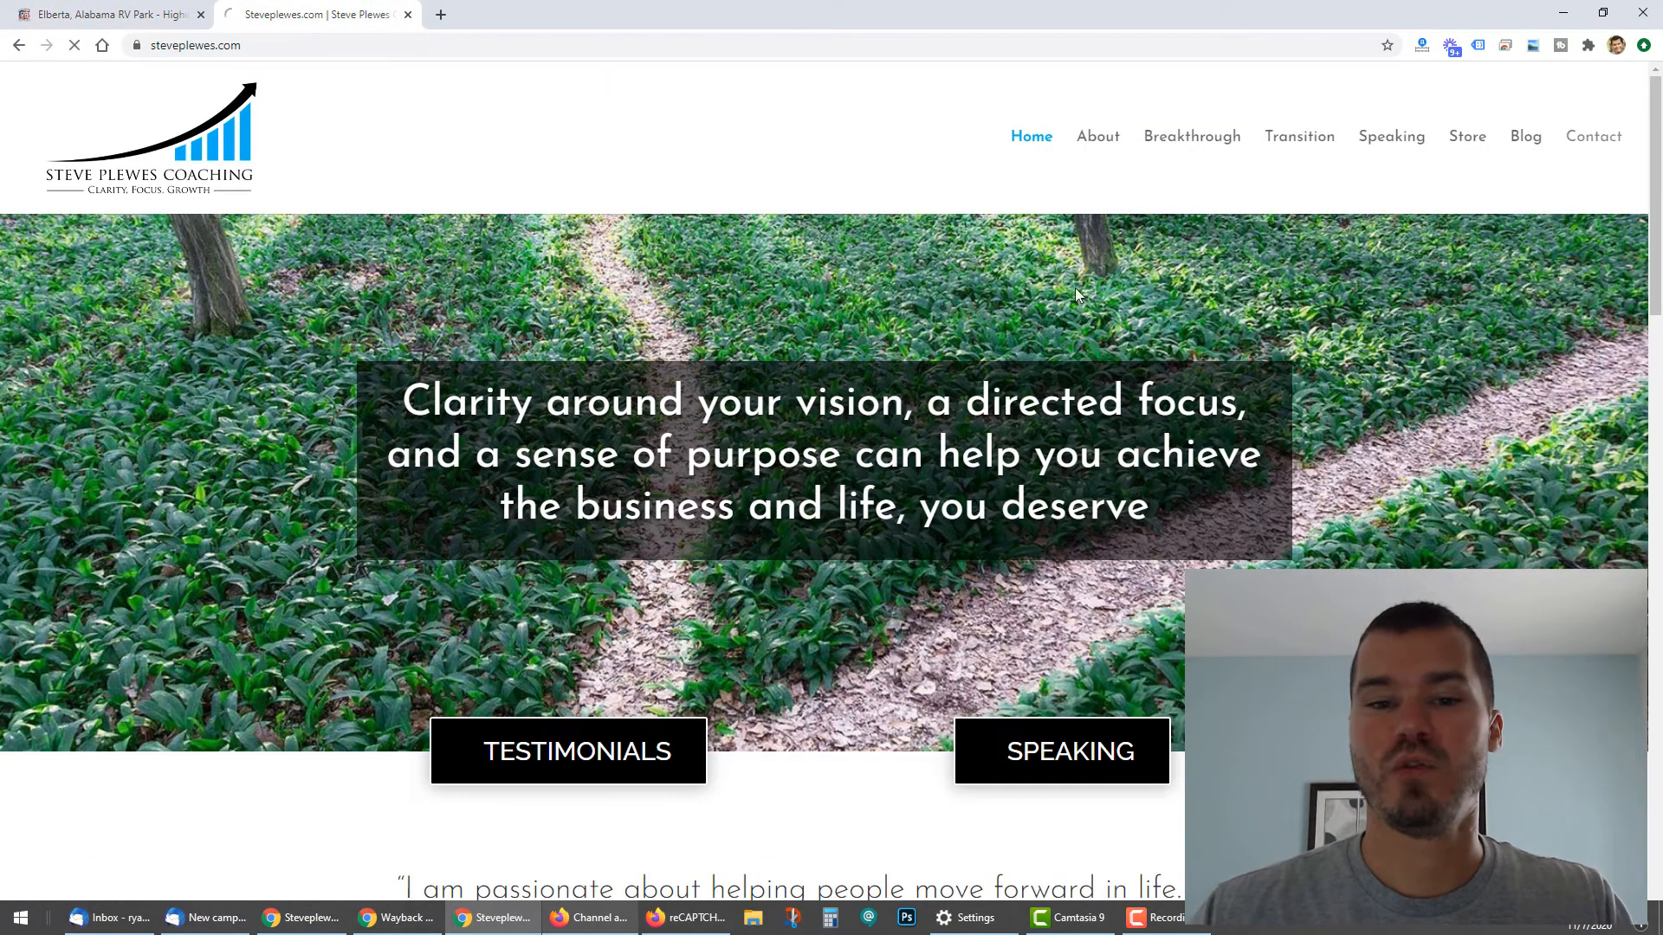
{"action": "left_click", "coordinate": [1591, 136]}
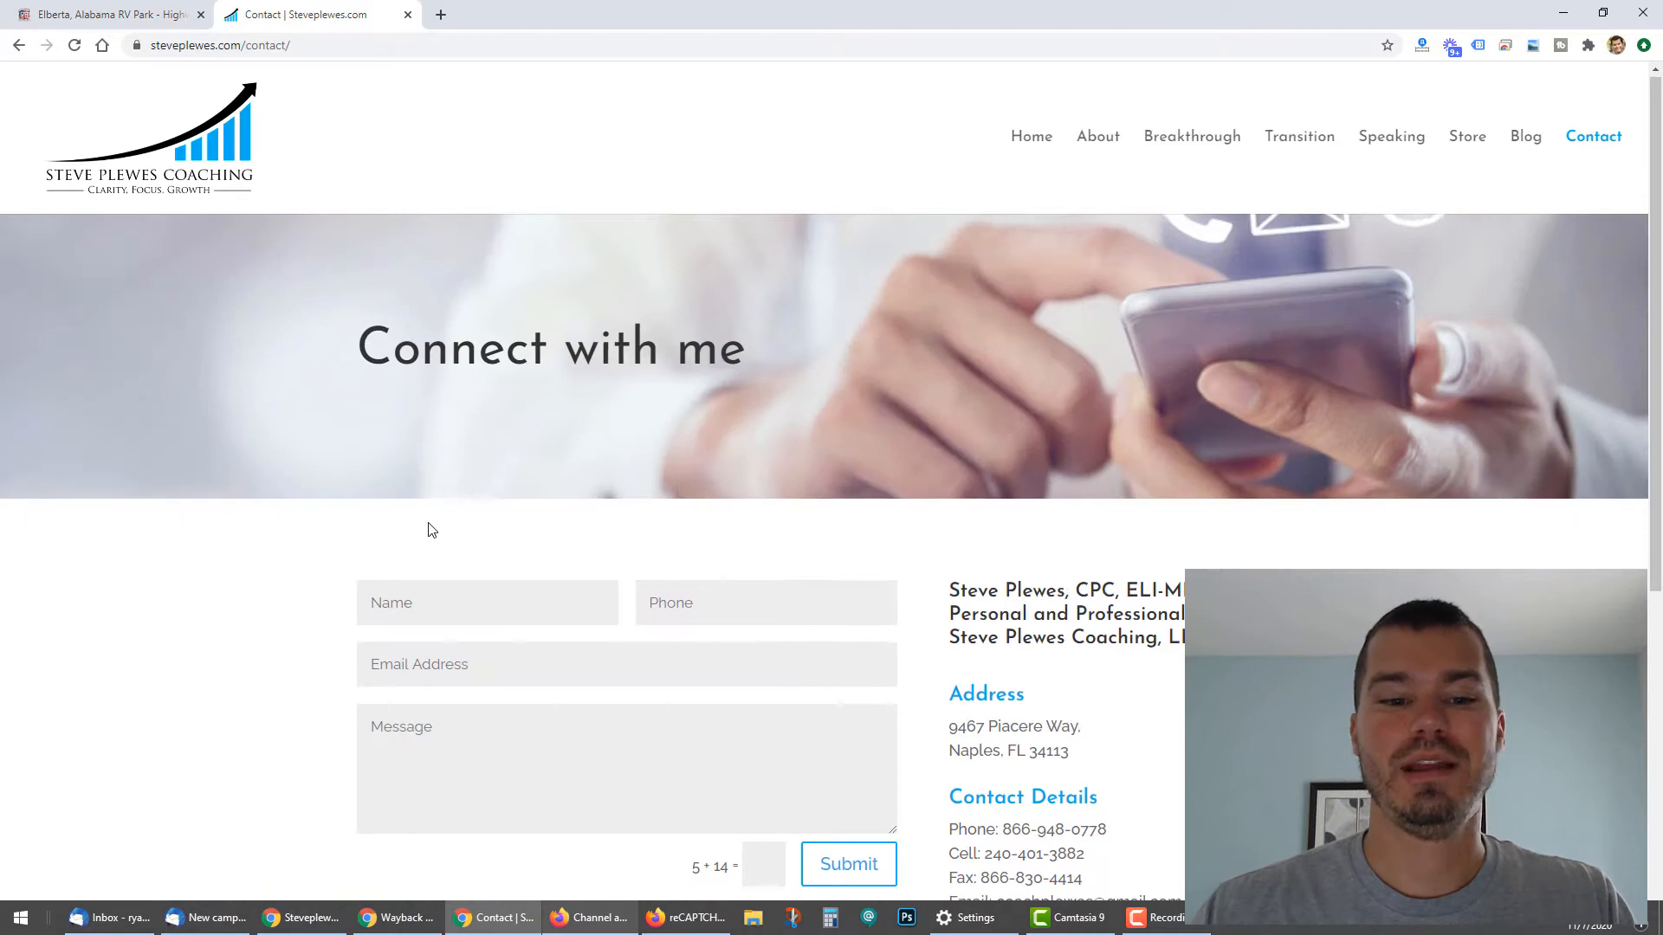
{"action": "scroll", "scroll_direction": "up", "scroll_amount": 3}
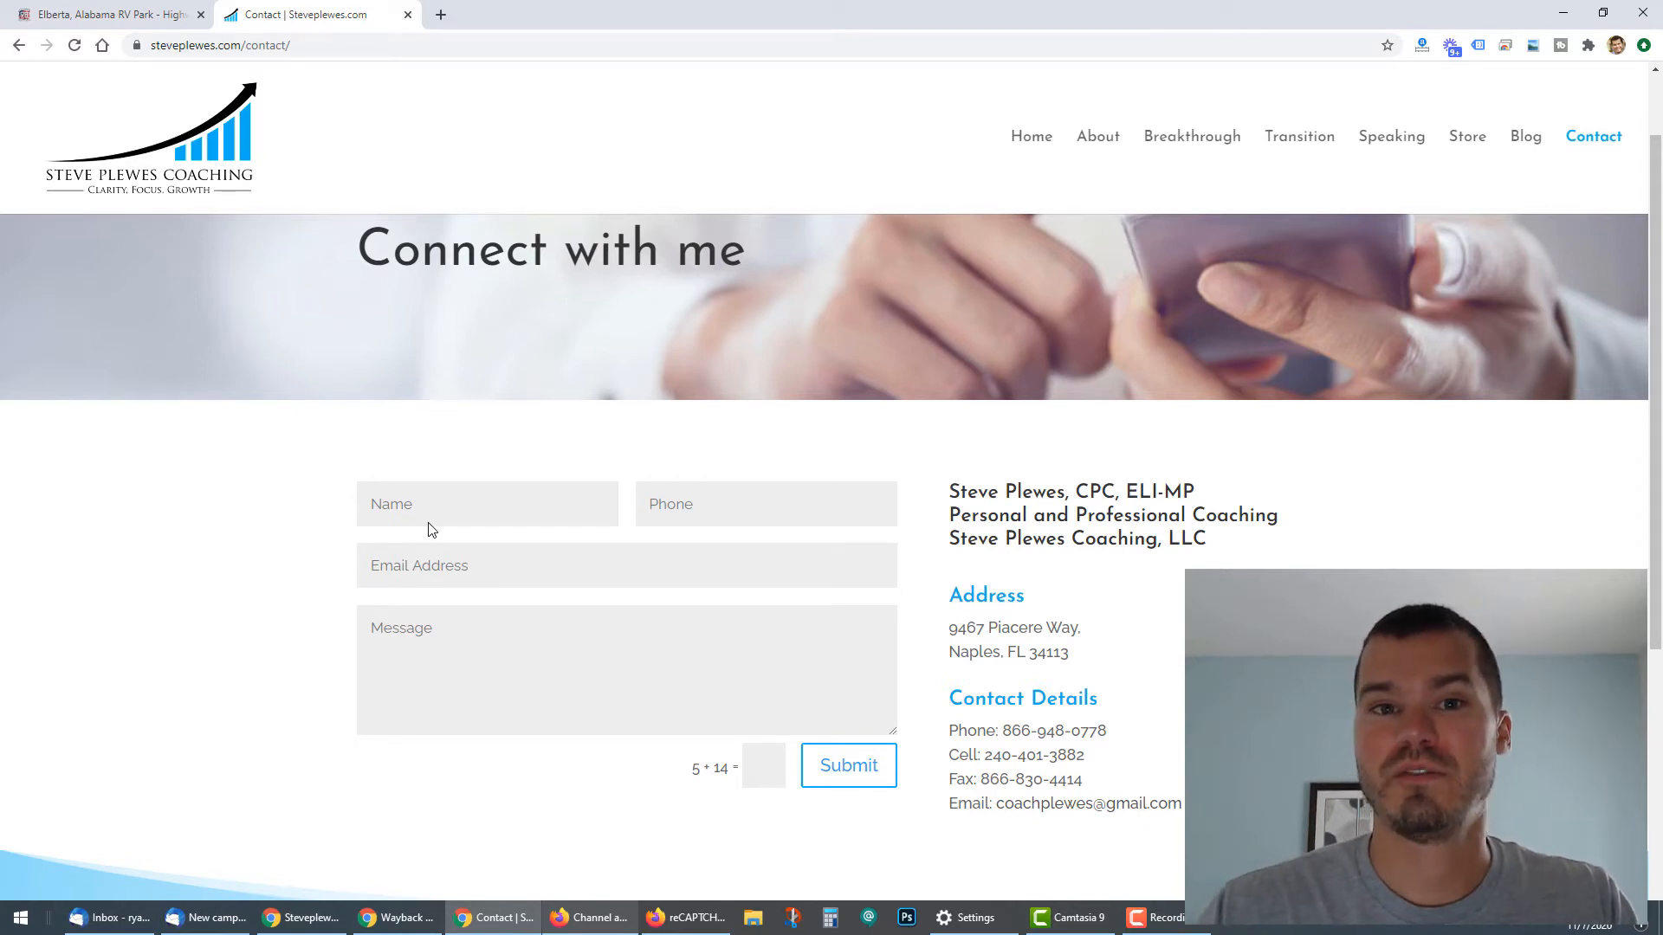
{"action": "mouse_move", "coordinate": [1029, 136]}
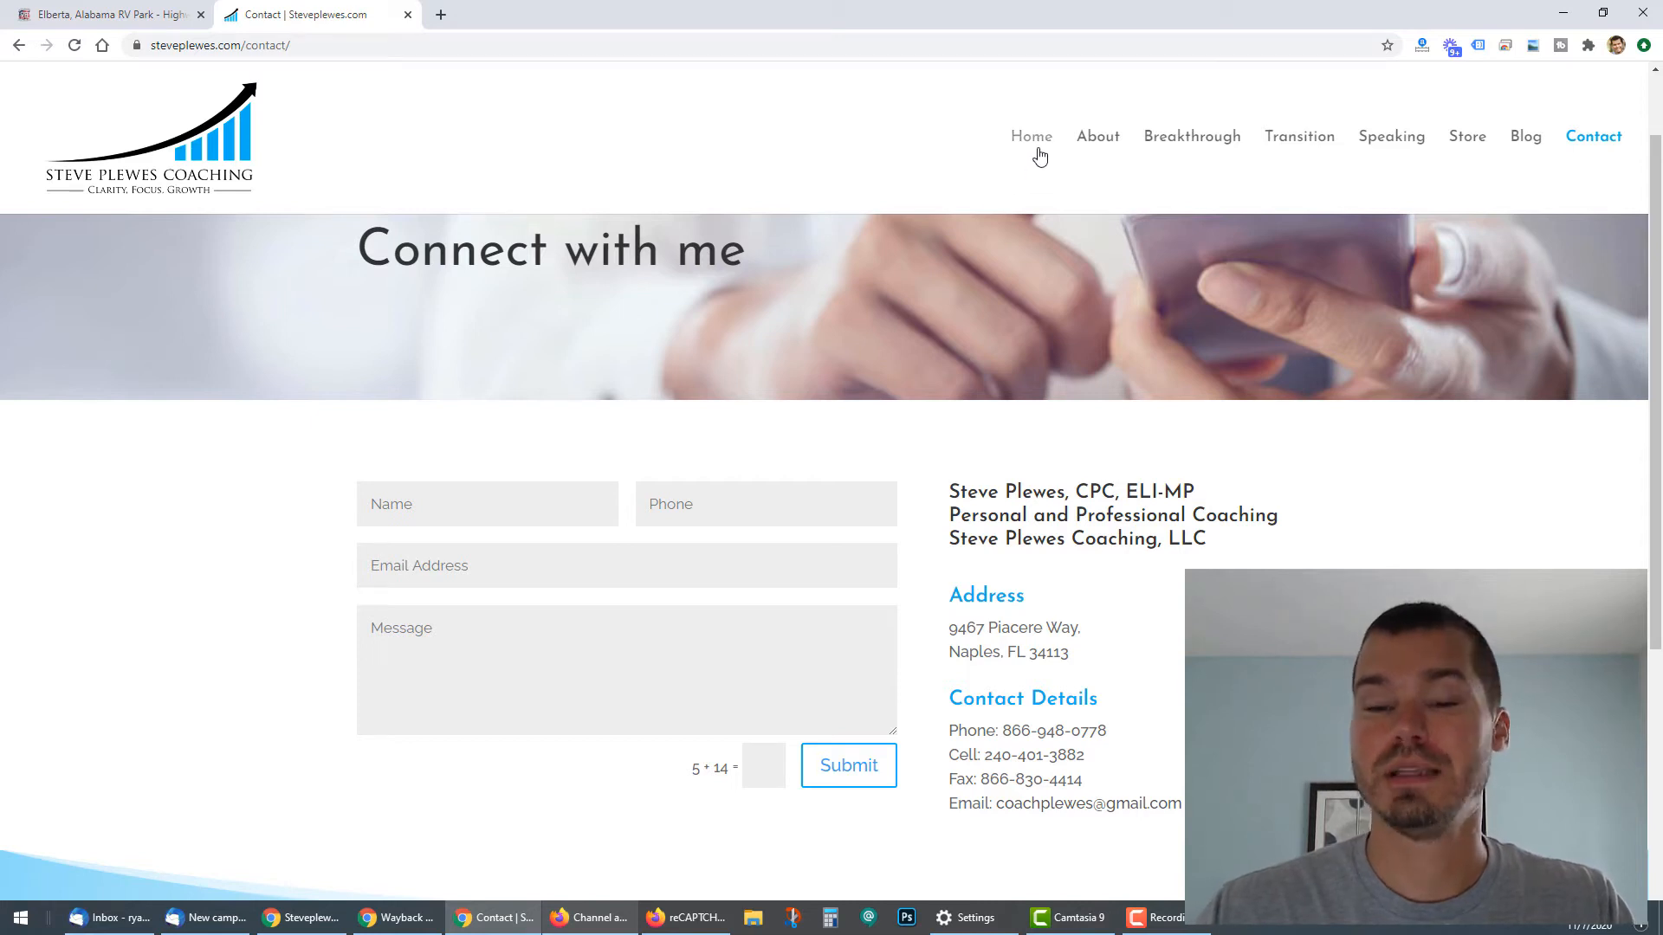
{"action": "left_click", "coordinate": [1030, 136]}
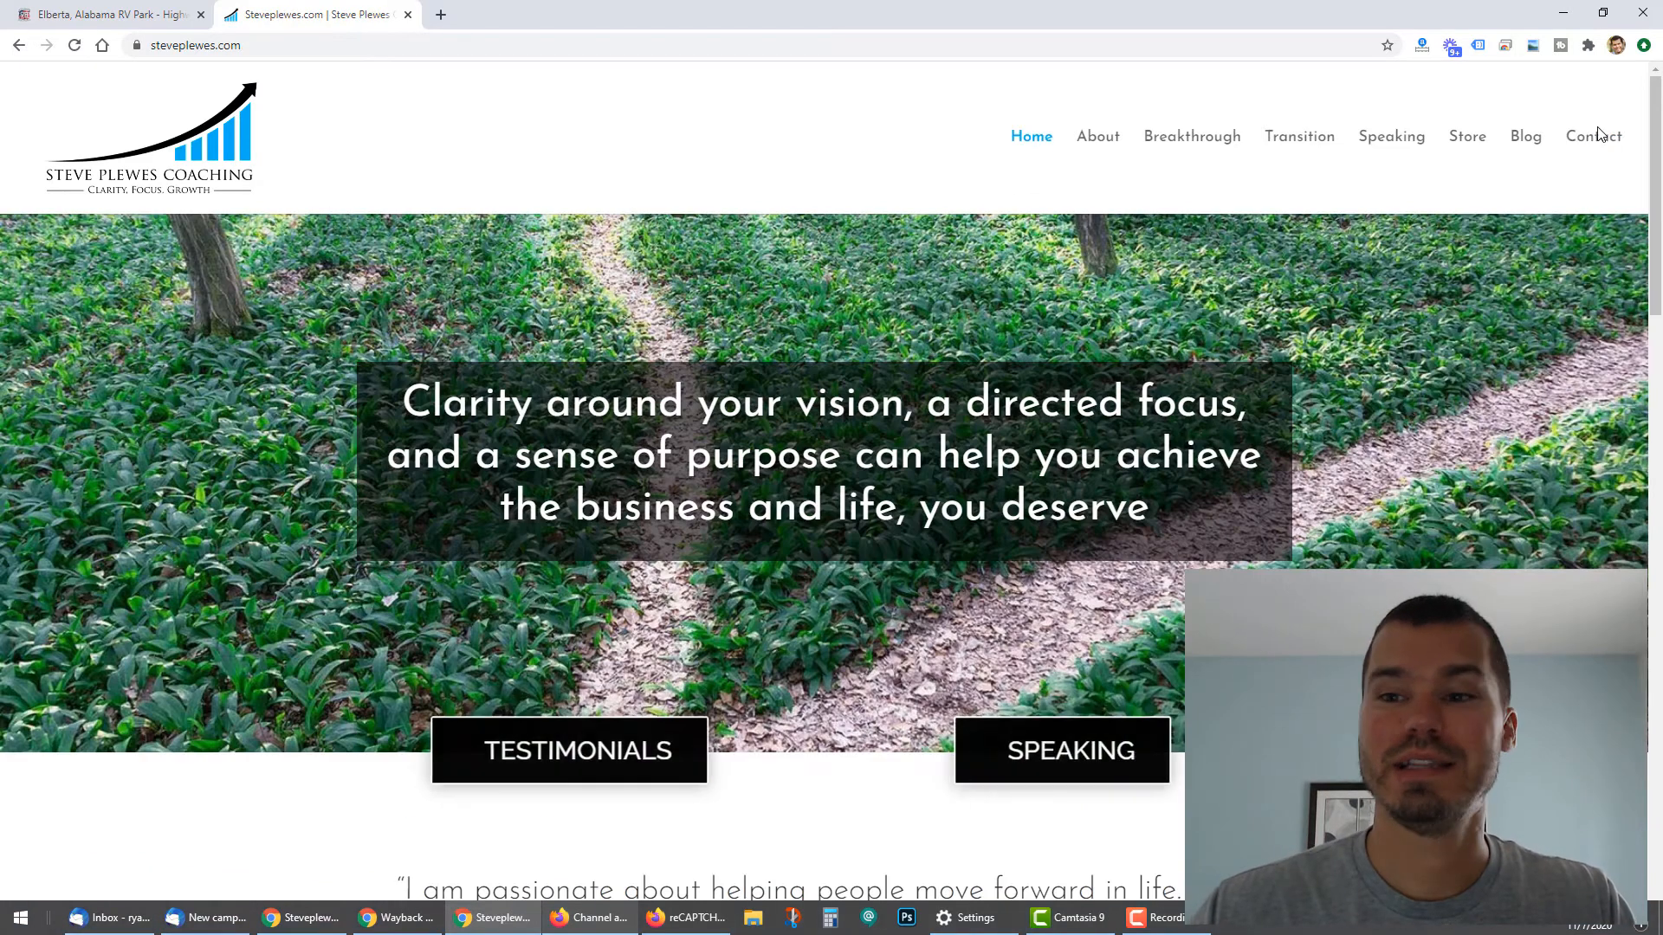
{"action": "scroll", "scroll_direction": "down", "scroll_amount": 3}
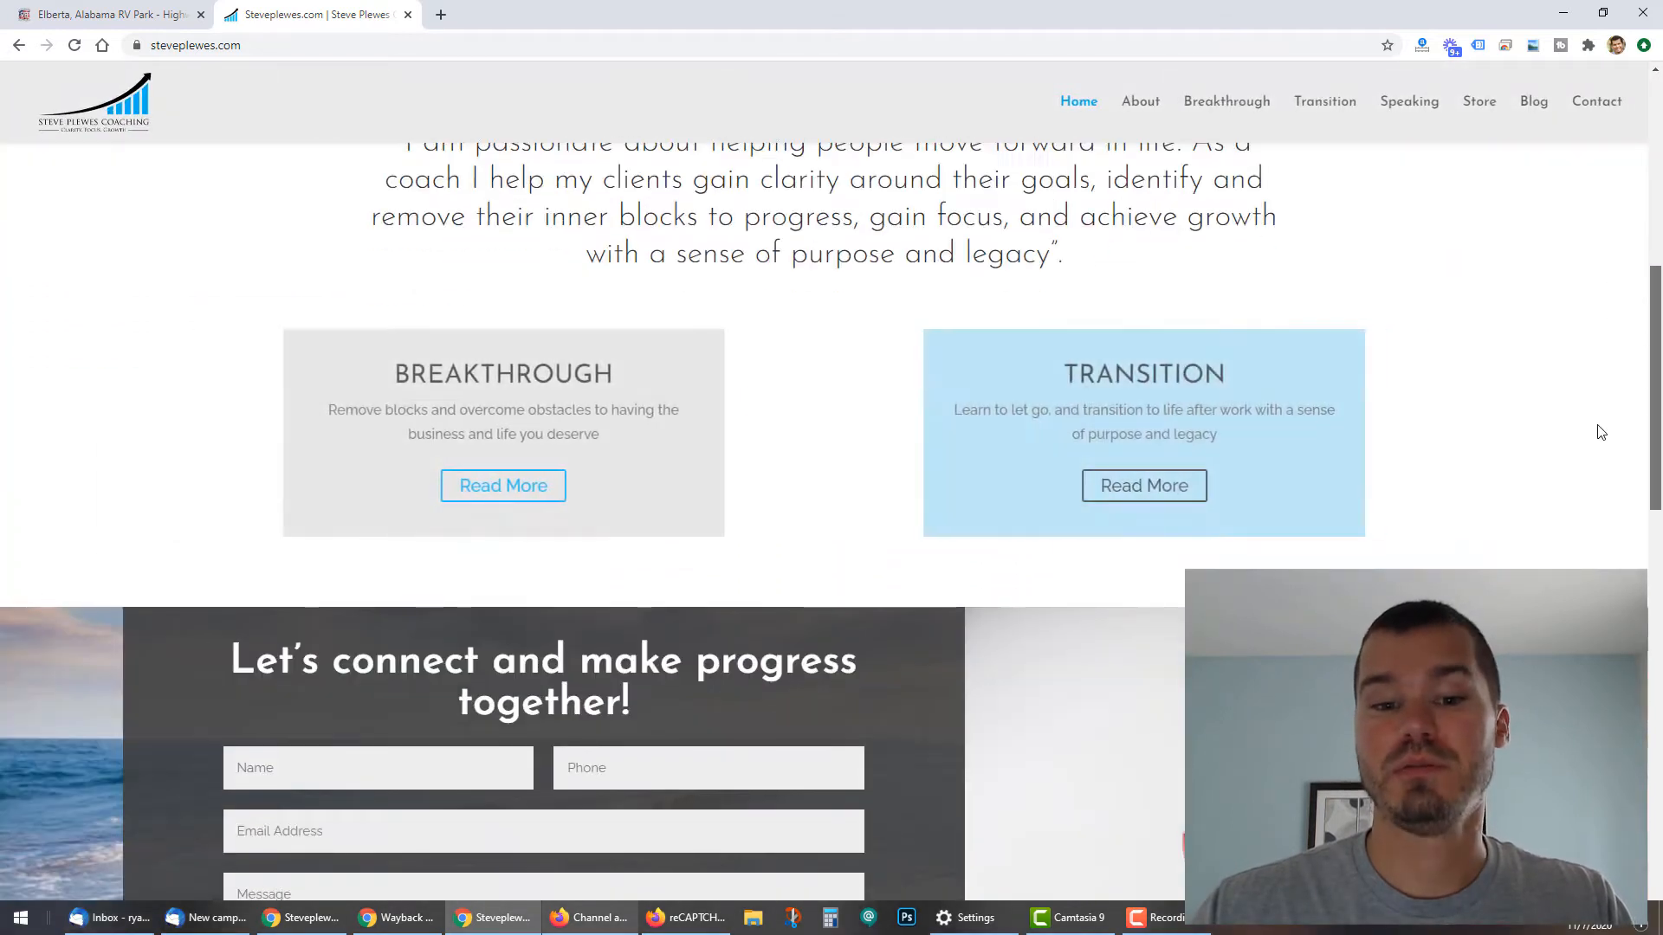
{"action": "scroll", "scroll_direction": "down", "scroll_amount": 3}
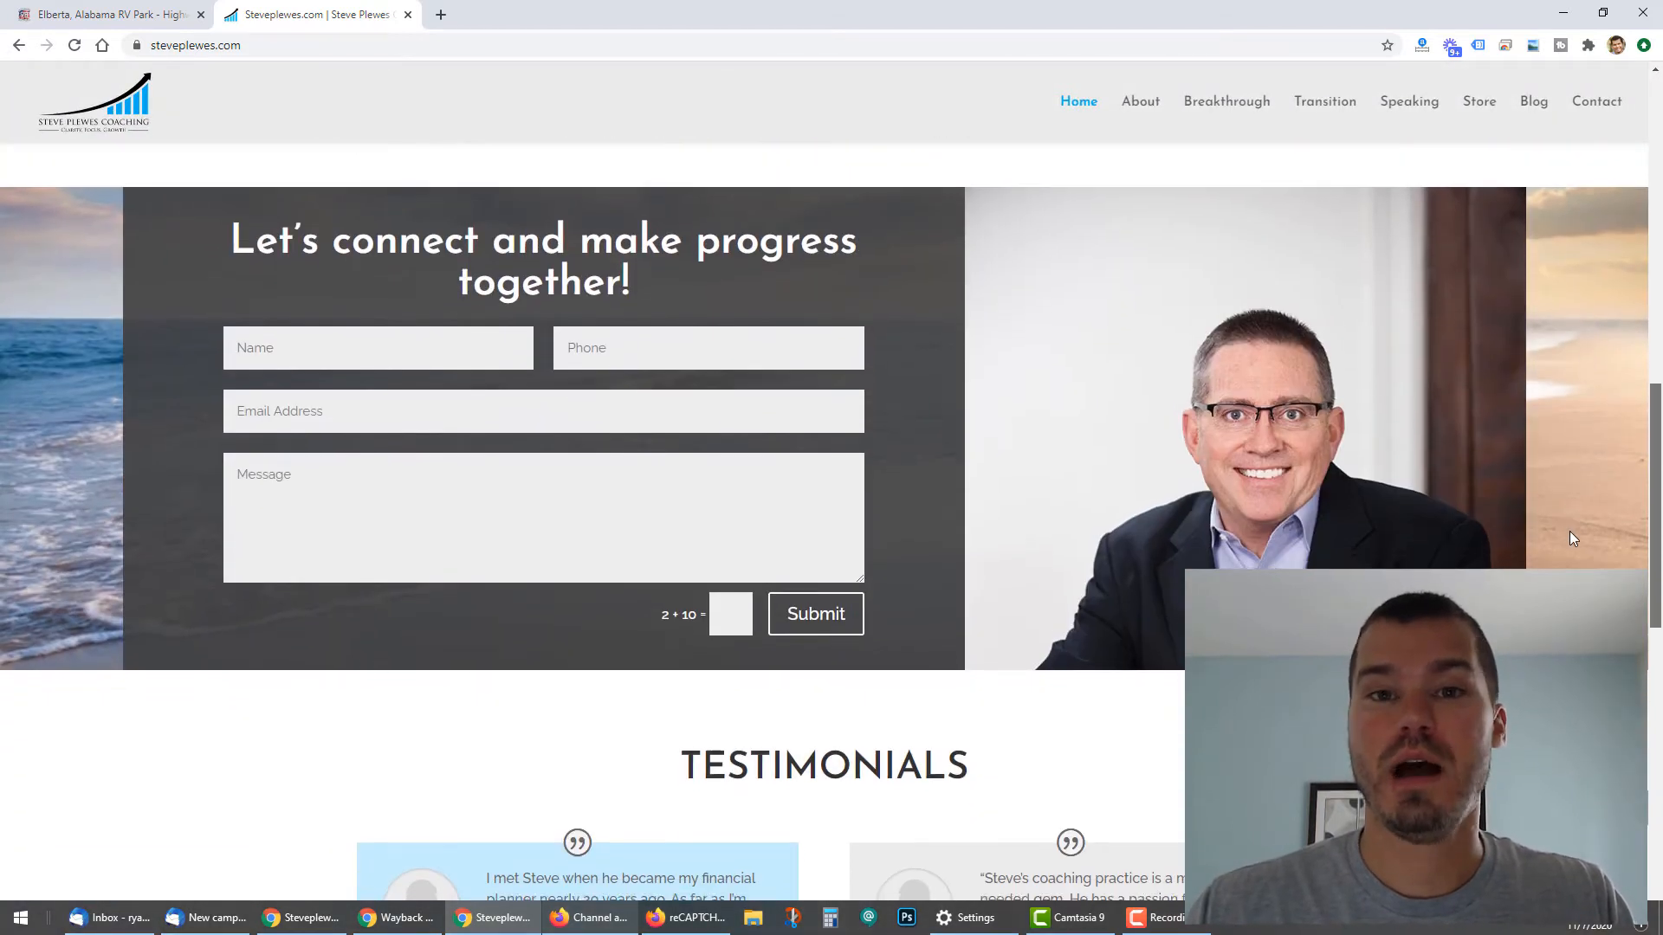
{"action": "scroll", "scroll_direction": "up", "scroll_amount": 3}
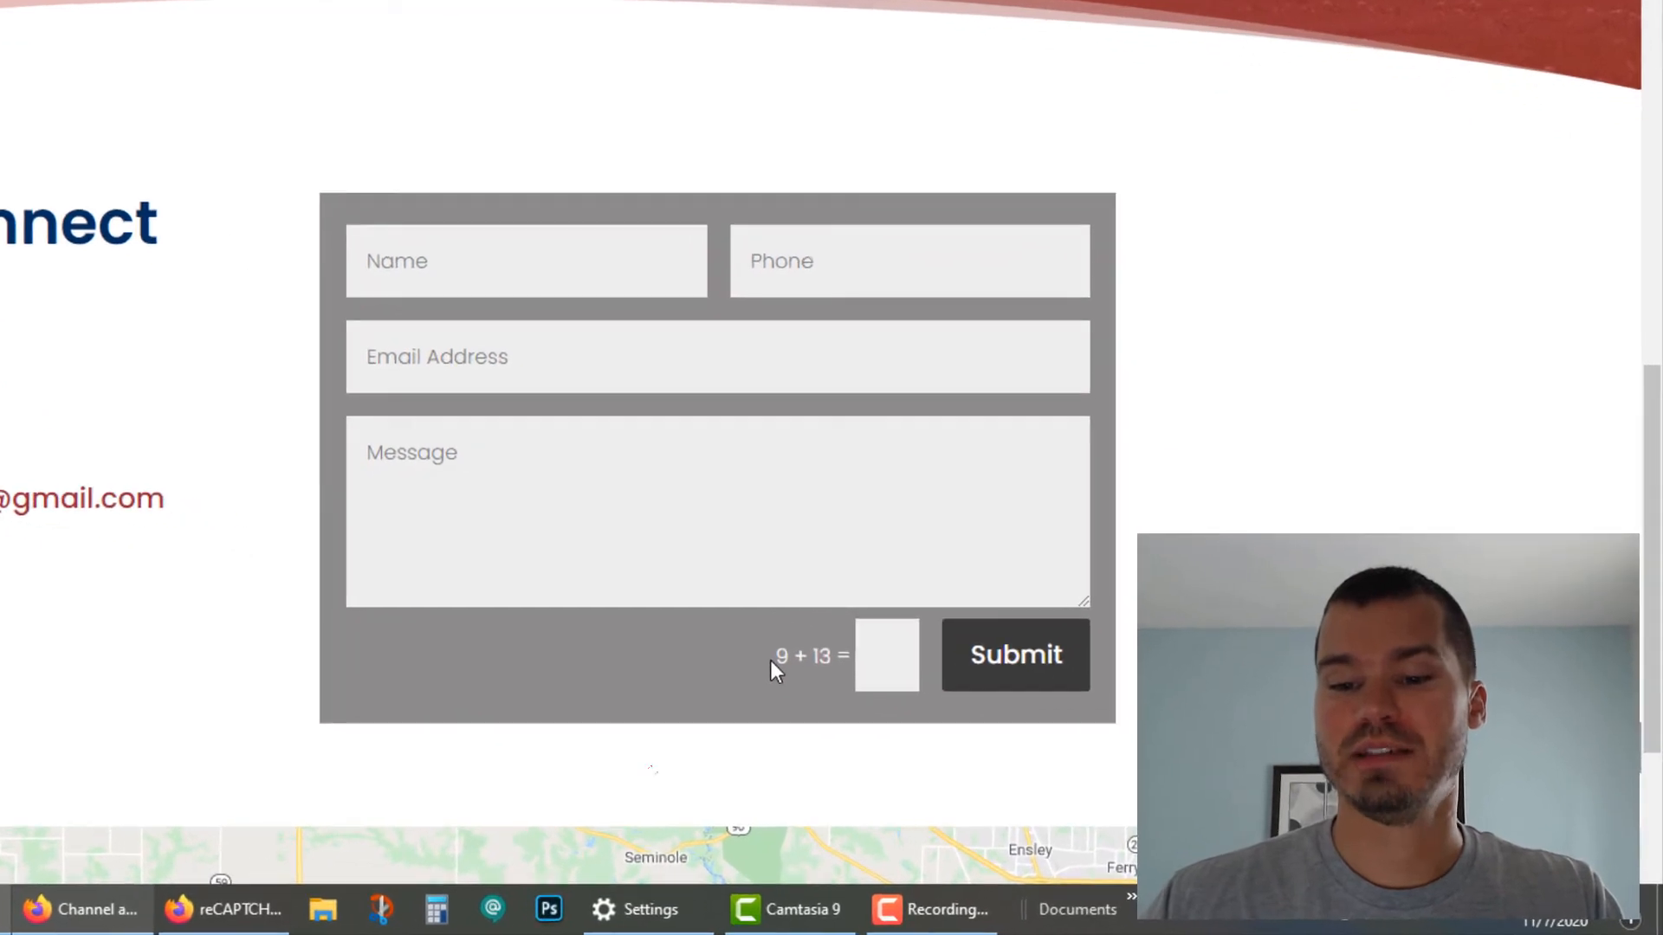
Trigger the RV park form's required-fields warning by submitting it with the captcha empty
{"action": "left_click", "coordinate": [887, 655]}
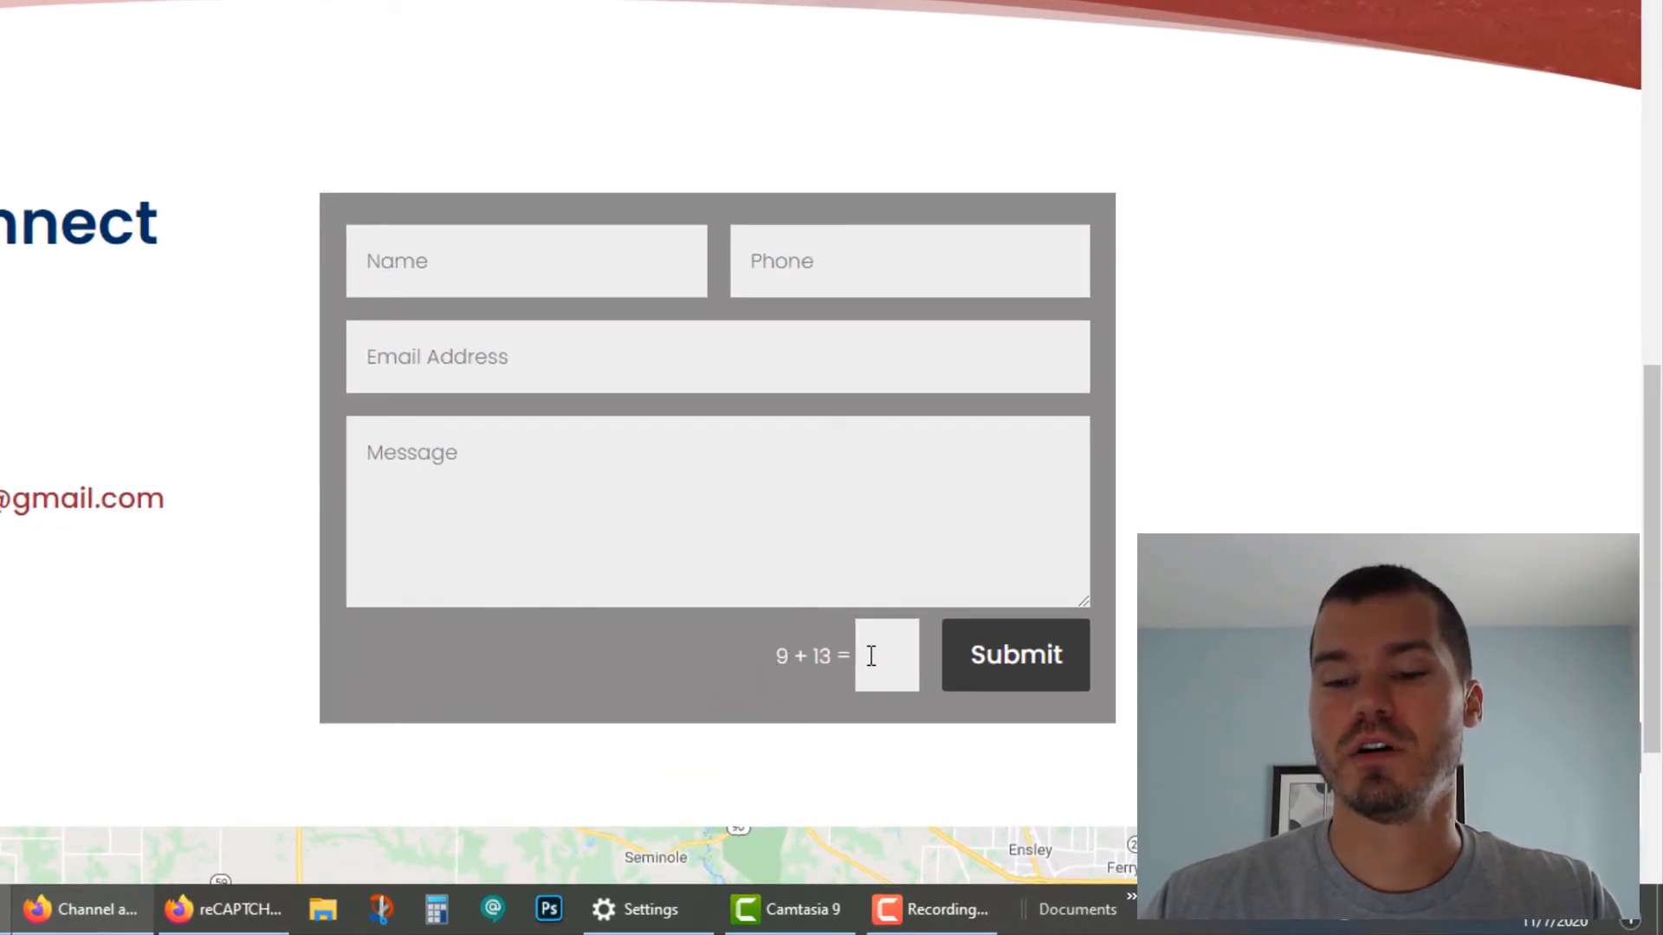
{"action": "left_click", "coordinate": [1013, 655]}
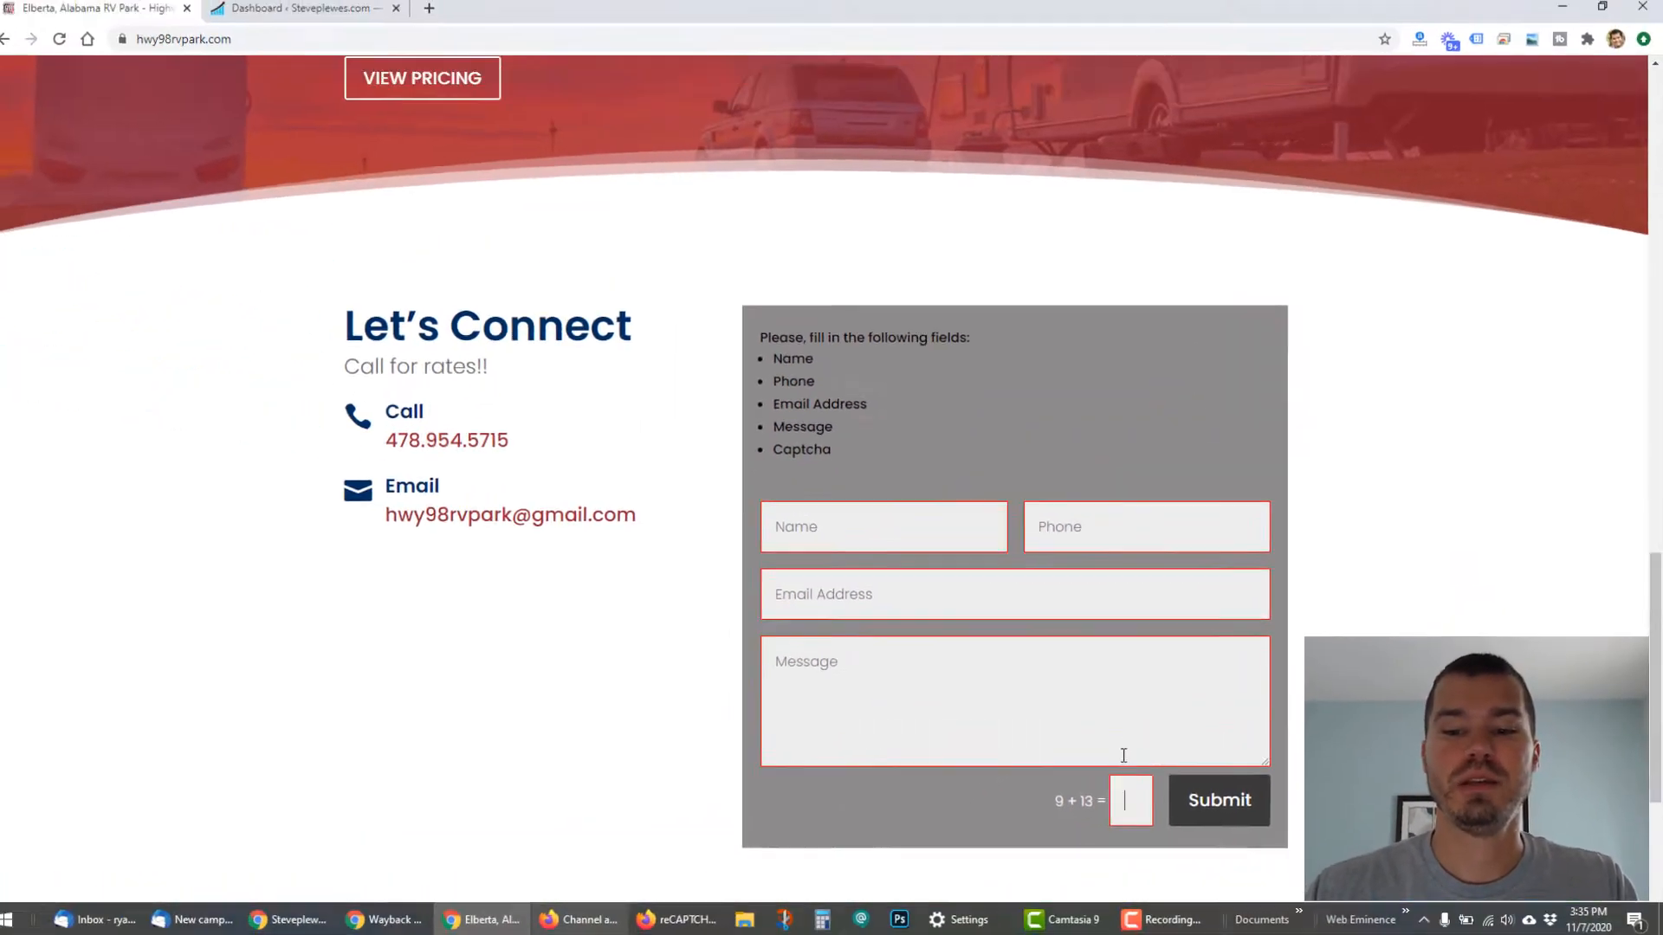
{"action": "scroll", "scroll_direction": "up", "scroll_amount": 3}
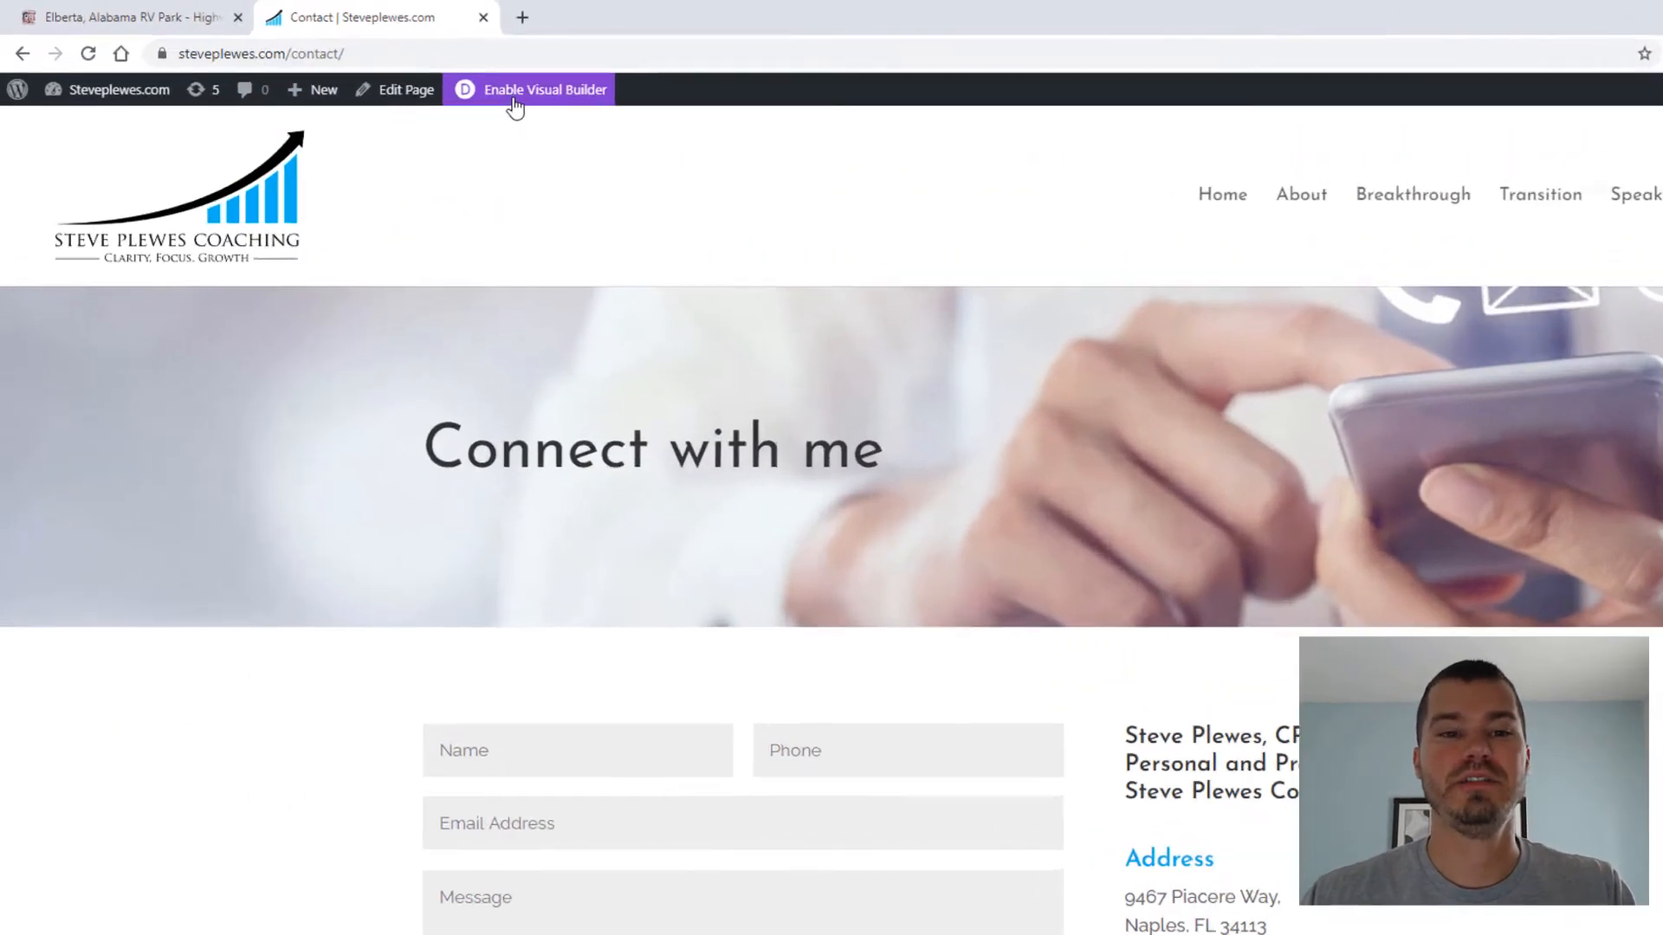
Set Use Basic Captcha to YES in the Contact form's Spam Protection settings and save
{"action": "left_click", "coordinate": [544, 89]}
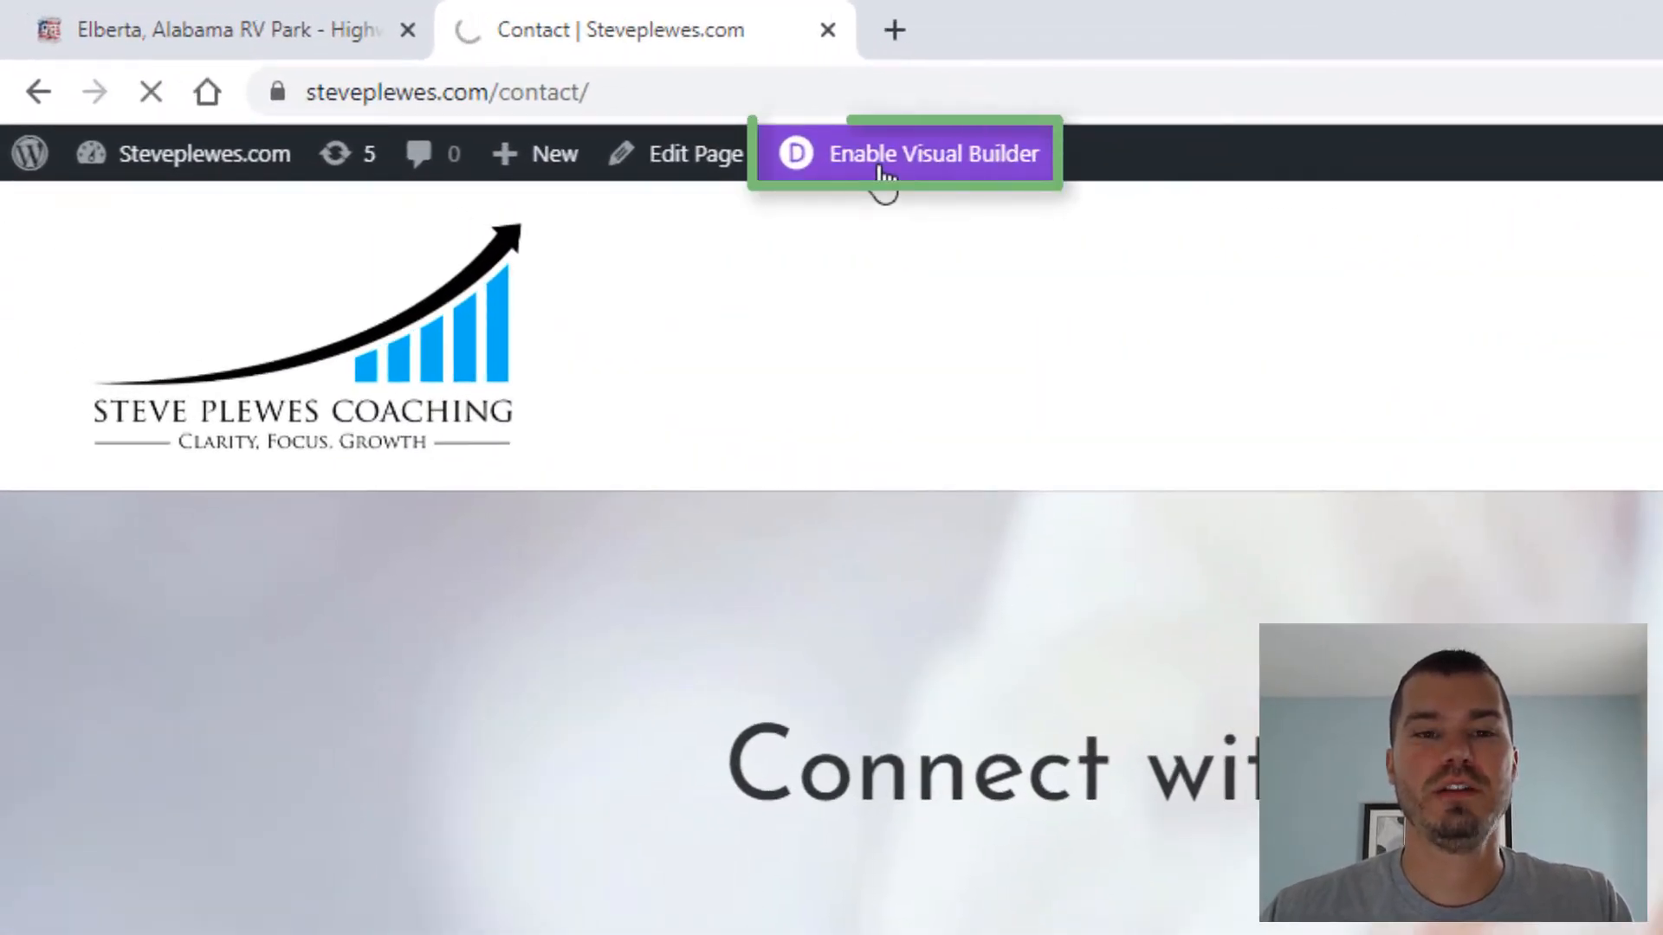
{"action": "left_click", "coordinate": [907, 153]}
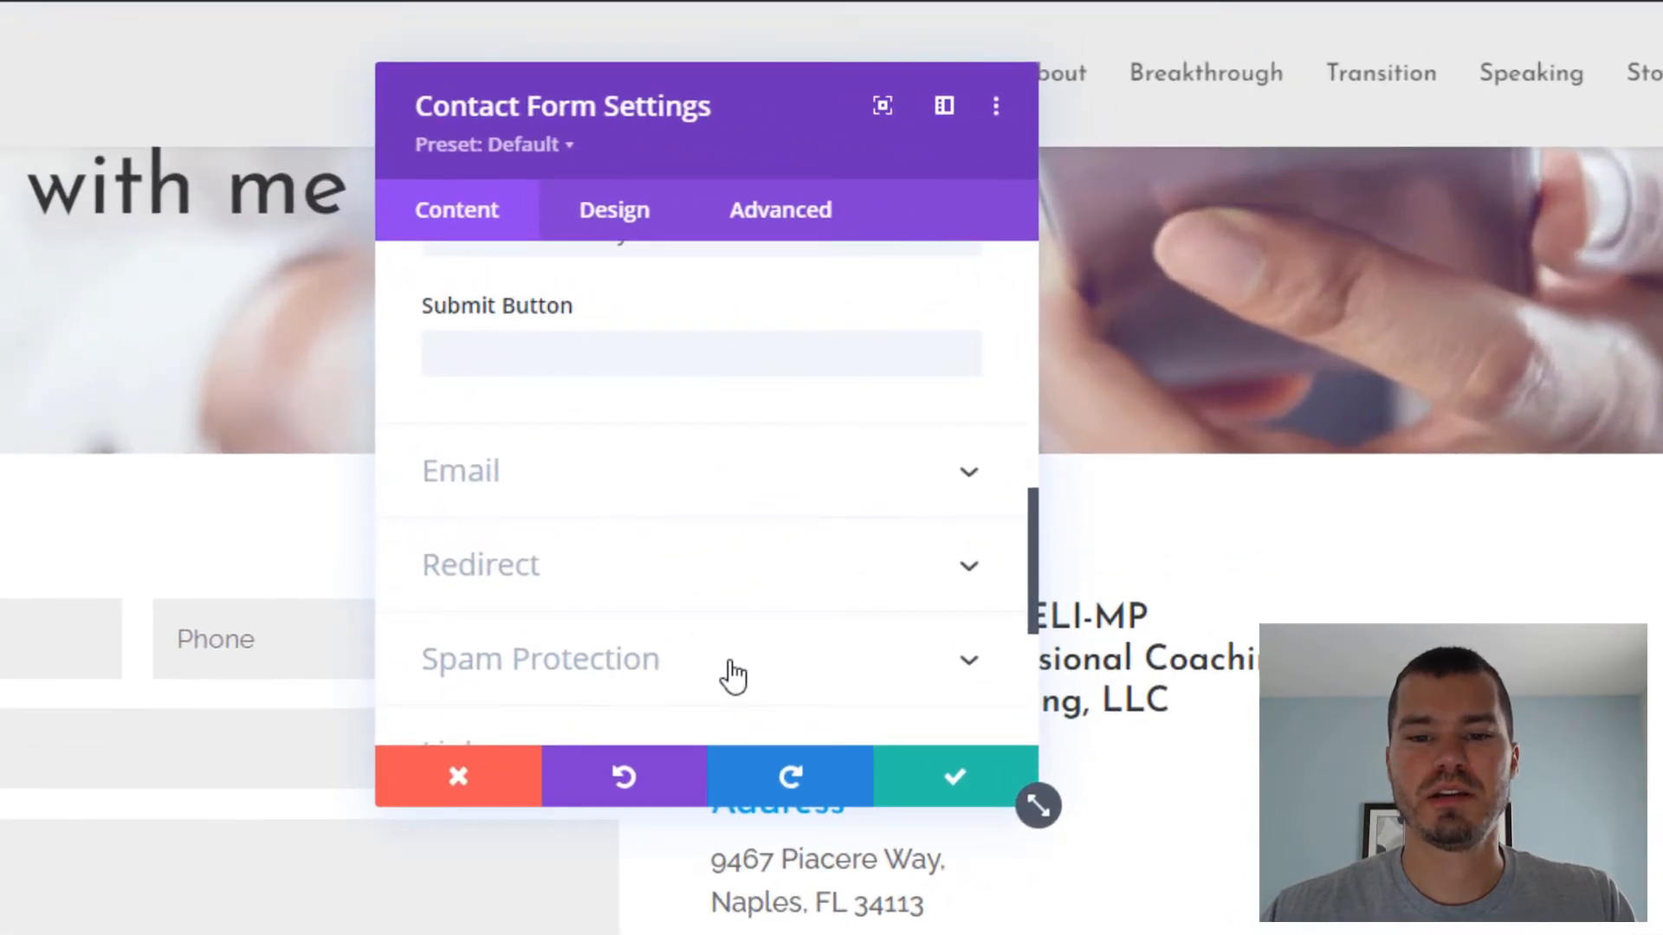
{"action": "left_click", "coordinate": [540, 658]}
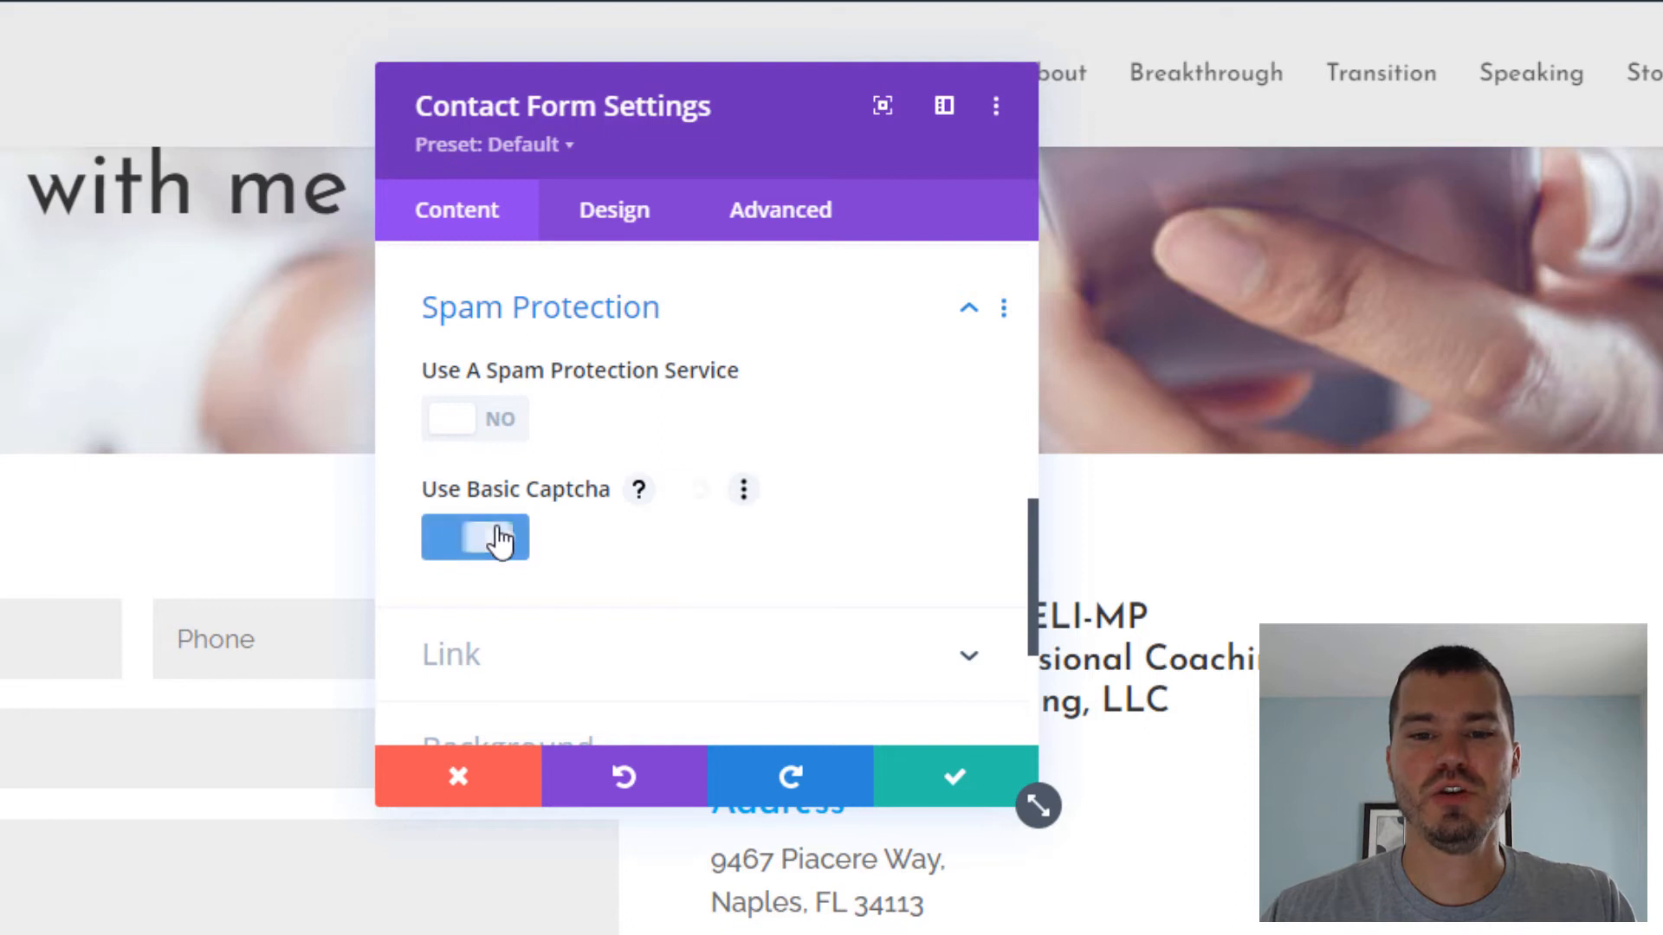
{"action": "left_click", "coordinate": [476, 537]}
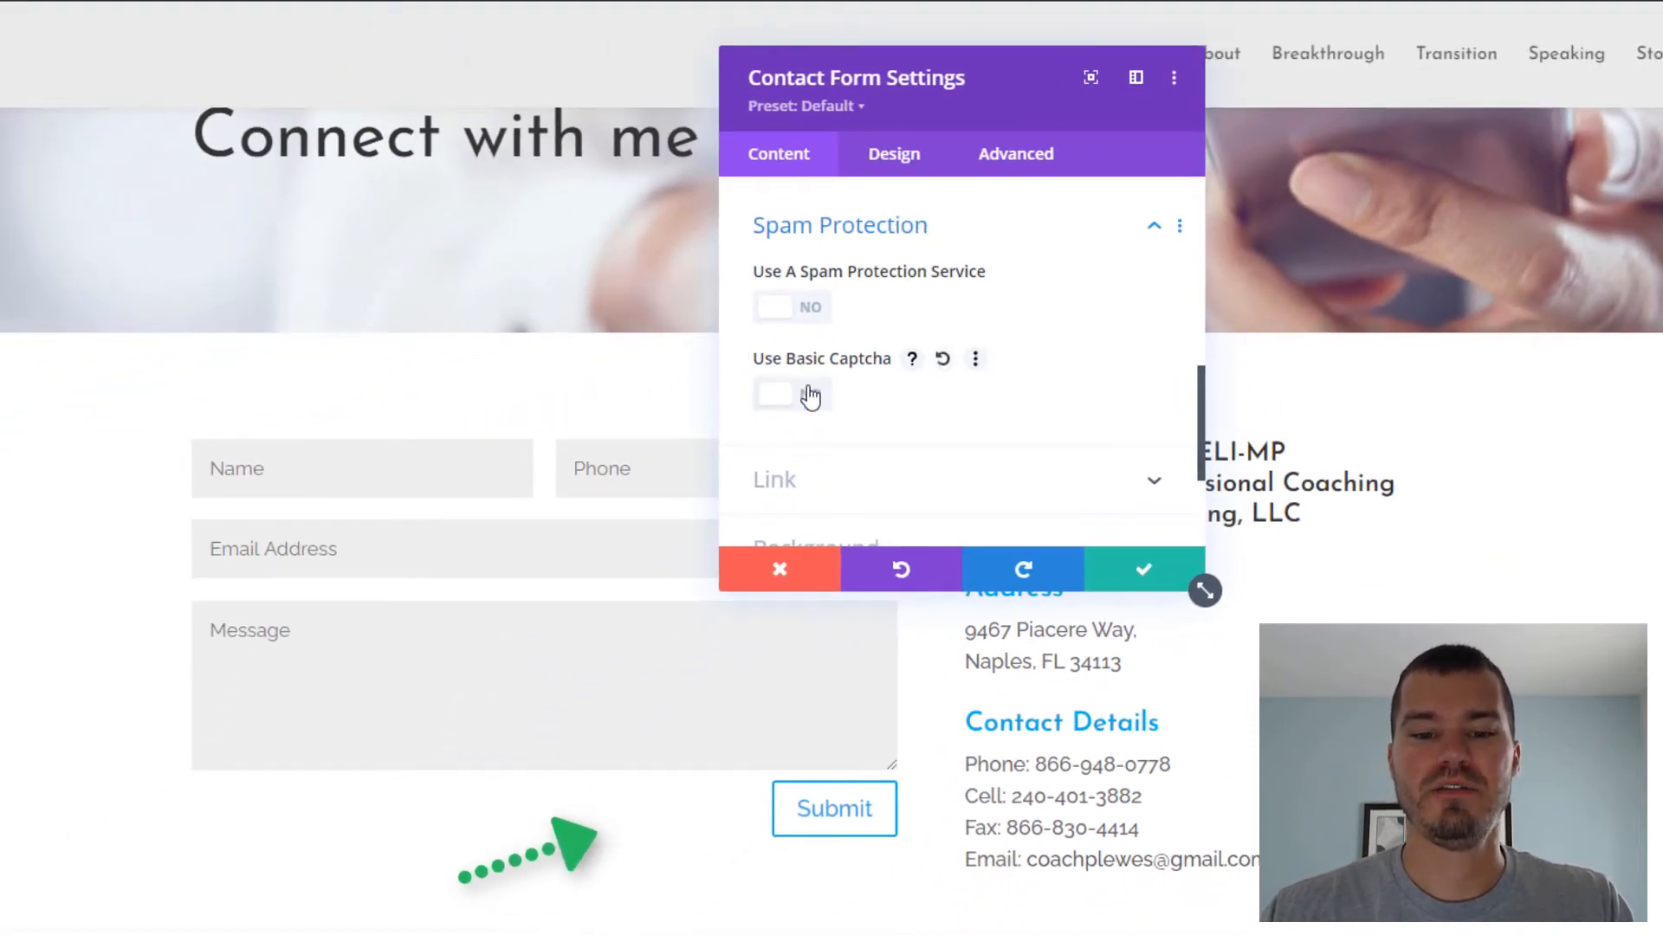
{"action": "left_click", "coordinate": [774, 395]}
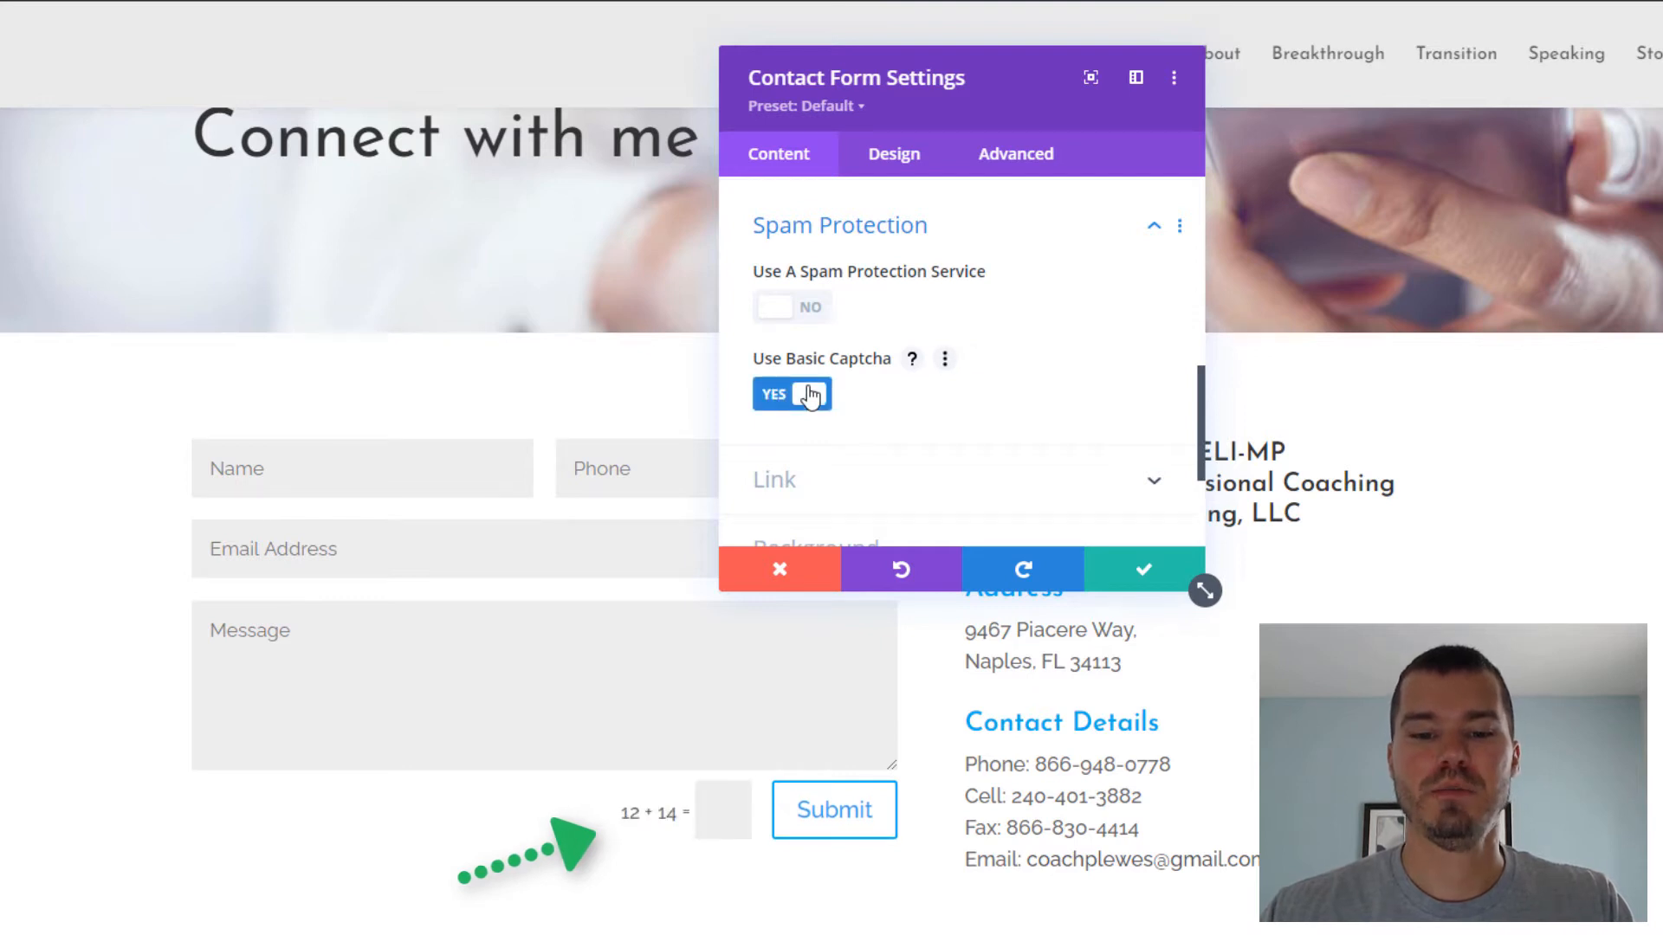
{"action": "left_click", "coordinate": [792, 395]}
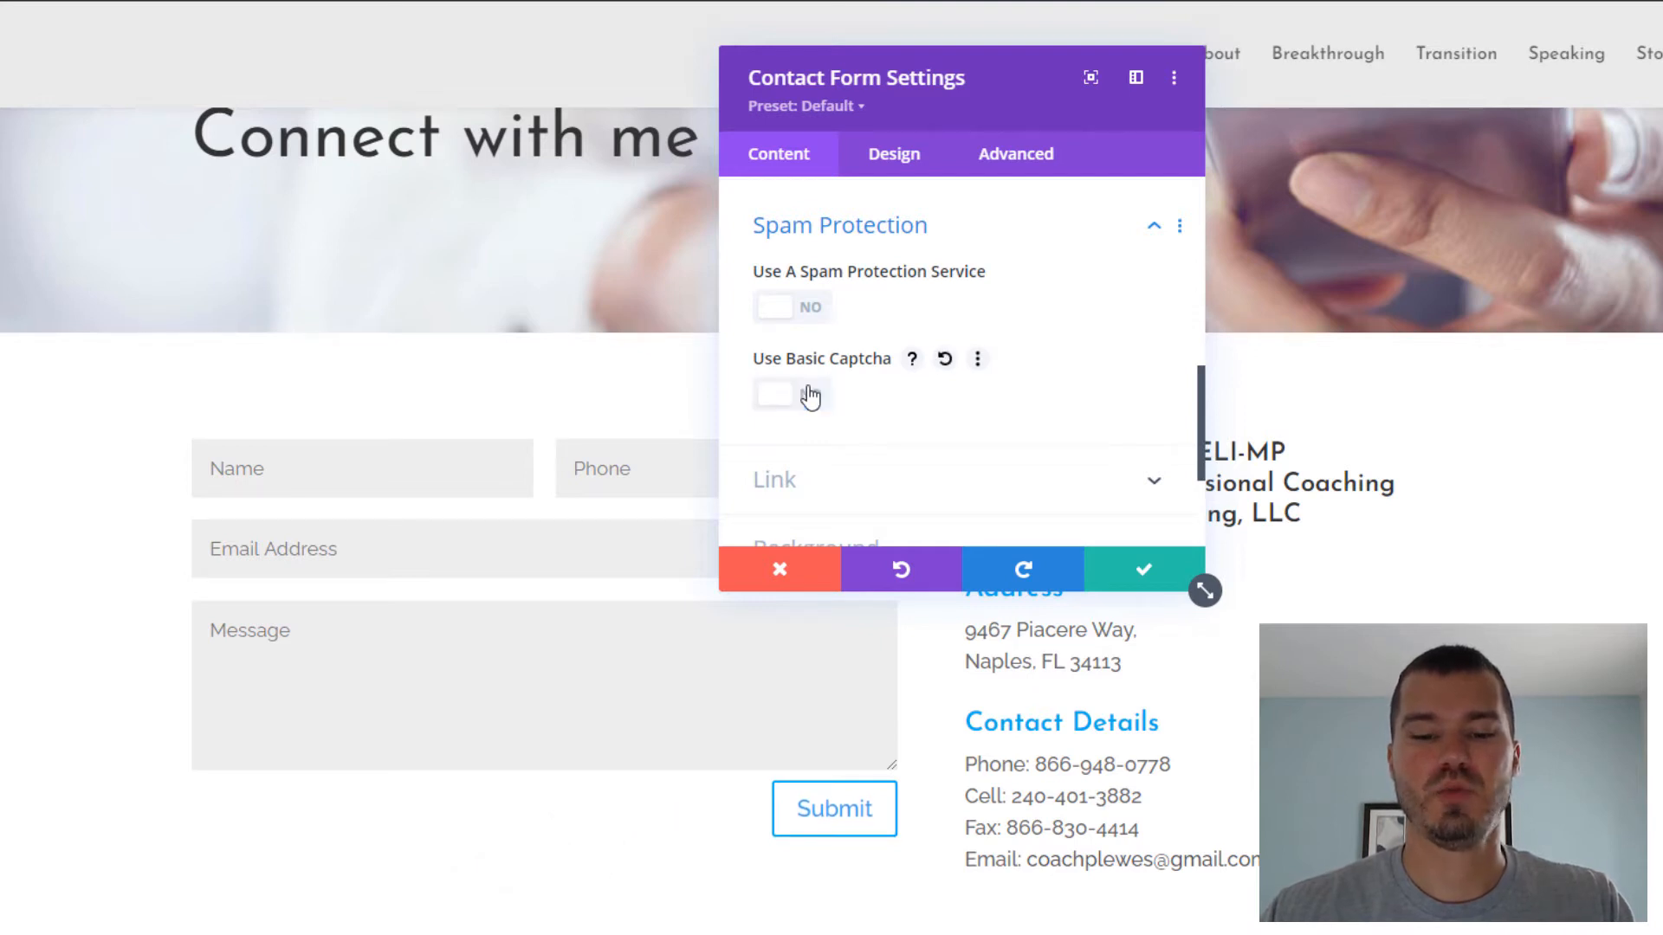
{"action": "left_click", "coordinate": [774, 395]}
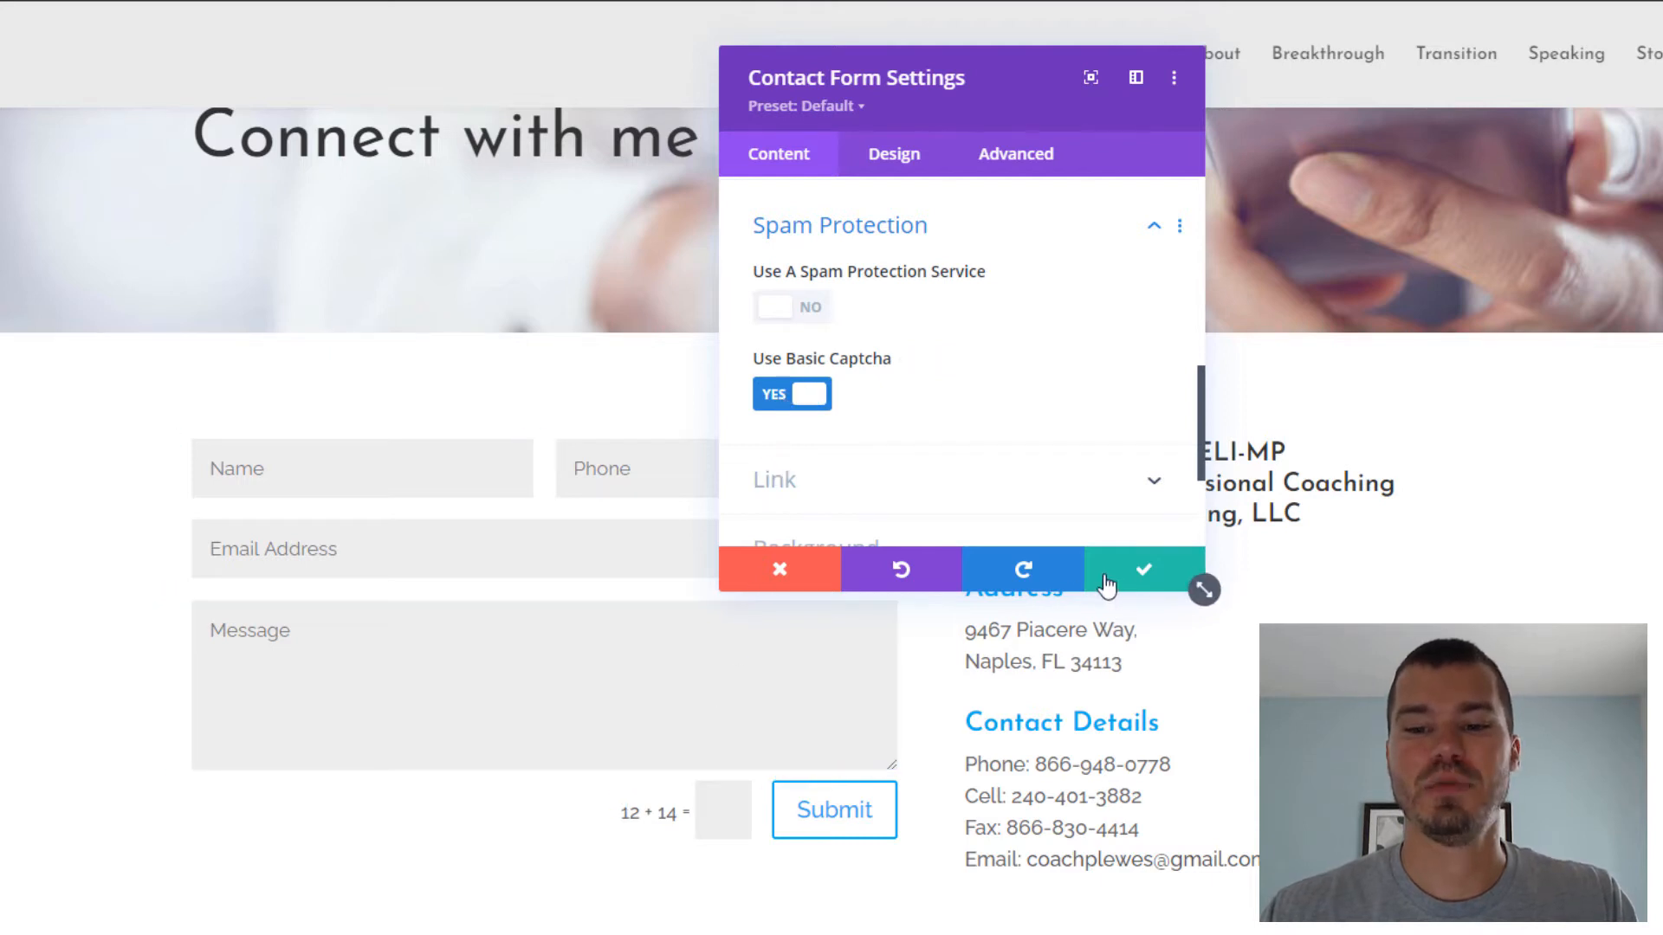
{"action": "mouse_move", "coordinate": [1144, 570]}
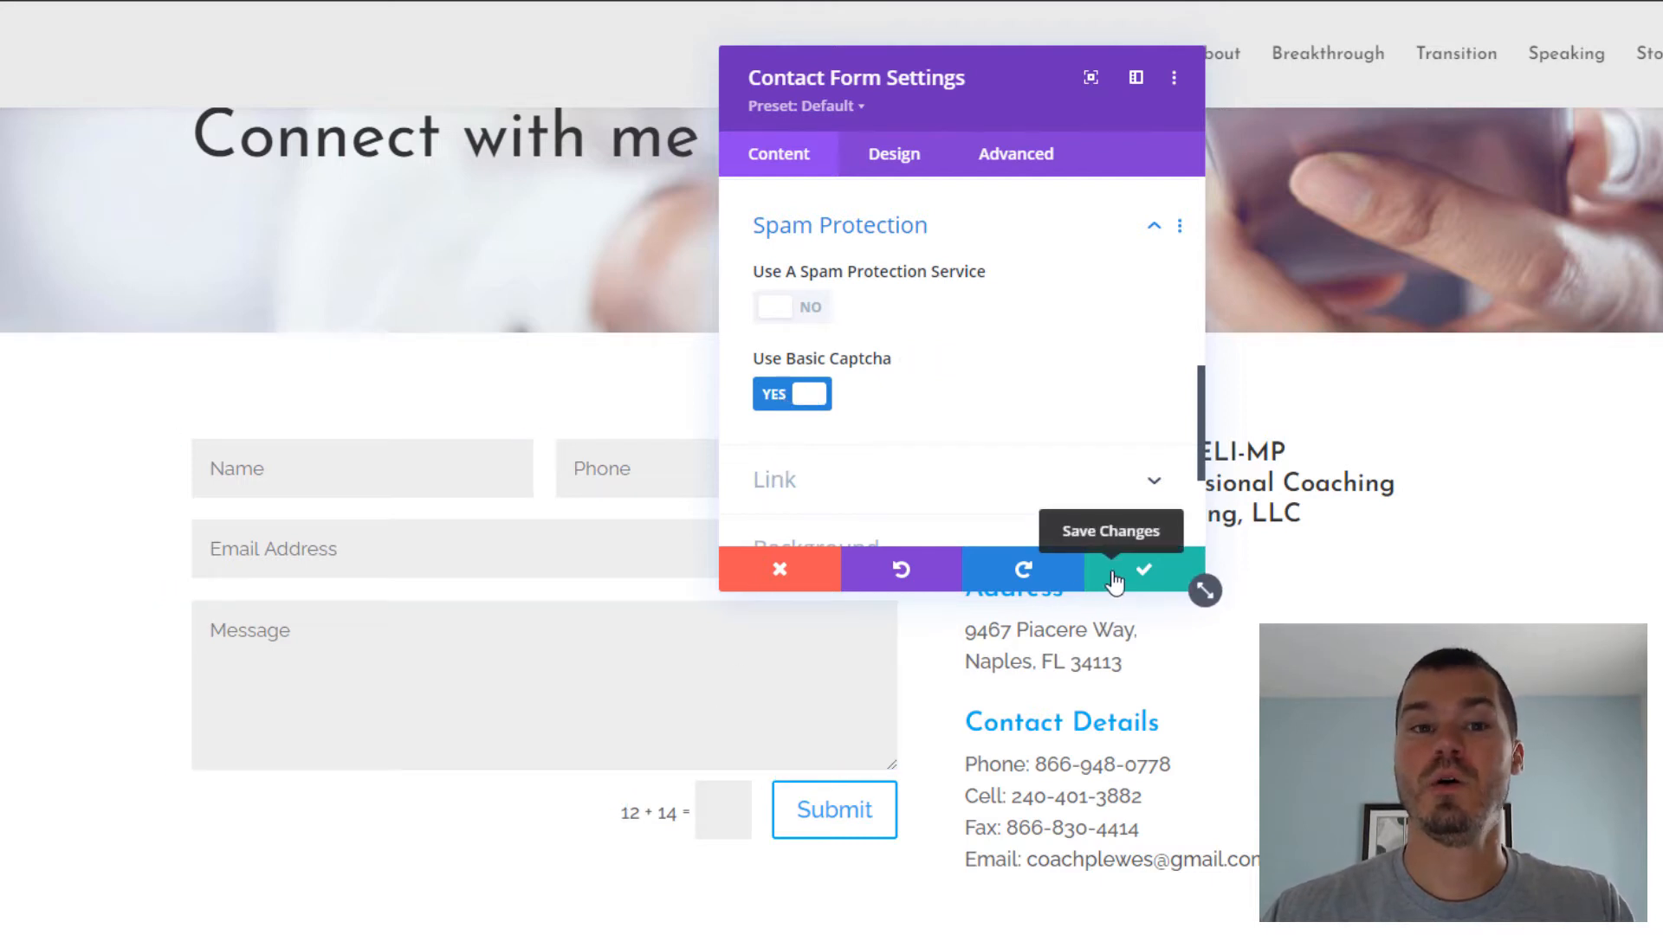
{"action": "left_click", "coordinate": [1144, 570]}
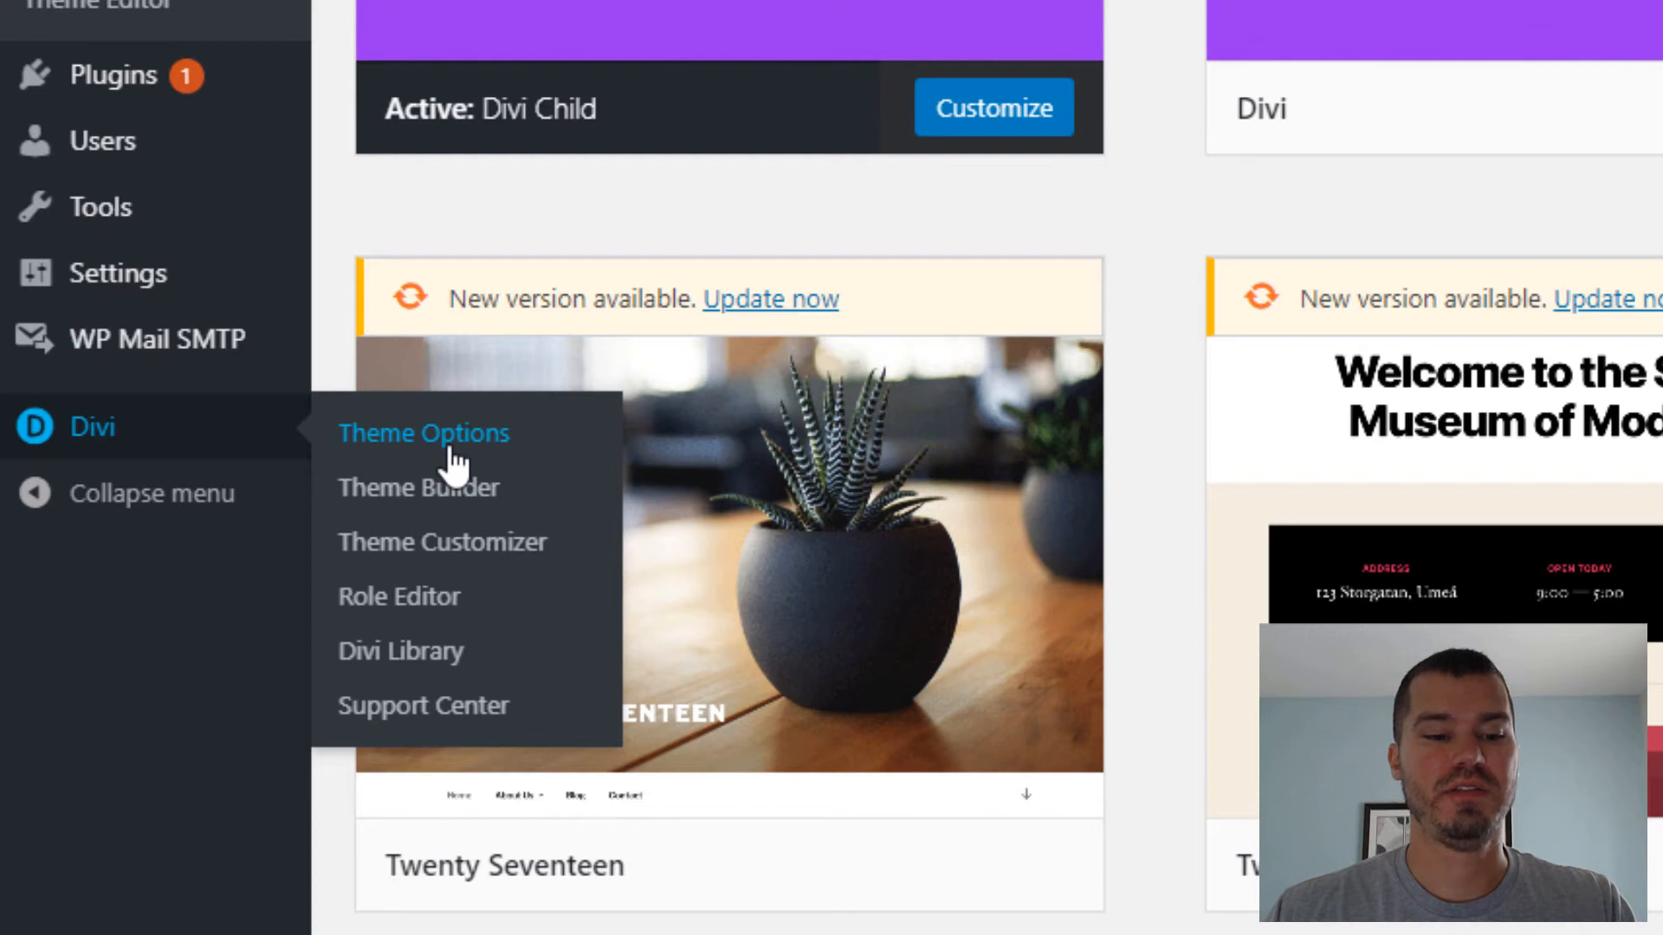
Browse the tabs of the Divi Theme Options page
{"action": "left_click", "coordinate": [422, 433]}
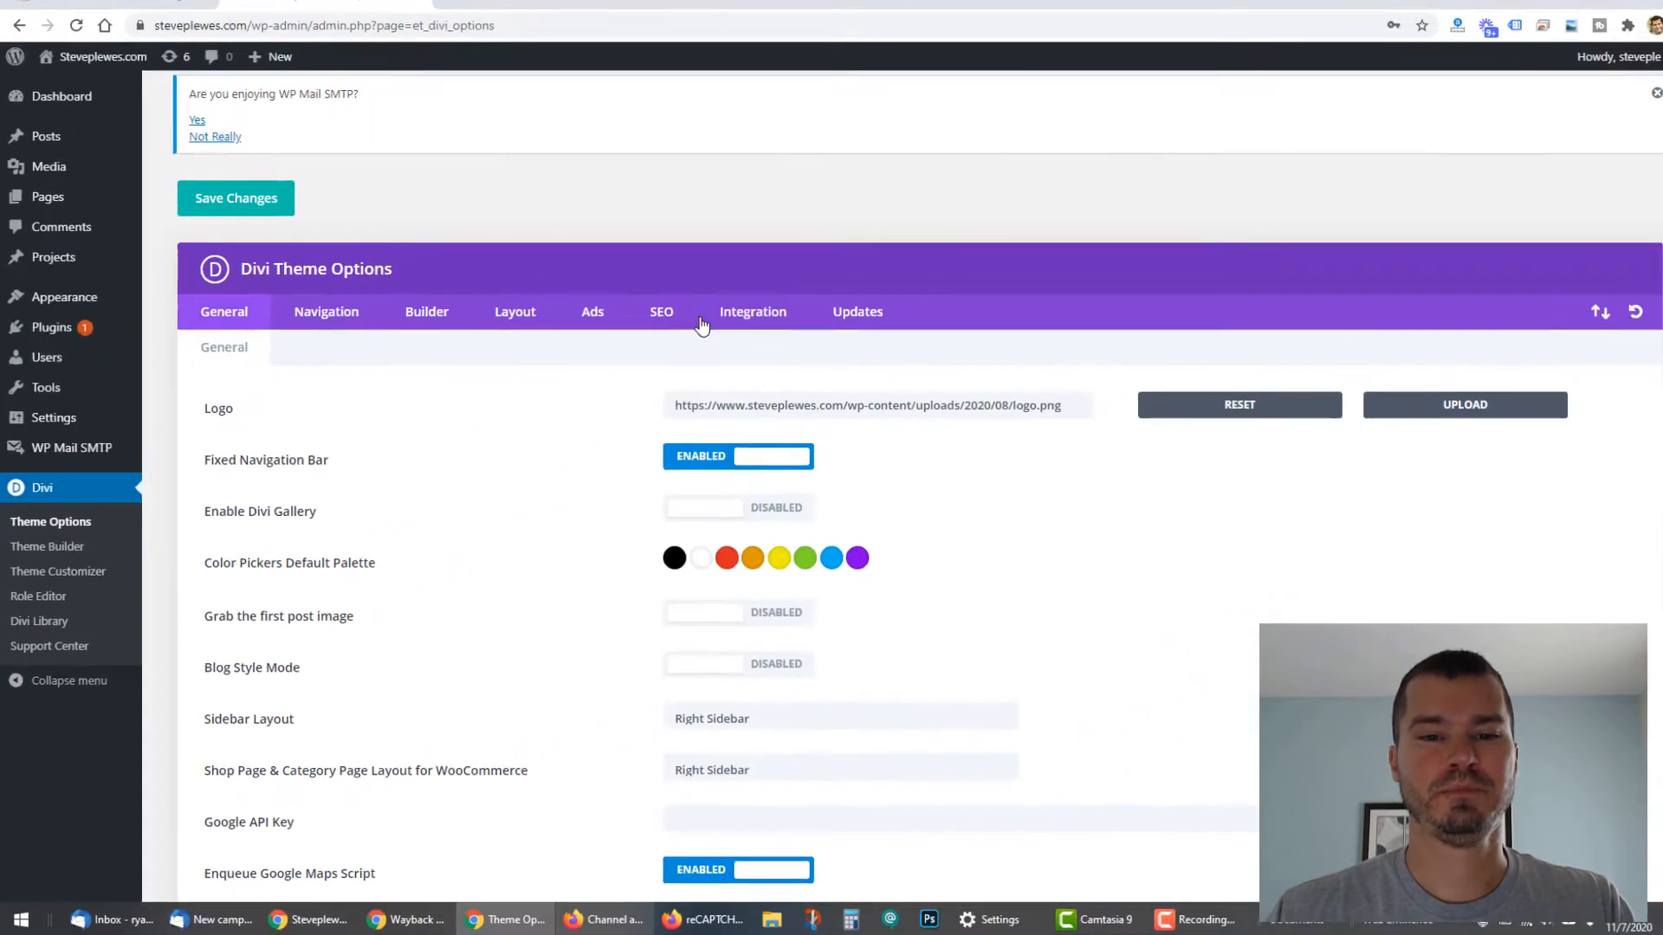
{"action": "left_click", "coordinate": [856, 311]}
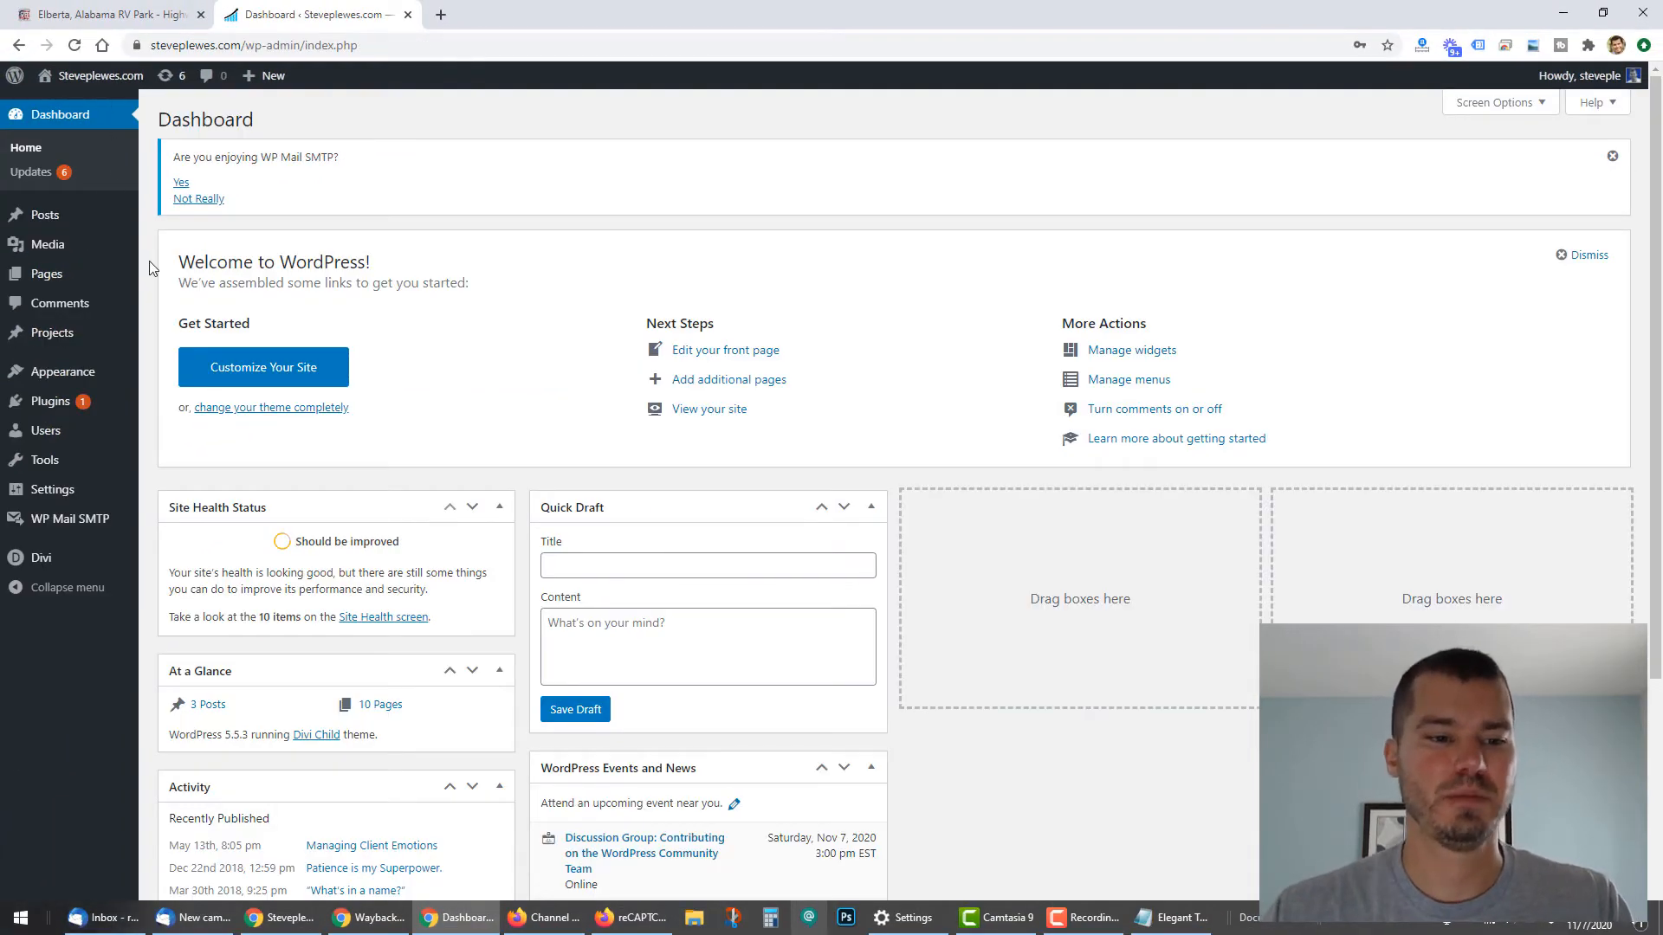
Update the Divi parent theme from Appearance > Themes
{"action": "left_click", "coordinate": [60, 372]}
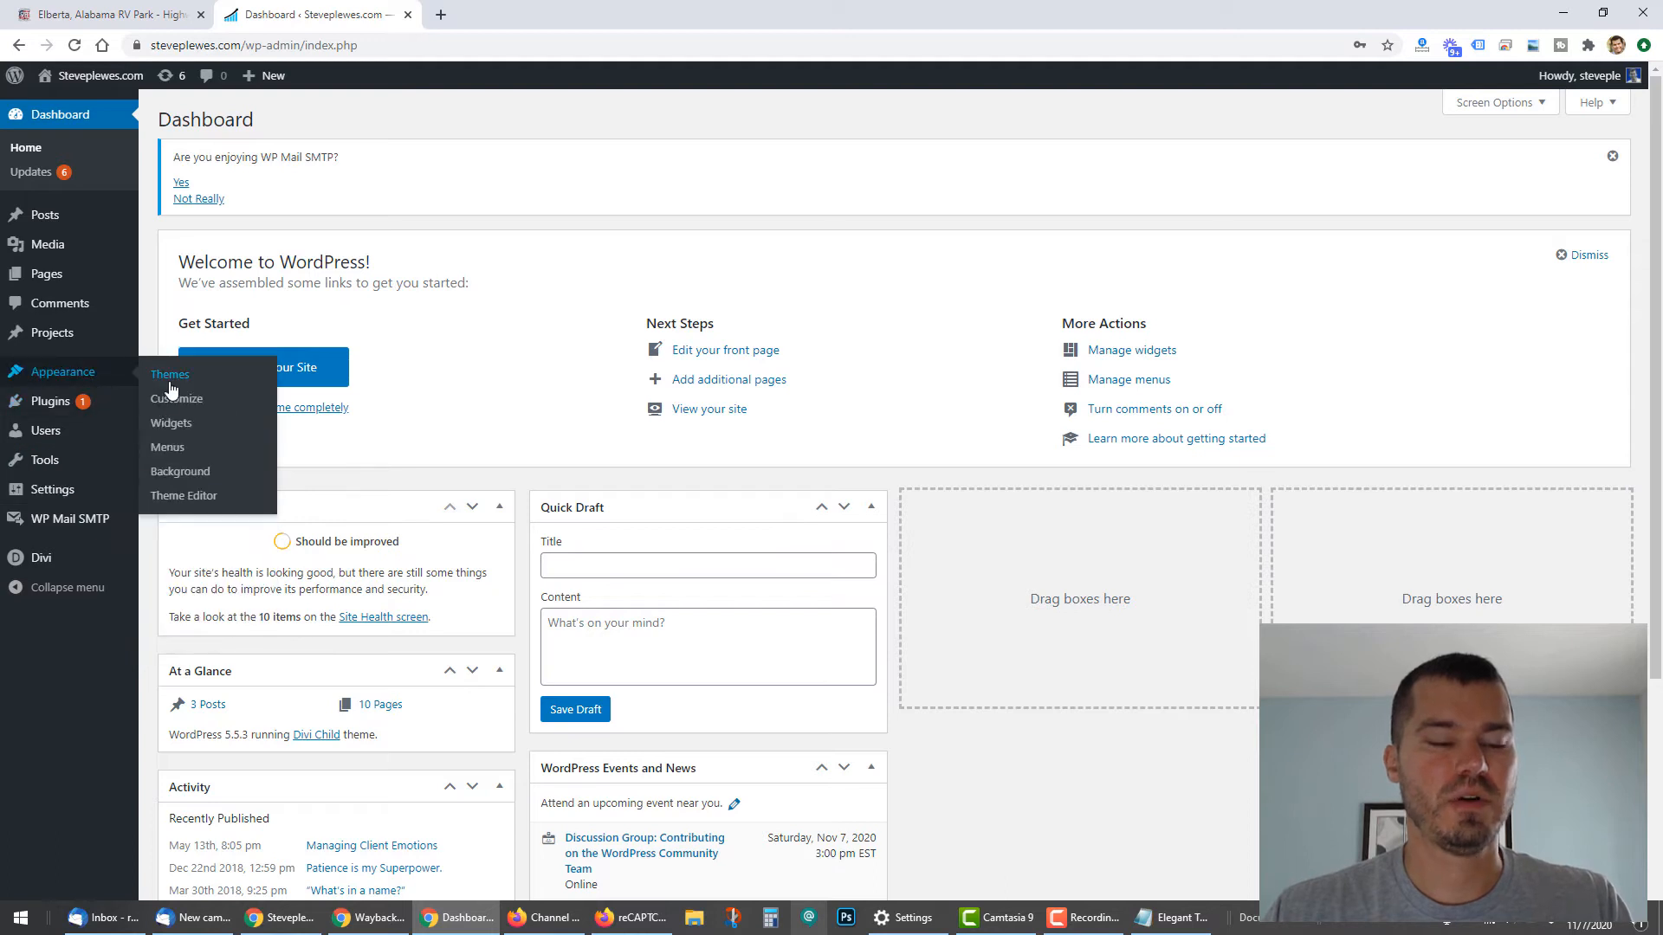
{"action": "left_click", "coordinate": [170, 373]}
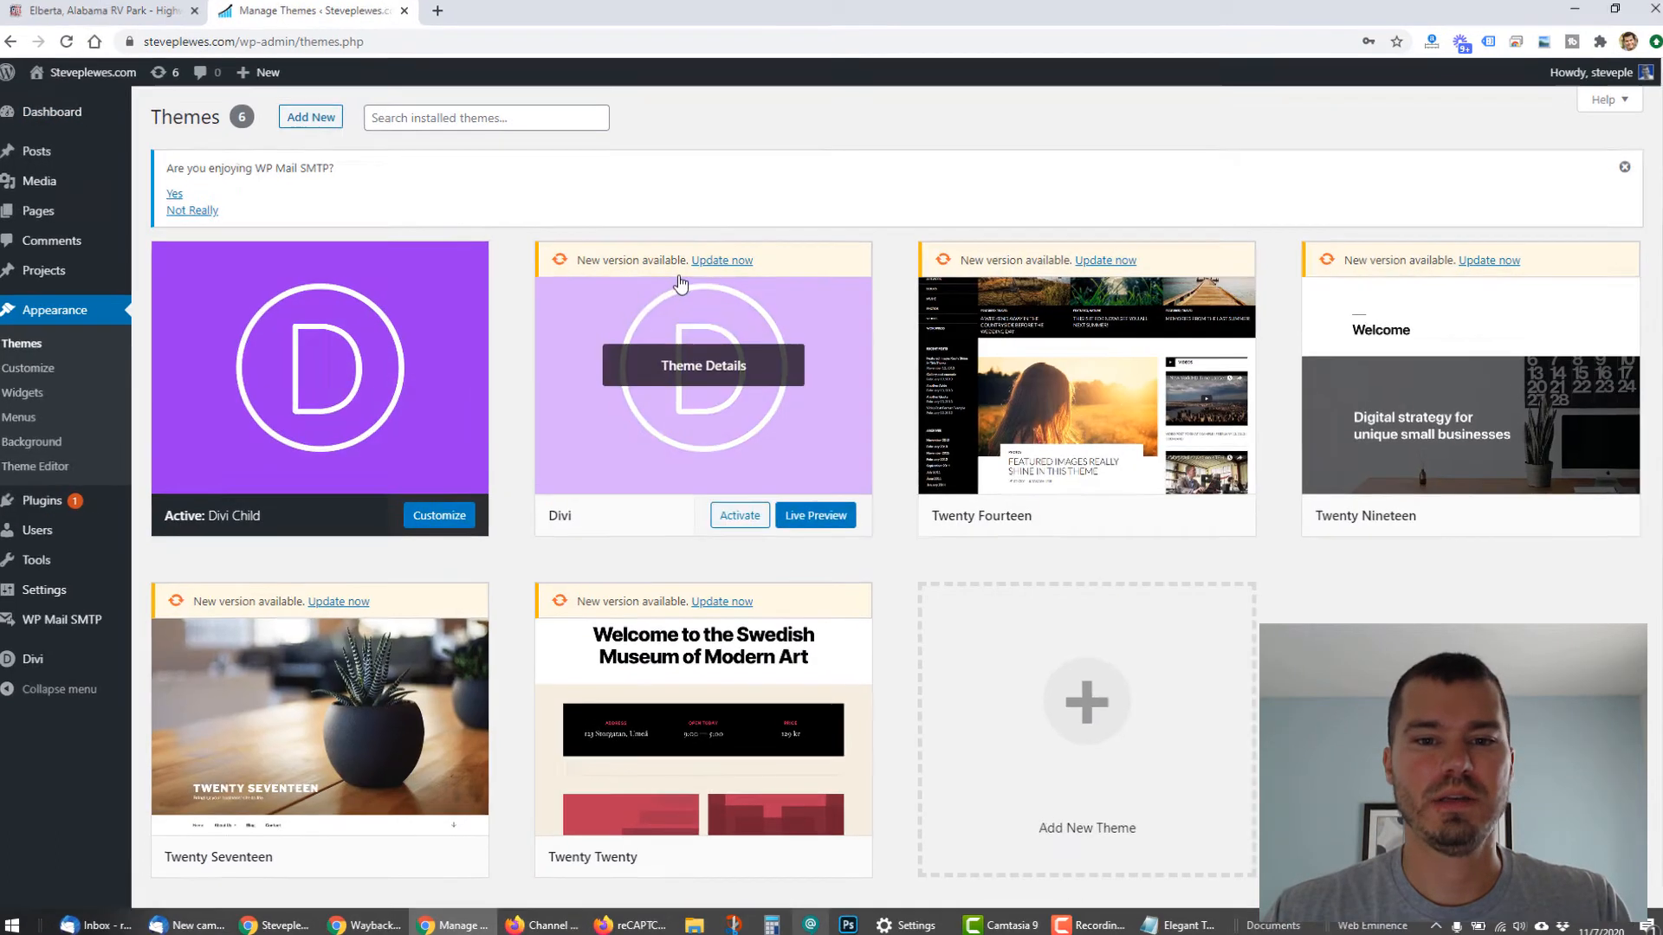
{"action": "left_click", "coordinate": [722, 260]}
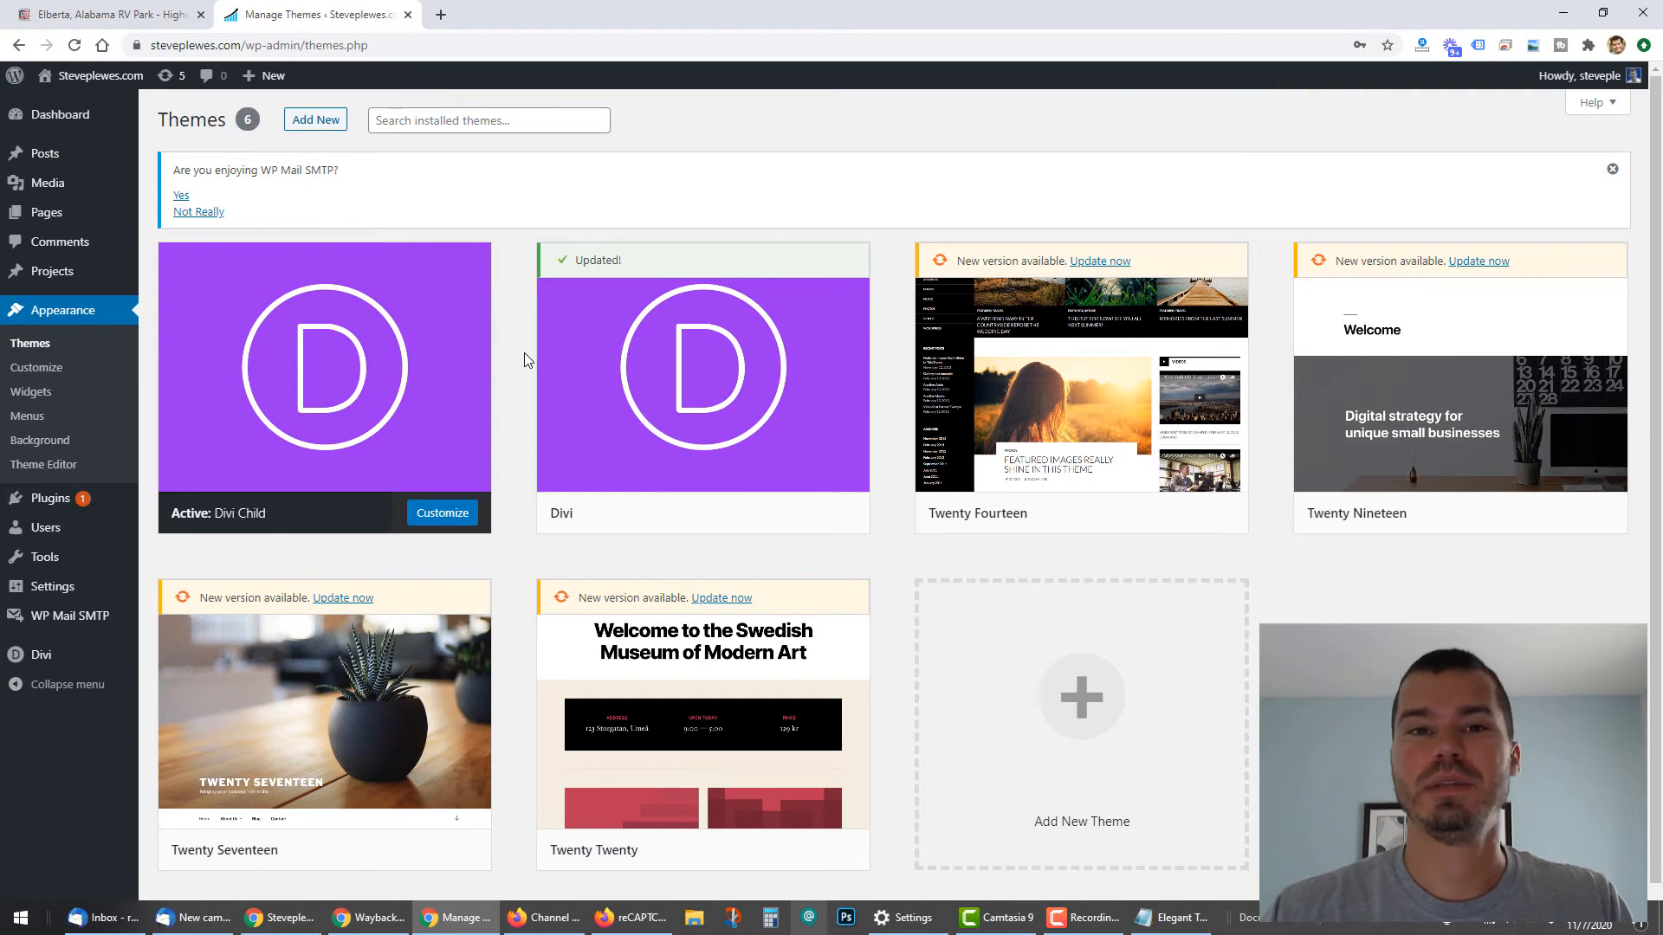
{"action": "mouse_move", "coordinate": [358, 182]}
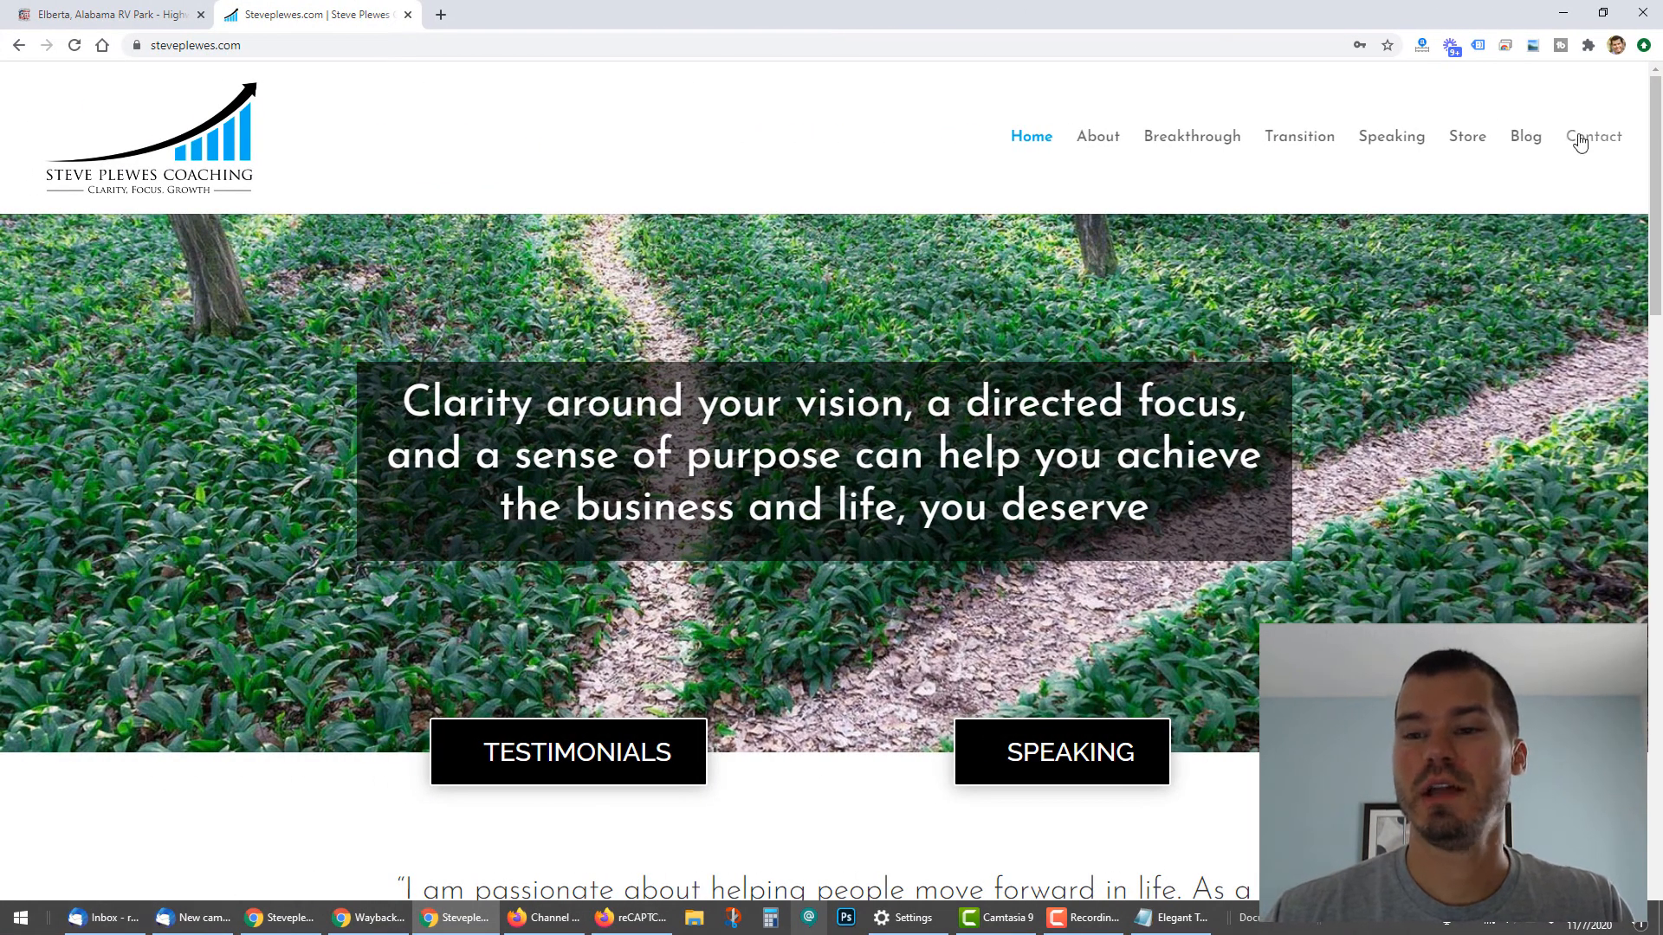
In the Contact page's Visual Builder, set Use A Spam Protection Service to YES with ReCaptcha
{"action": "left_click", "coordinate": [1592, 136]}
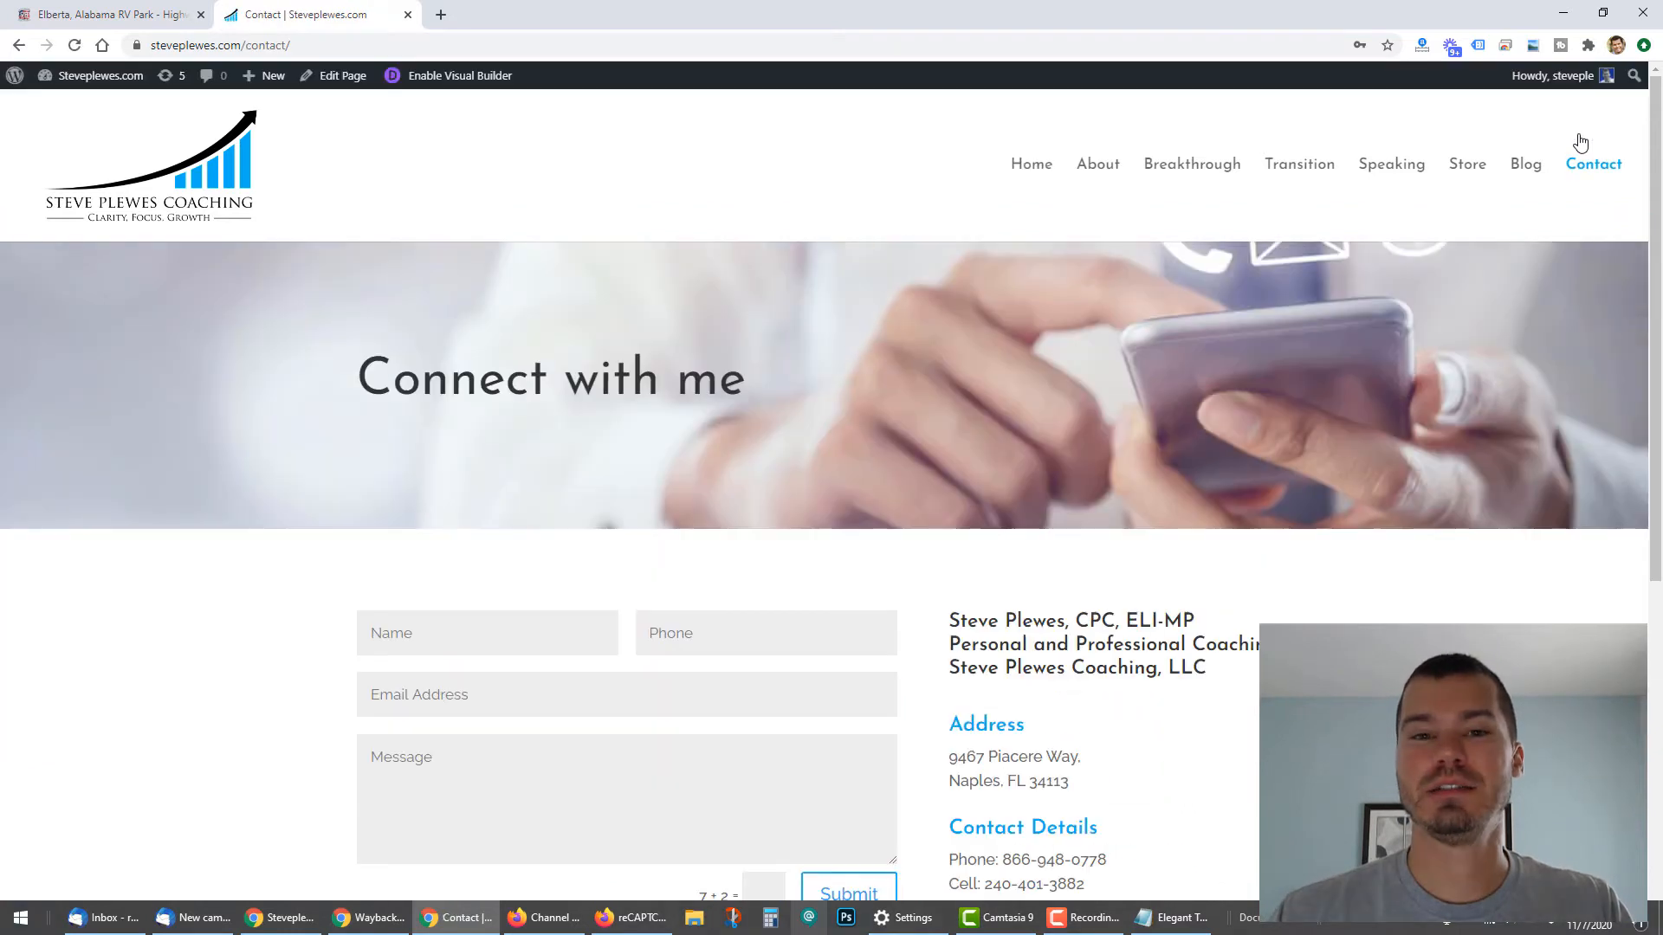
{"action": "scroll", "scroll_direction": "down", "scroll_amount": 3}
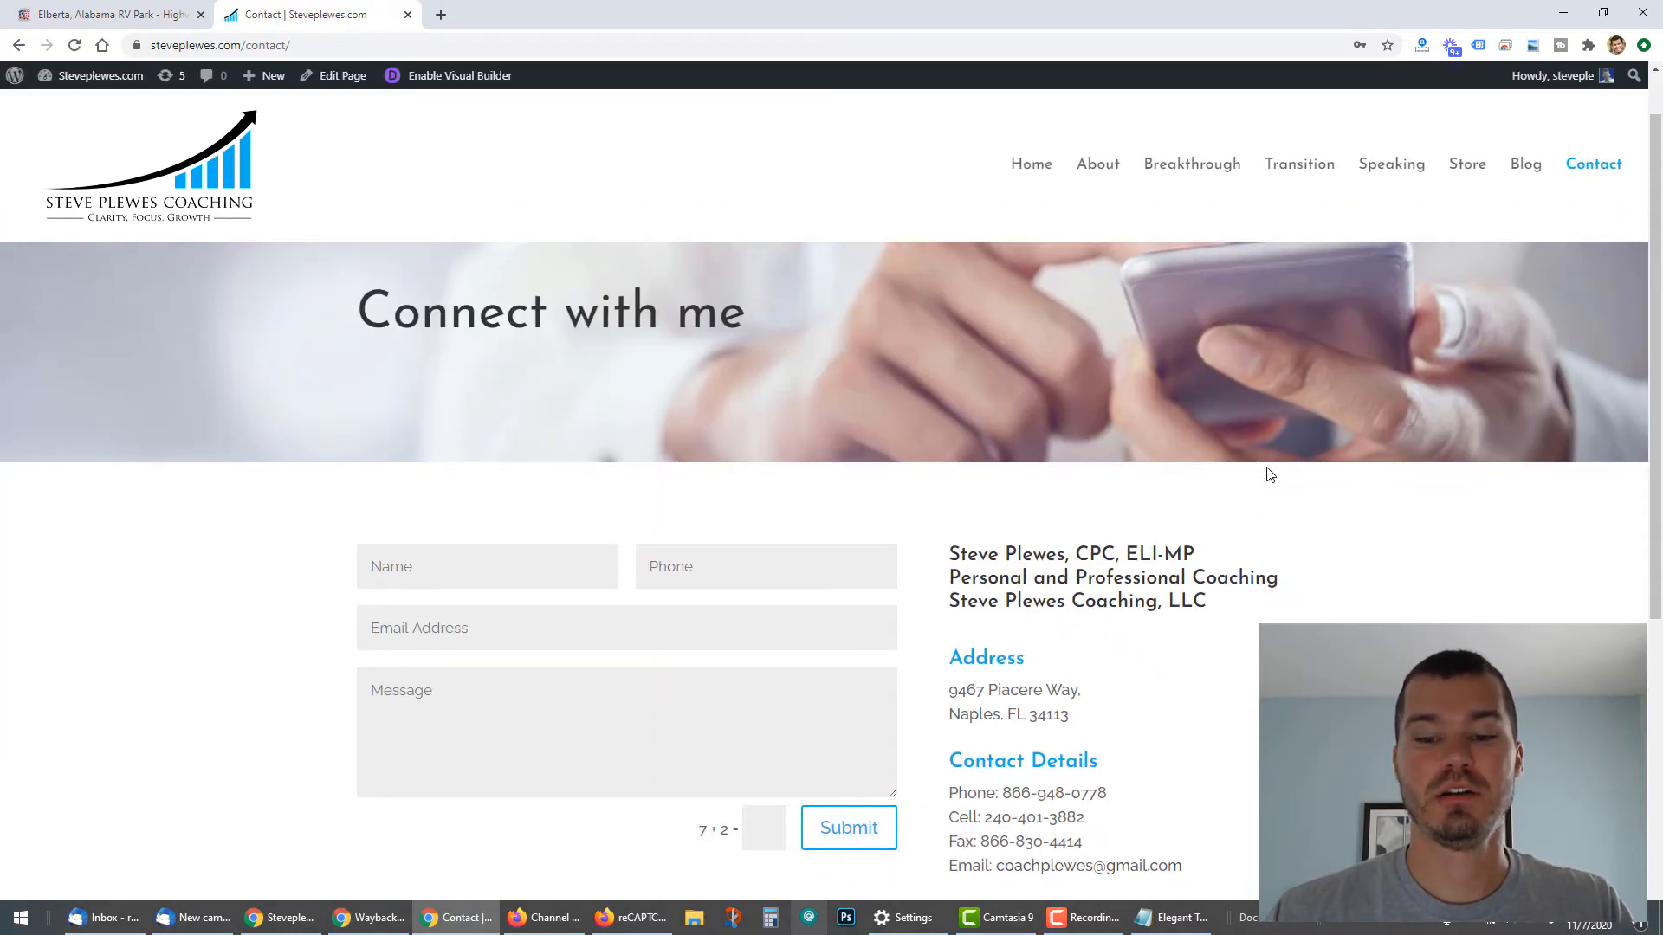
{"action": "scroll", "scroll_direction": "down", "scroll_amount": 3}
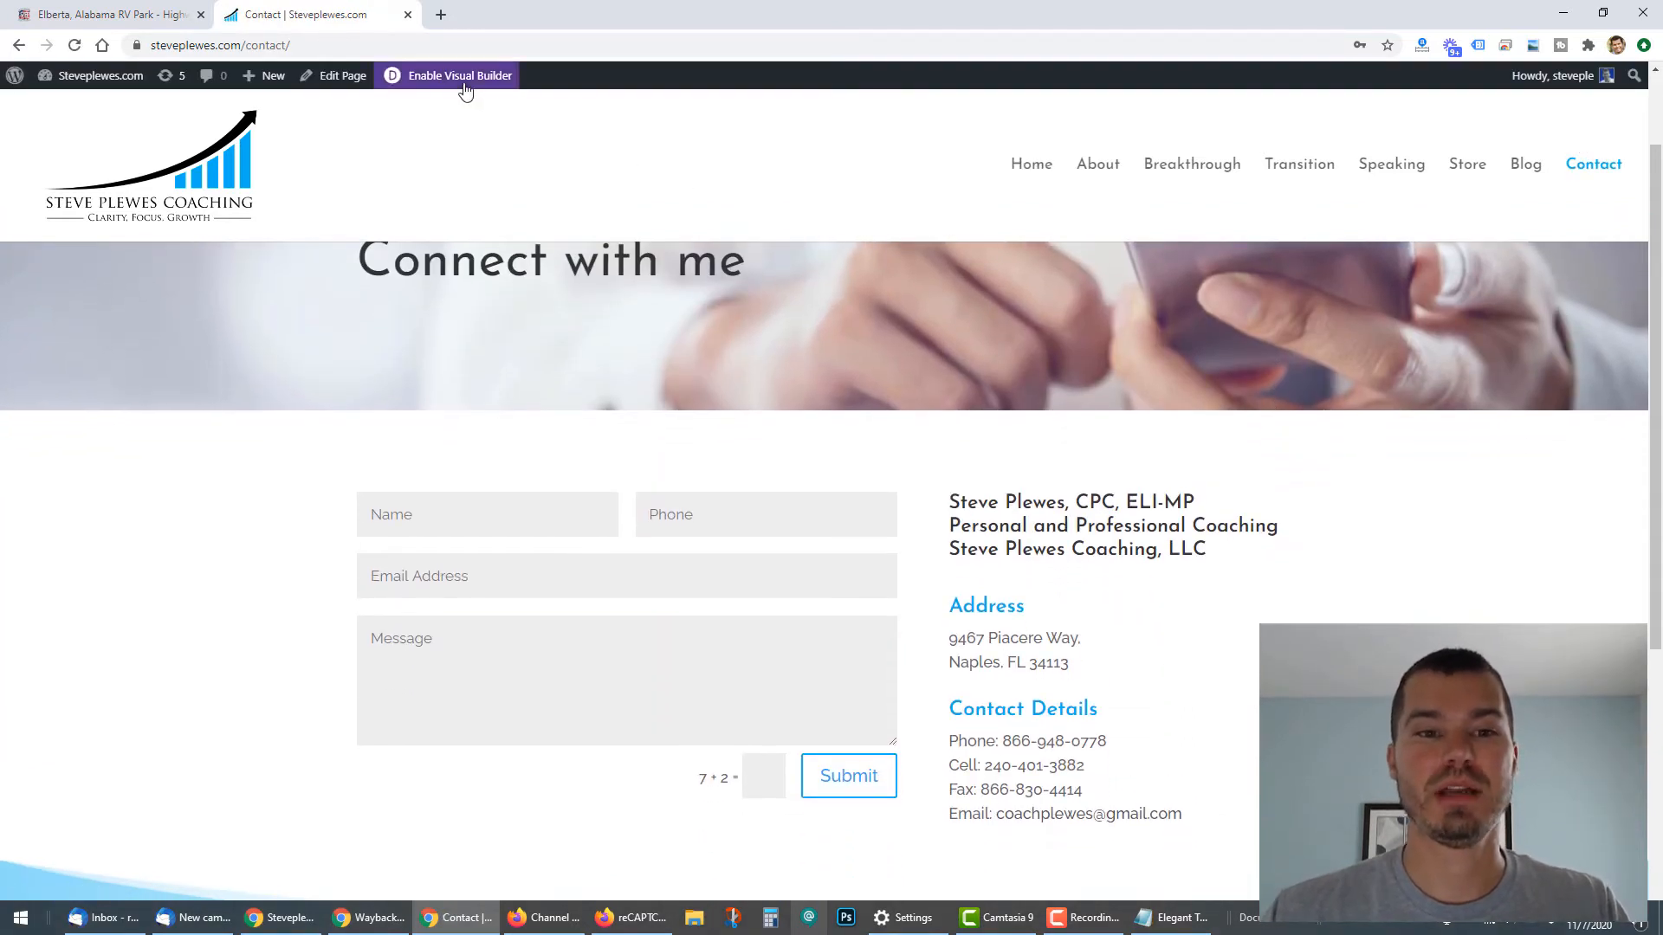
{"action": "left_click", "coordinate": [459, 75]}
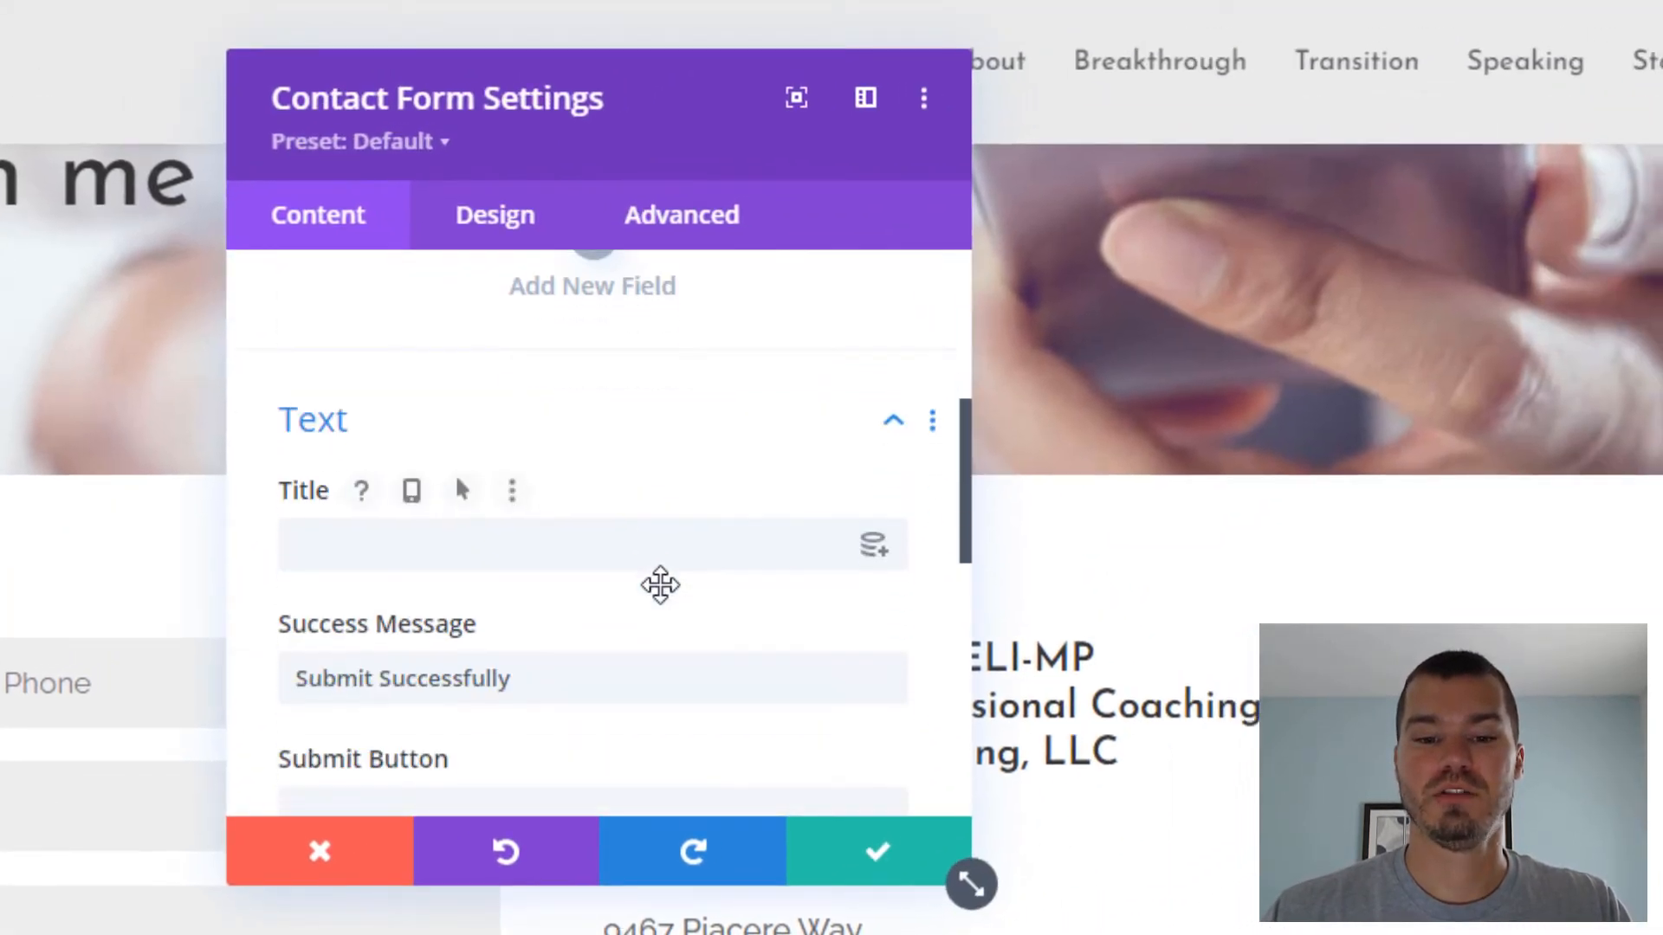
{"action": "scroll", "scroll_direction": "down", "scroll_amount": 3}
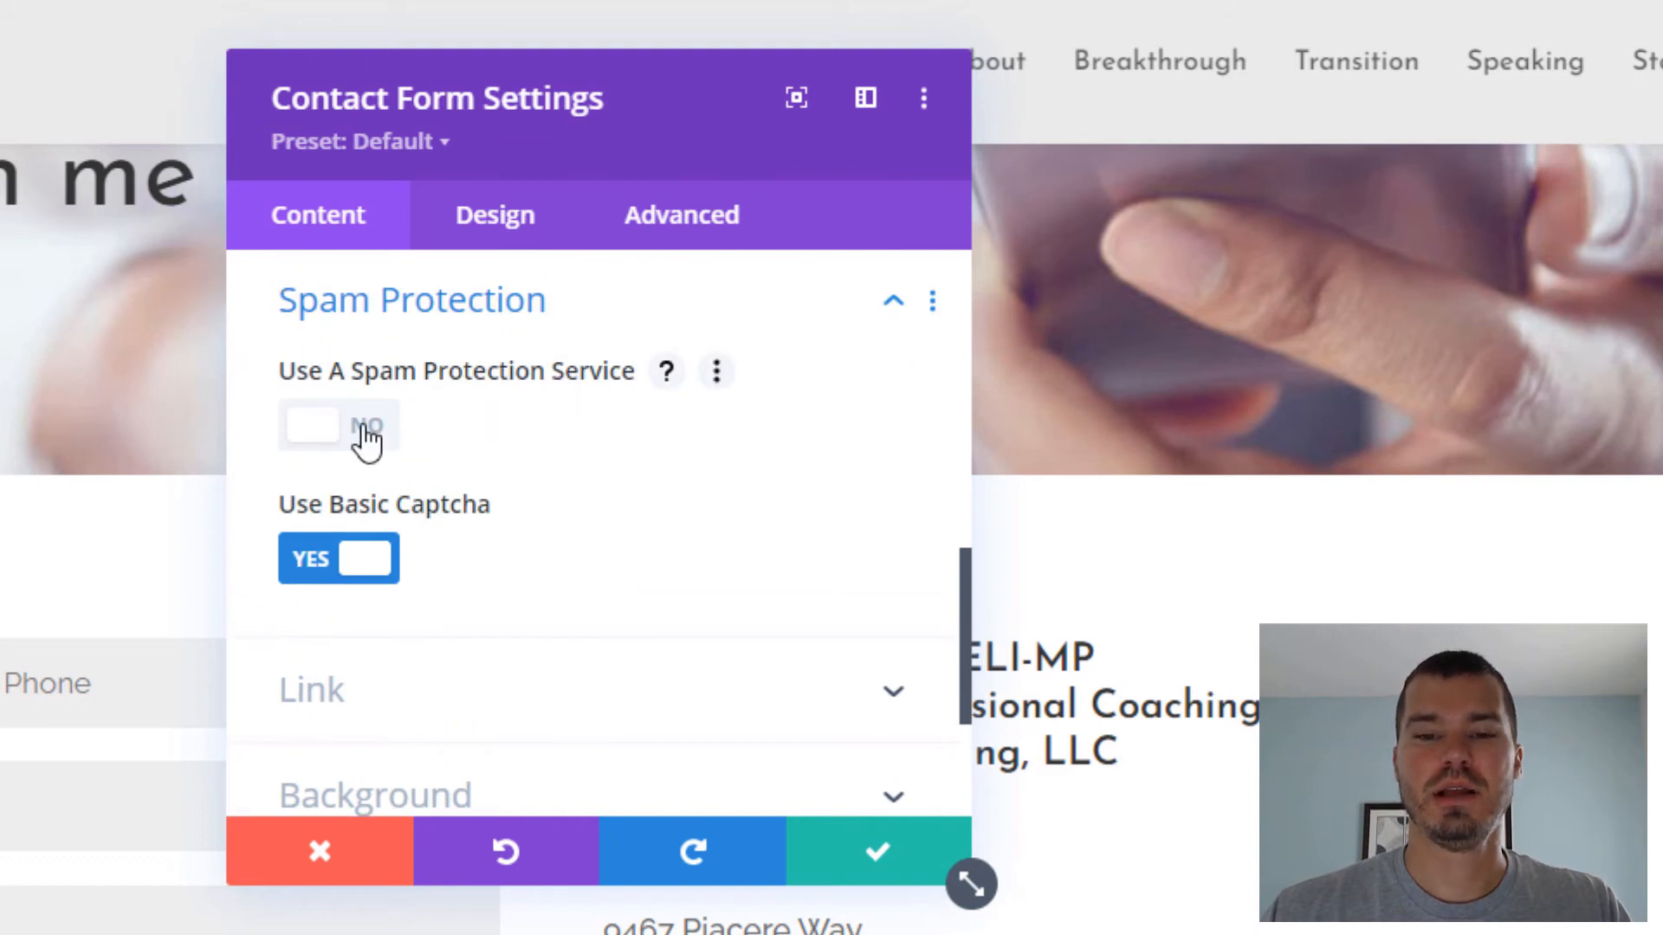
{"action": "left_click", "coordinate": [338, 425]}
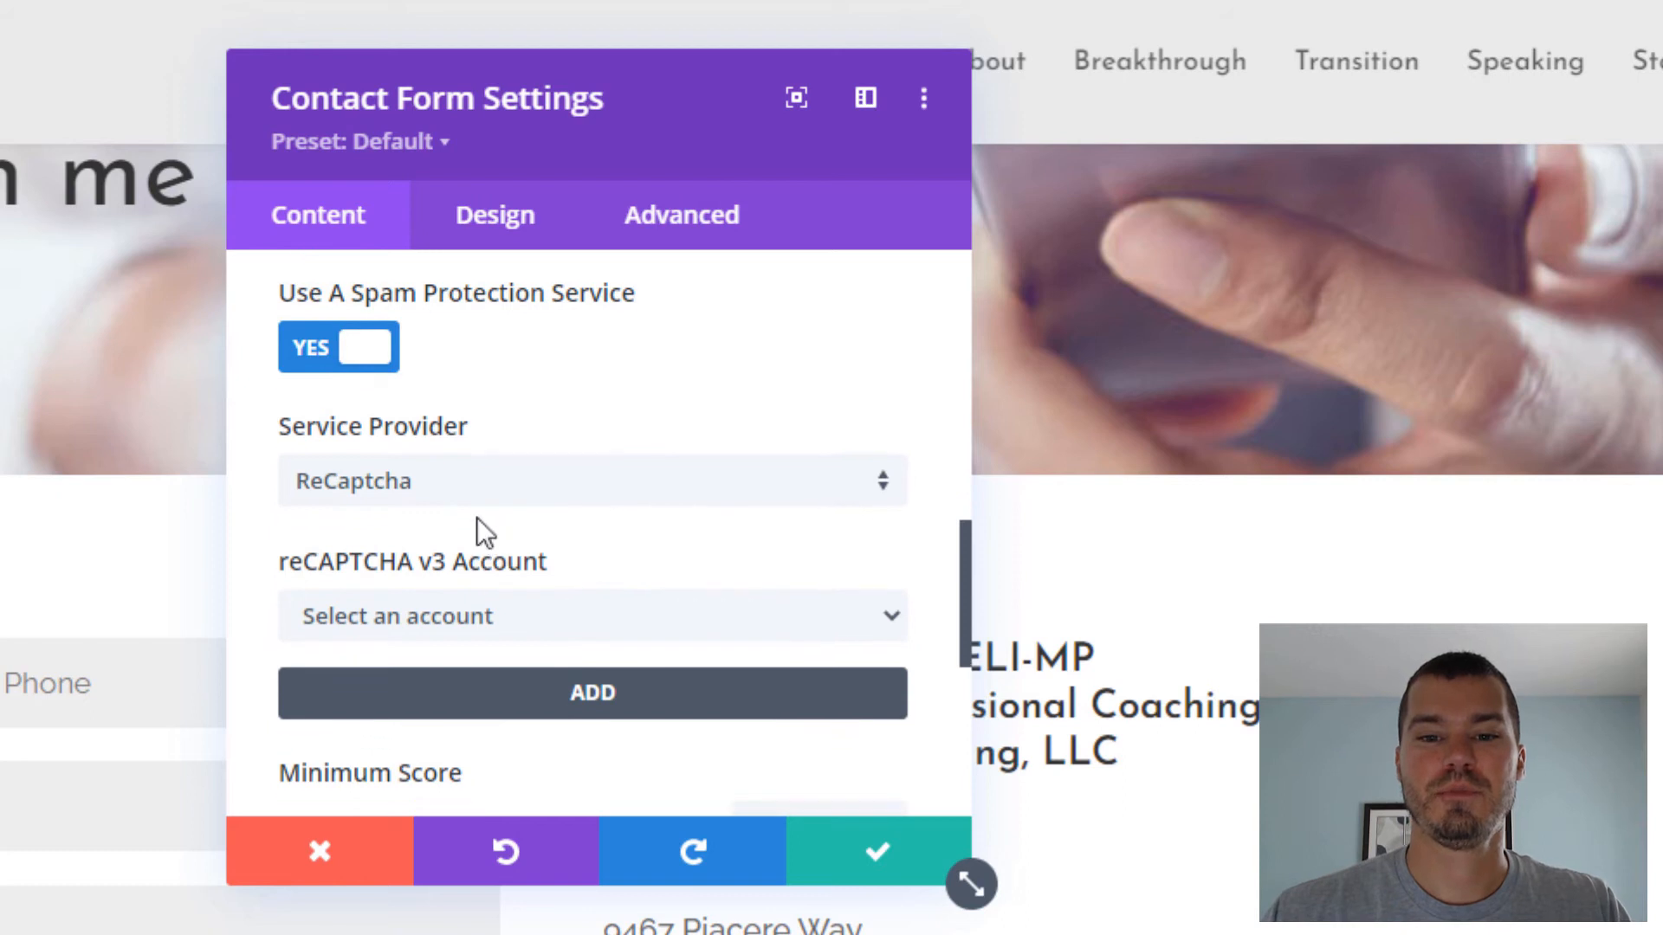
{"action": "left_click", "coordinate": [591, 480]}
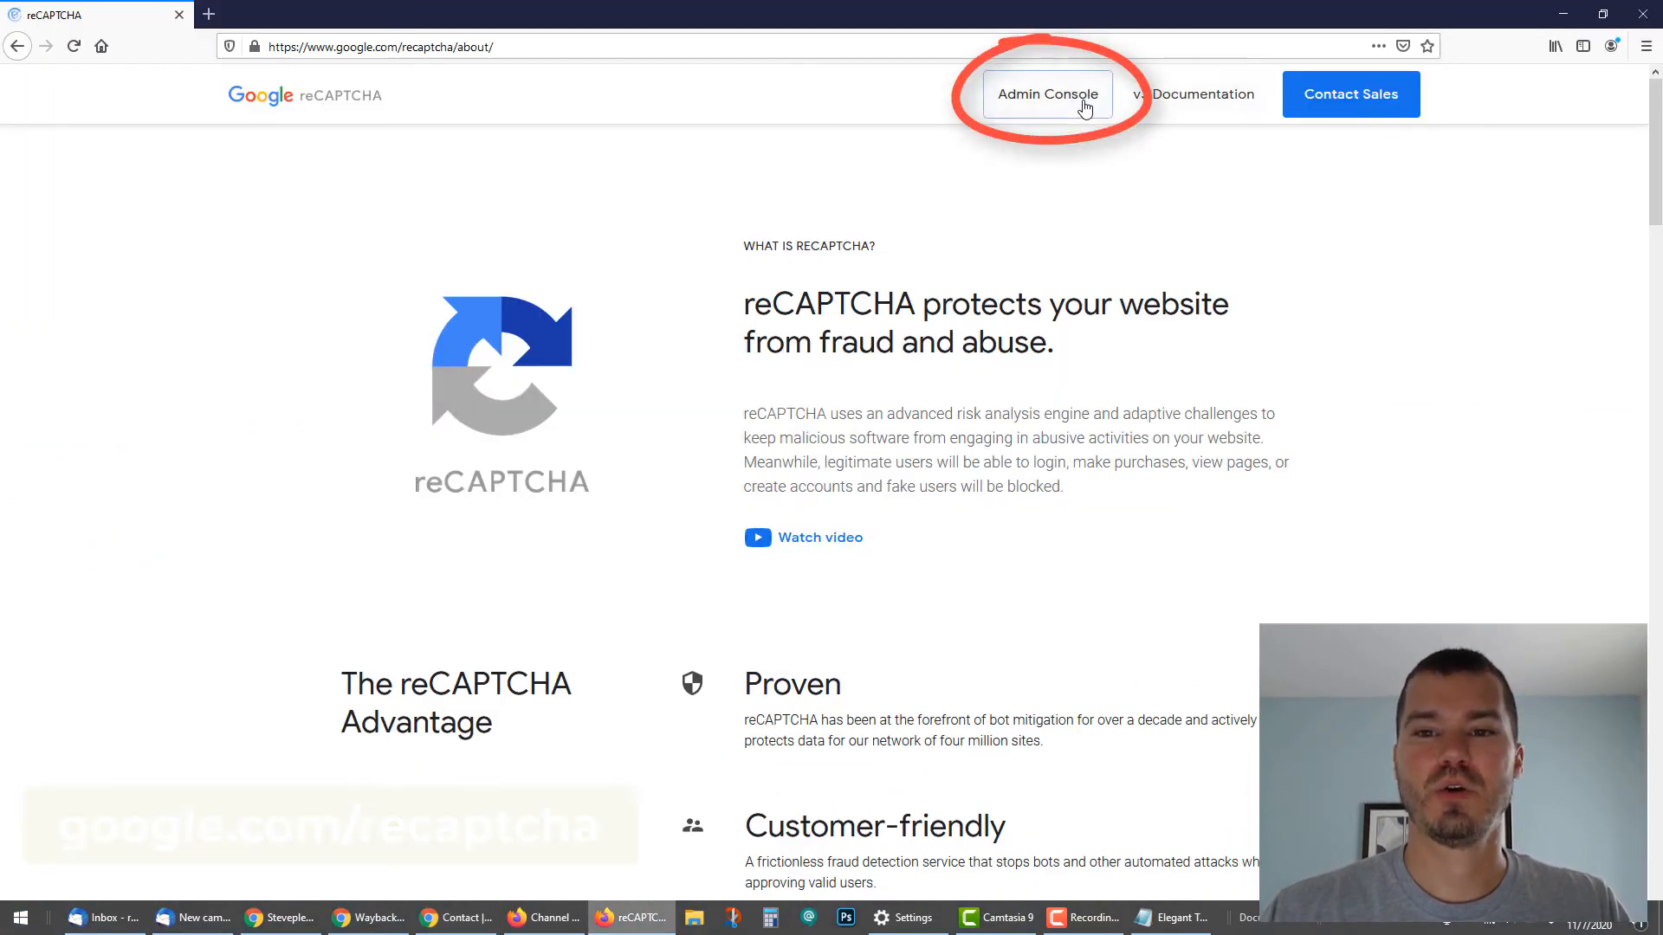
Register a reCAPTCHA v3 site labelled steveplewes.com for the steveplewes.com domain
{"action": "left_click", "coordinate": [1045, 93]}
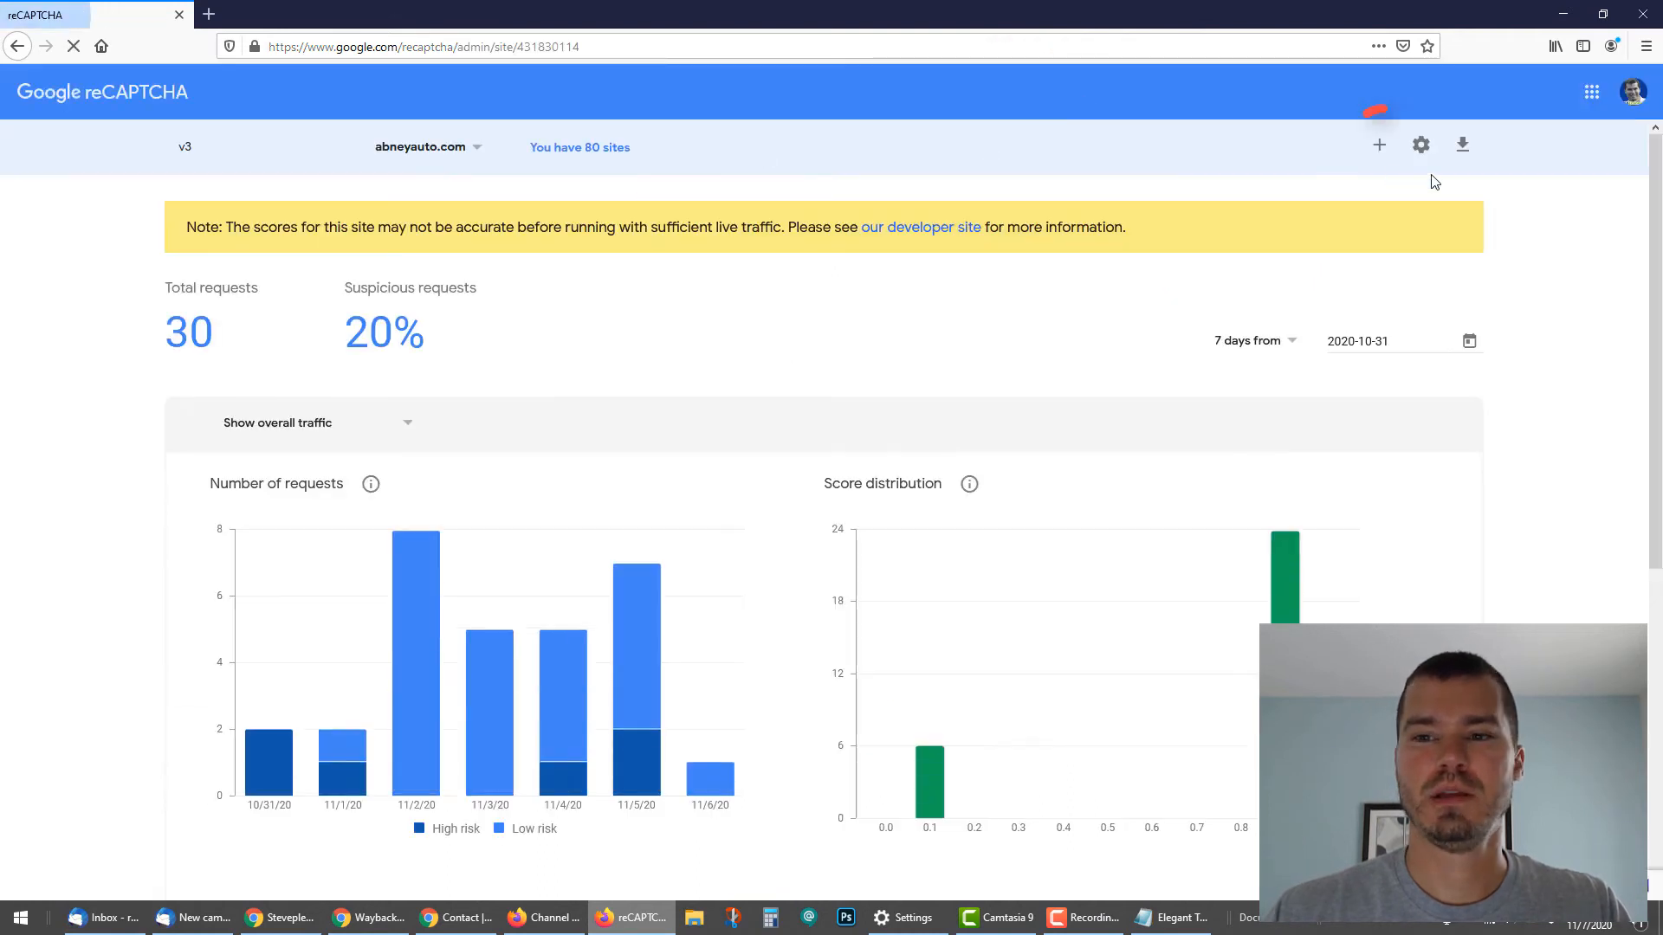
{"action": "left_click", "coordinate": [1379, 146]}
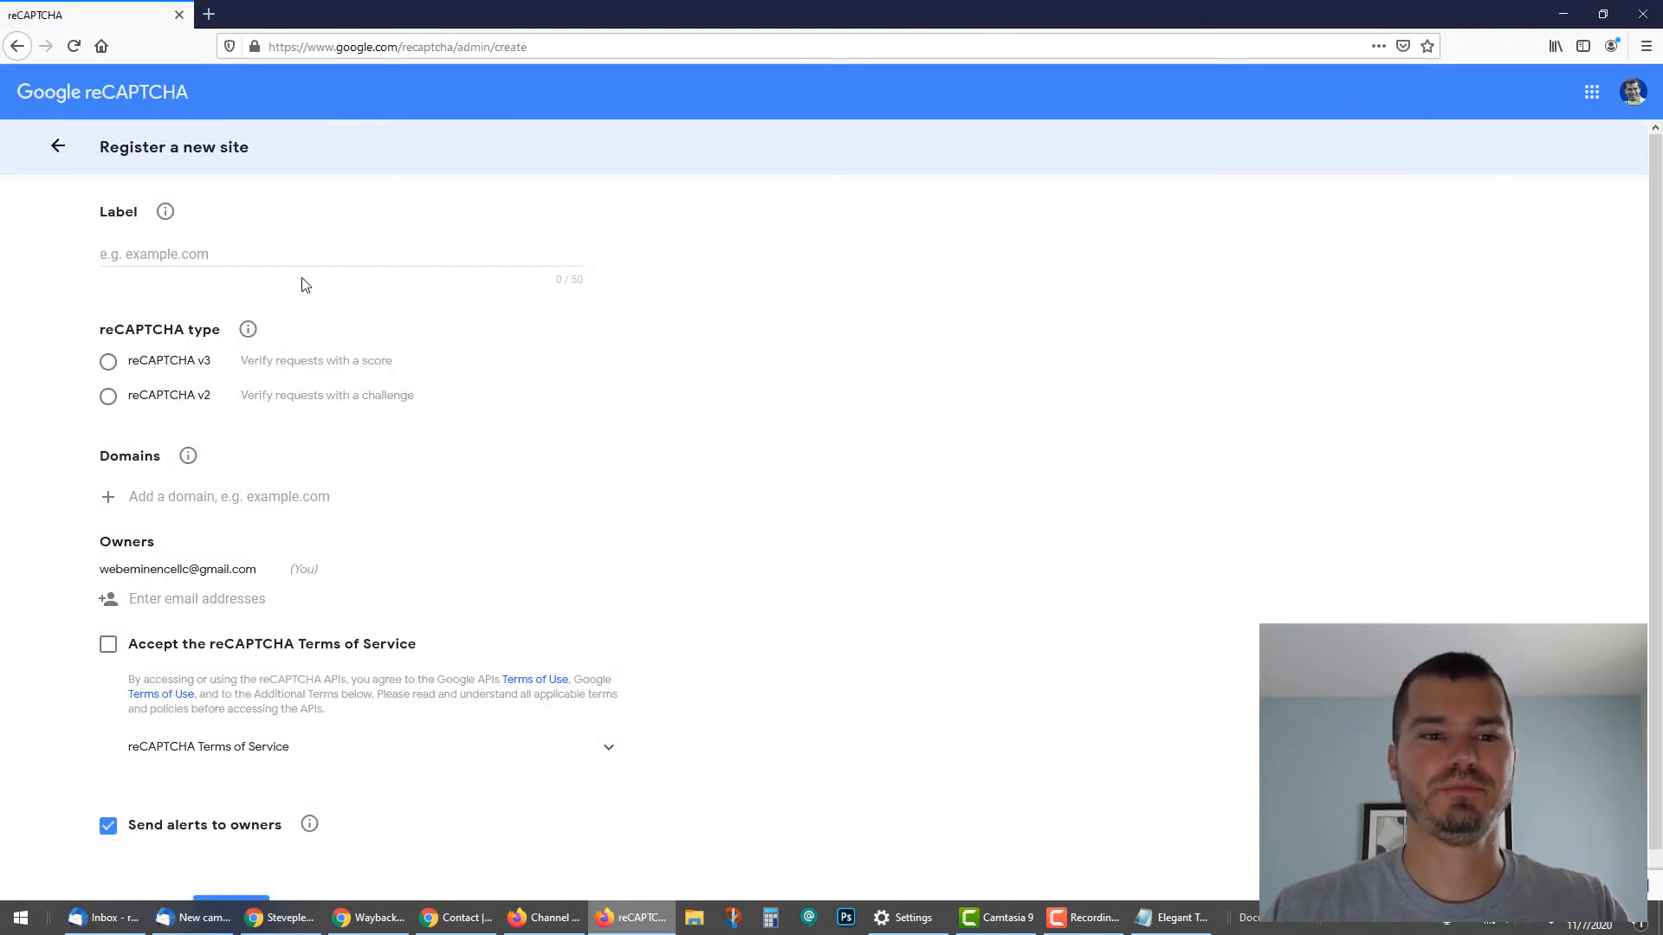
{"action": "type", "text": "steveplewes.com"}
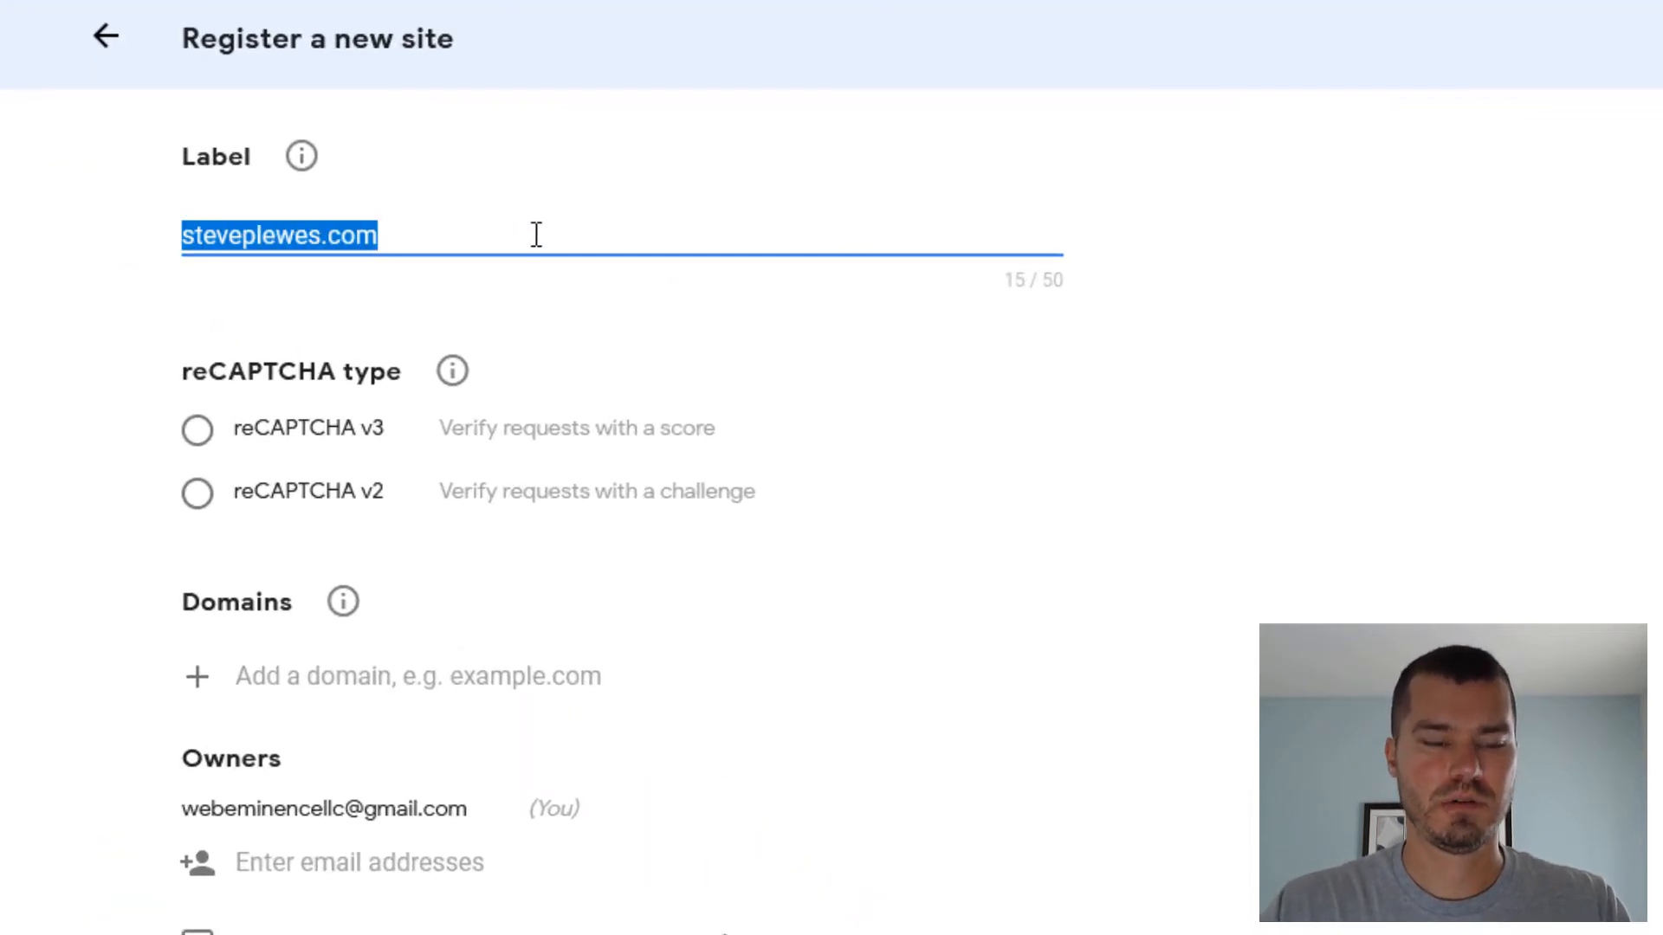
{"action": "left_click", "coordinate": [198, 427]}
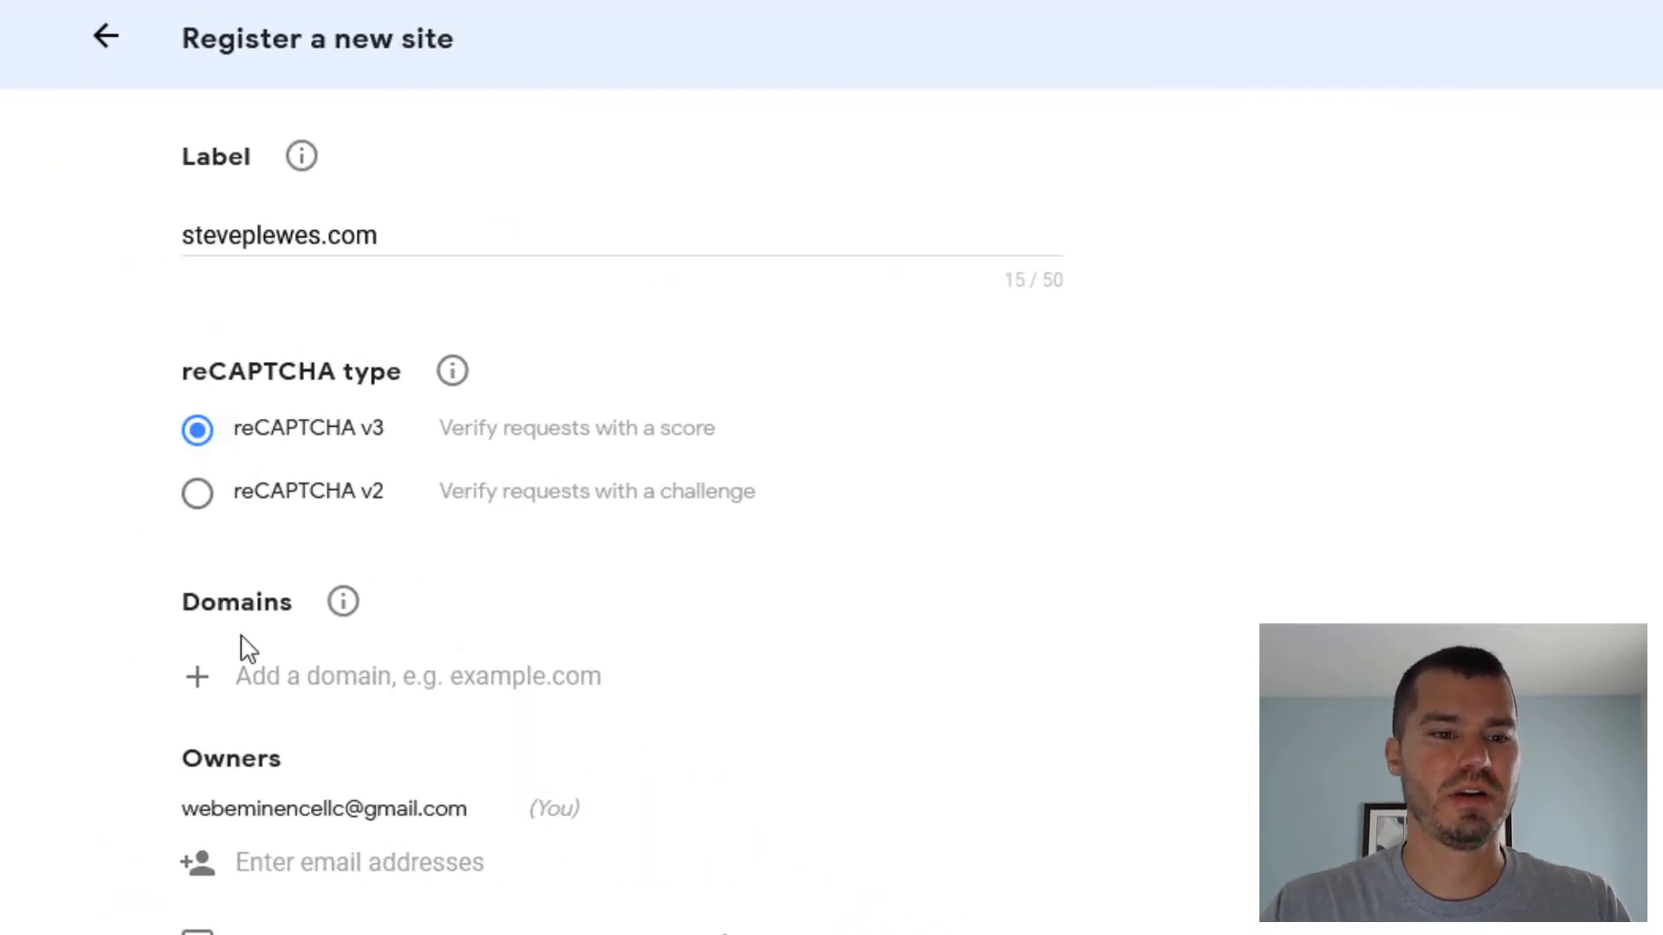
{"action": "type", "text": "steveplewes.com"}
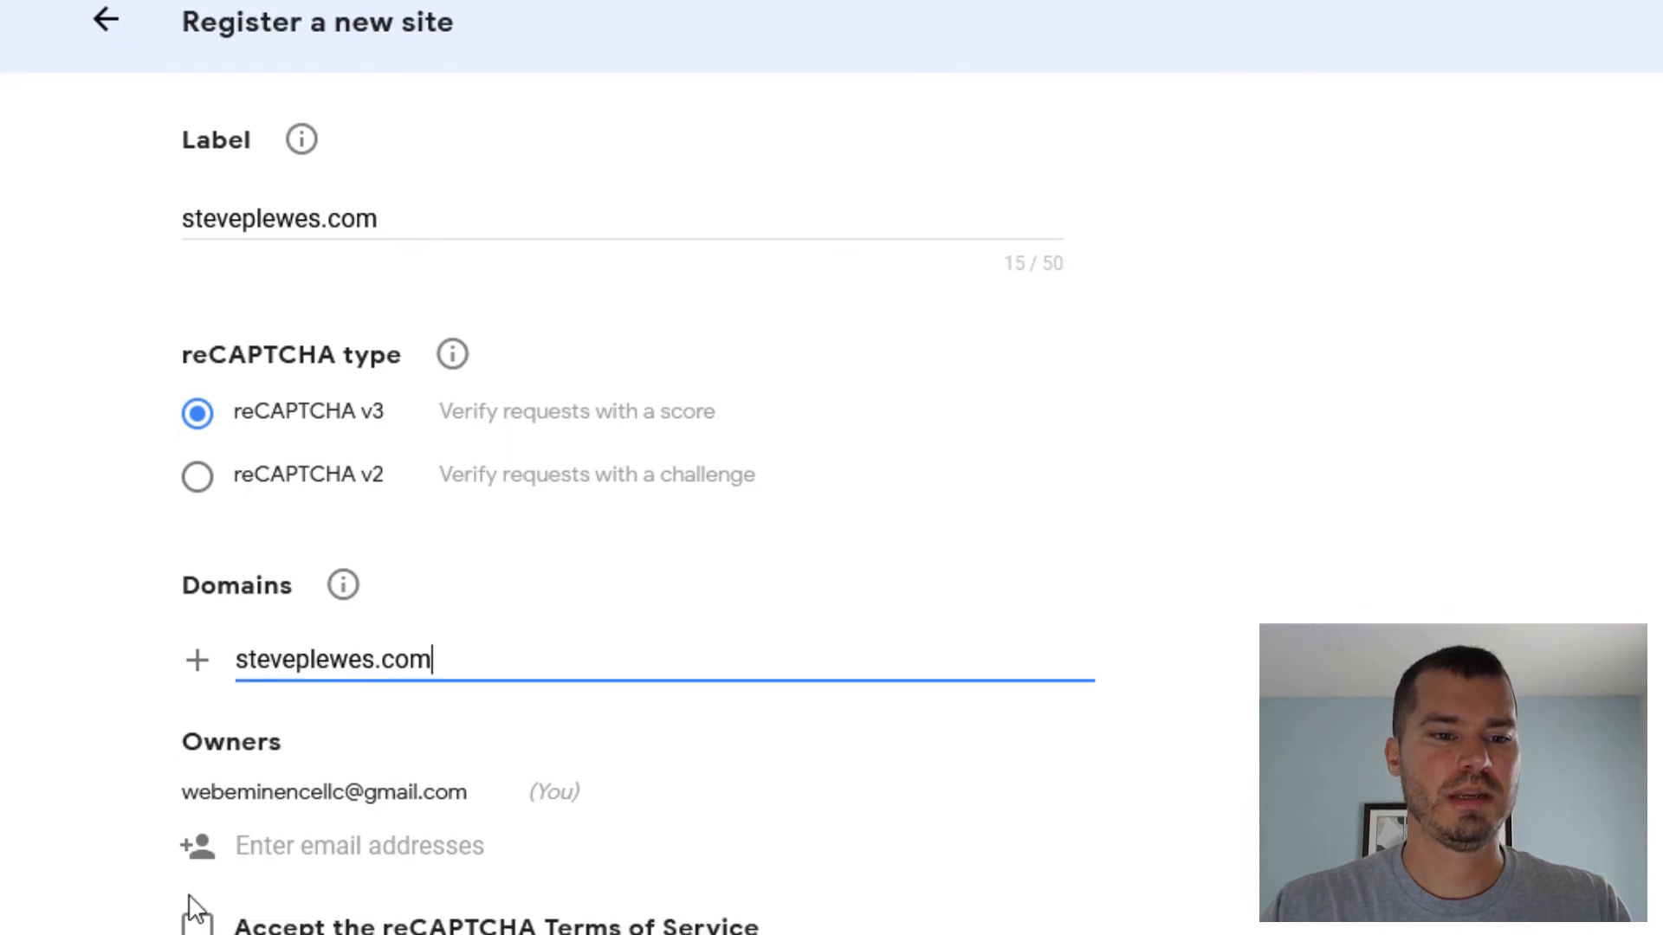
{"action": "scroll", "scroll_direction": "down", "scroll_amount": 3}
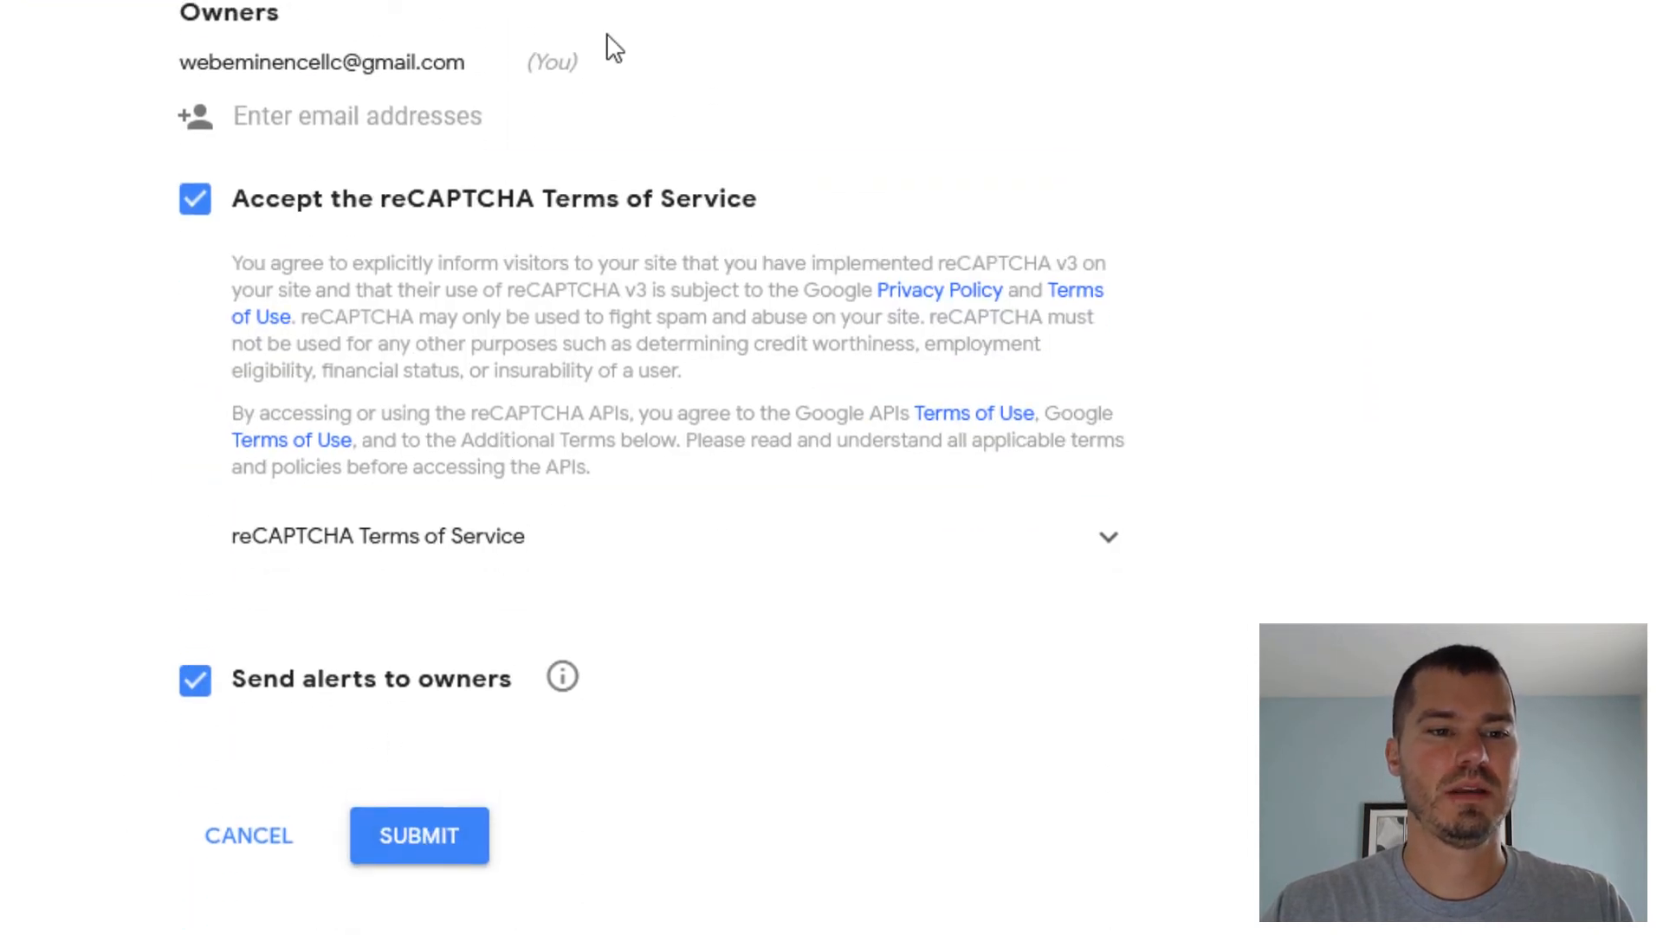
{"action": "left_click", "coordinate": [418, 835]}
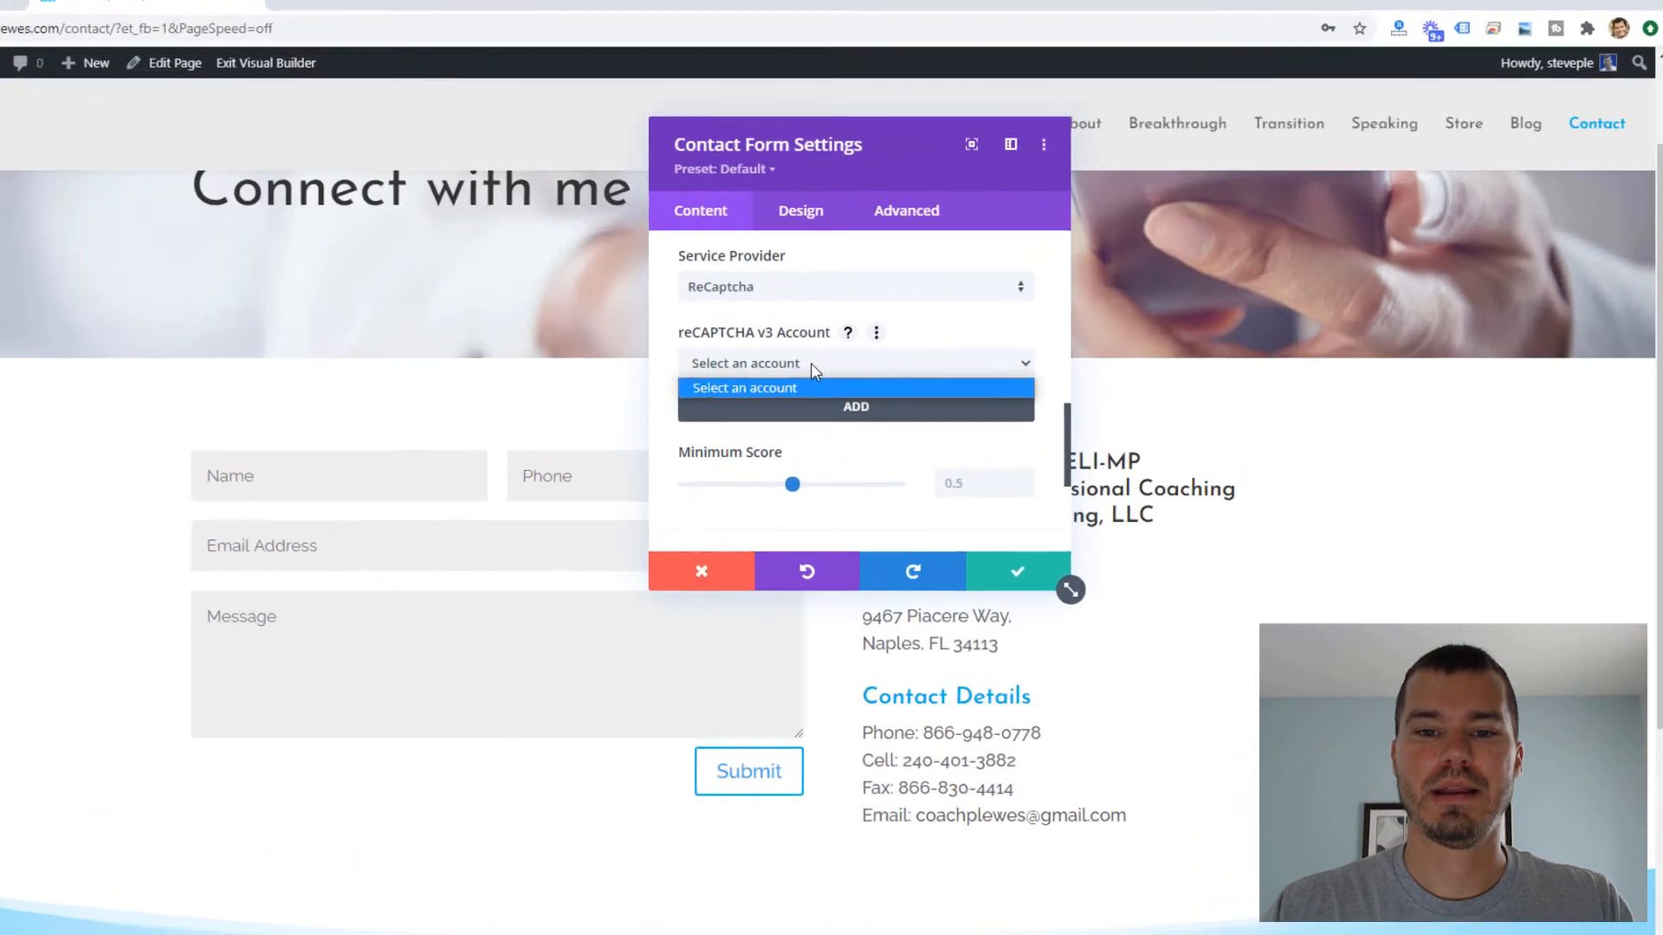
Name a new reCAPTCHA v3 account 'steveplewes.com' and copy its keys from Google
{"action": "left_click", "coordinate": [855, 407]}
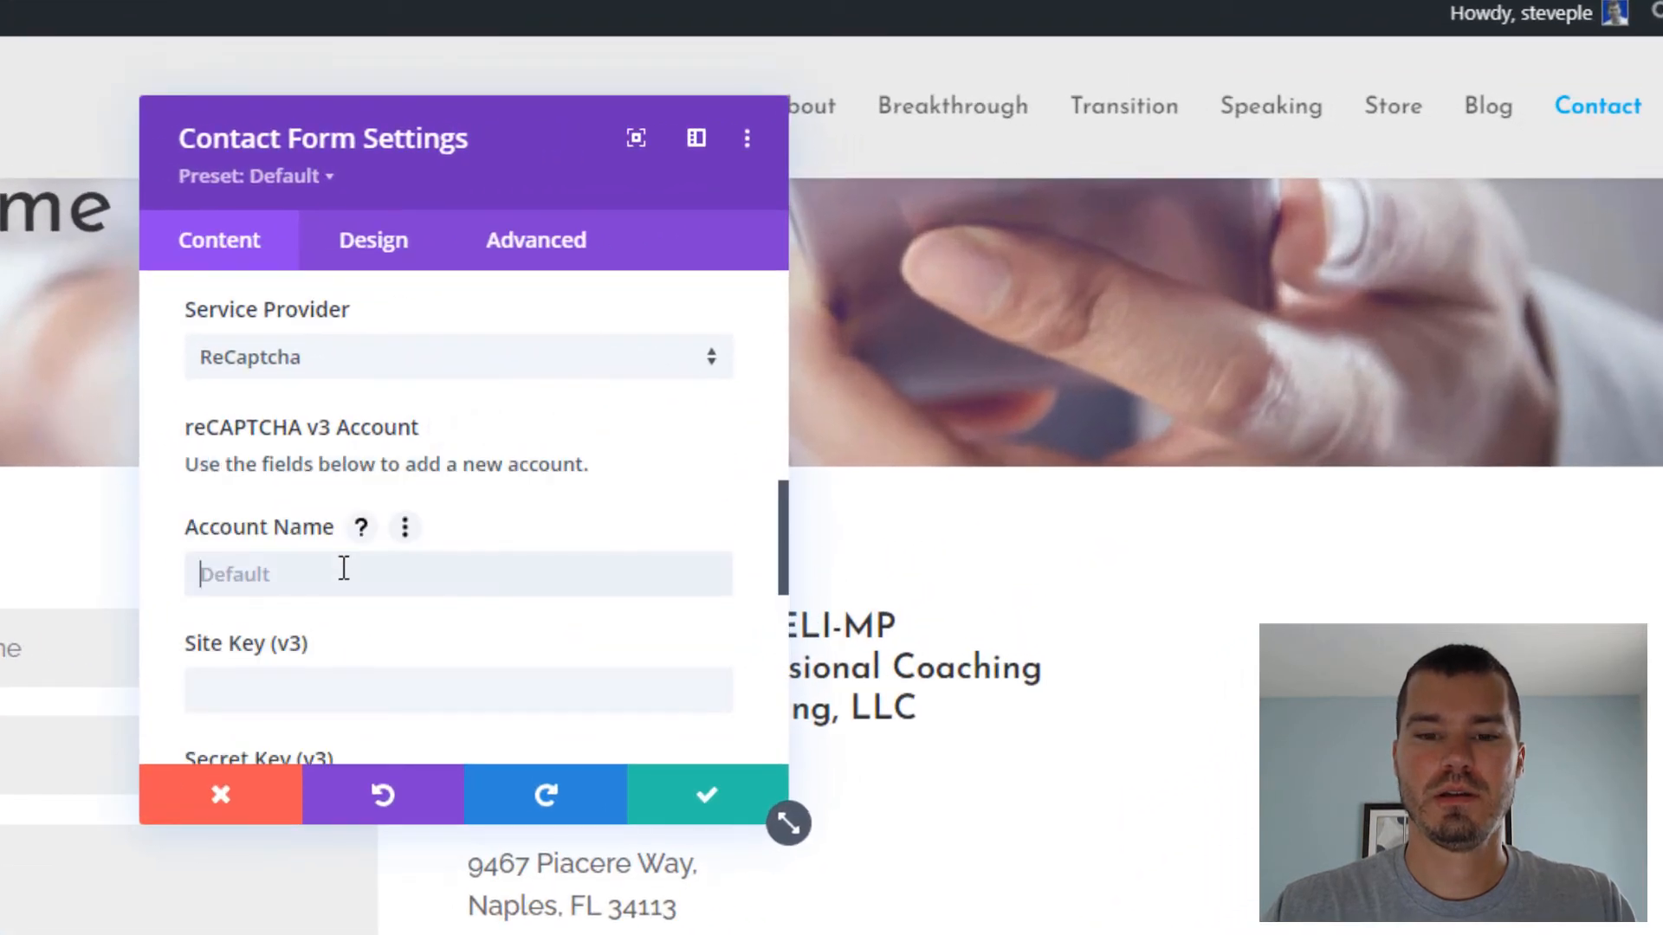
{"action": "type", "text": "steve"}
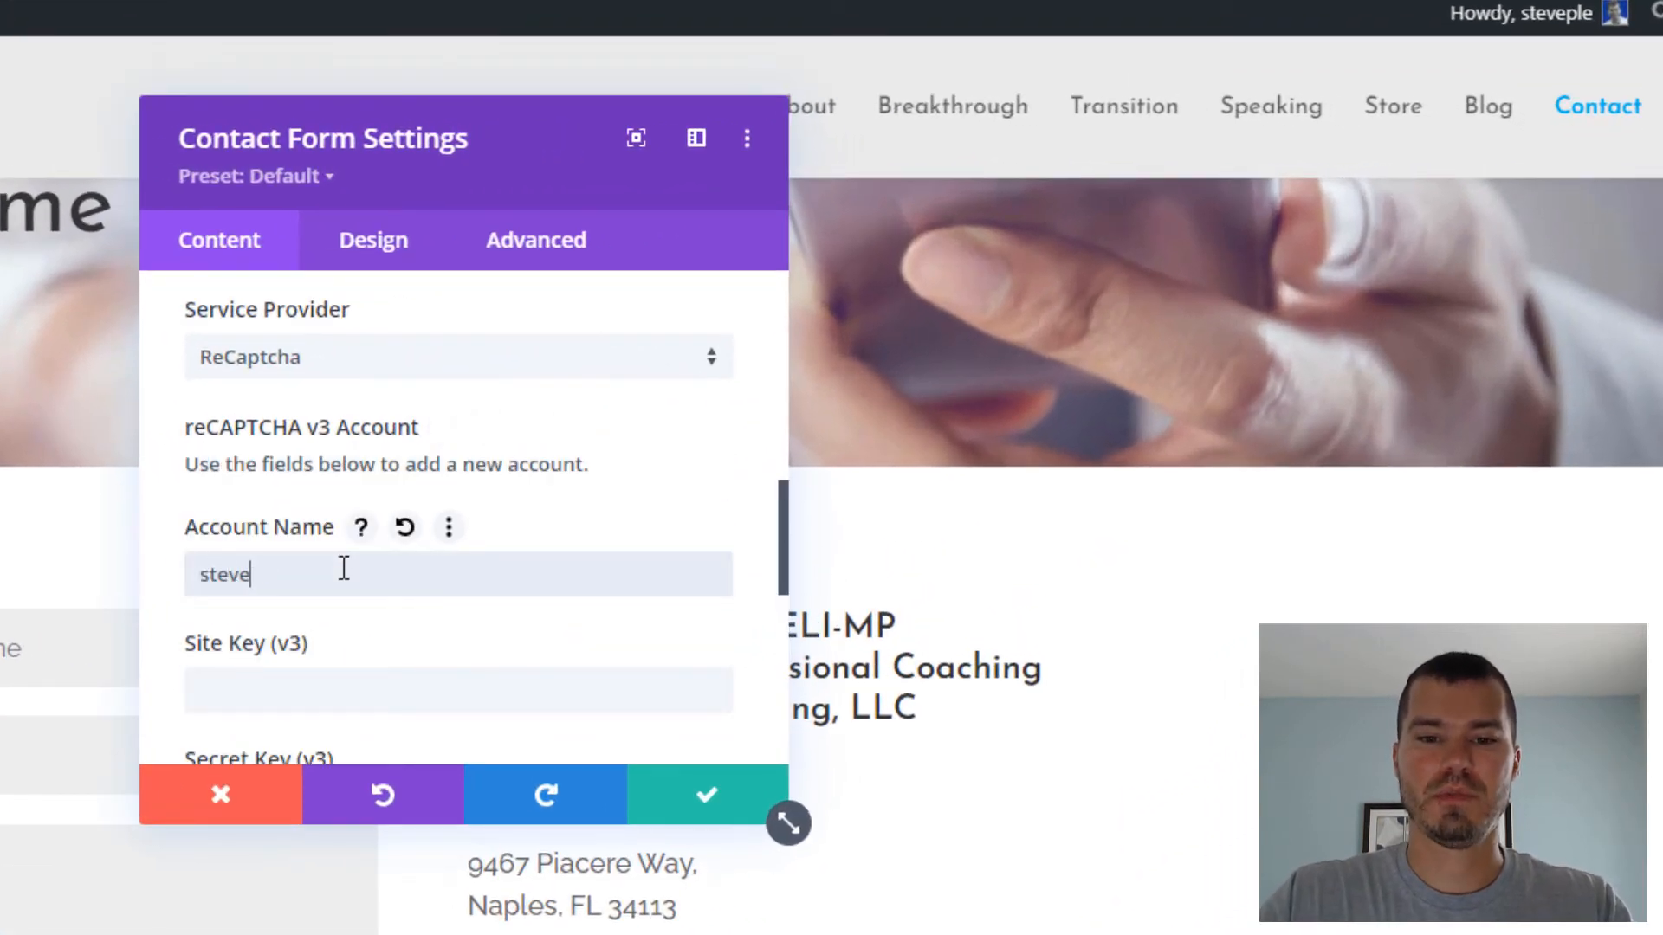
{"action": "type", "text": "plew"}
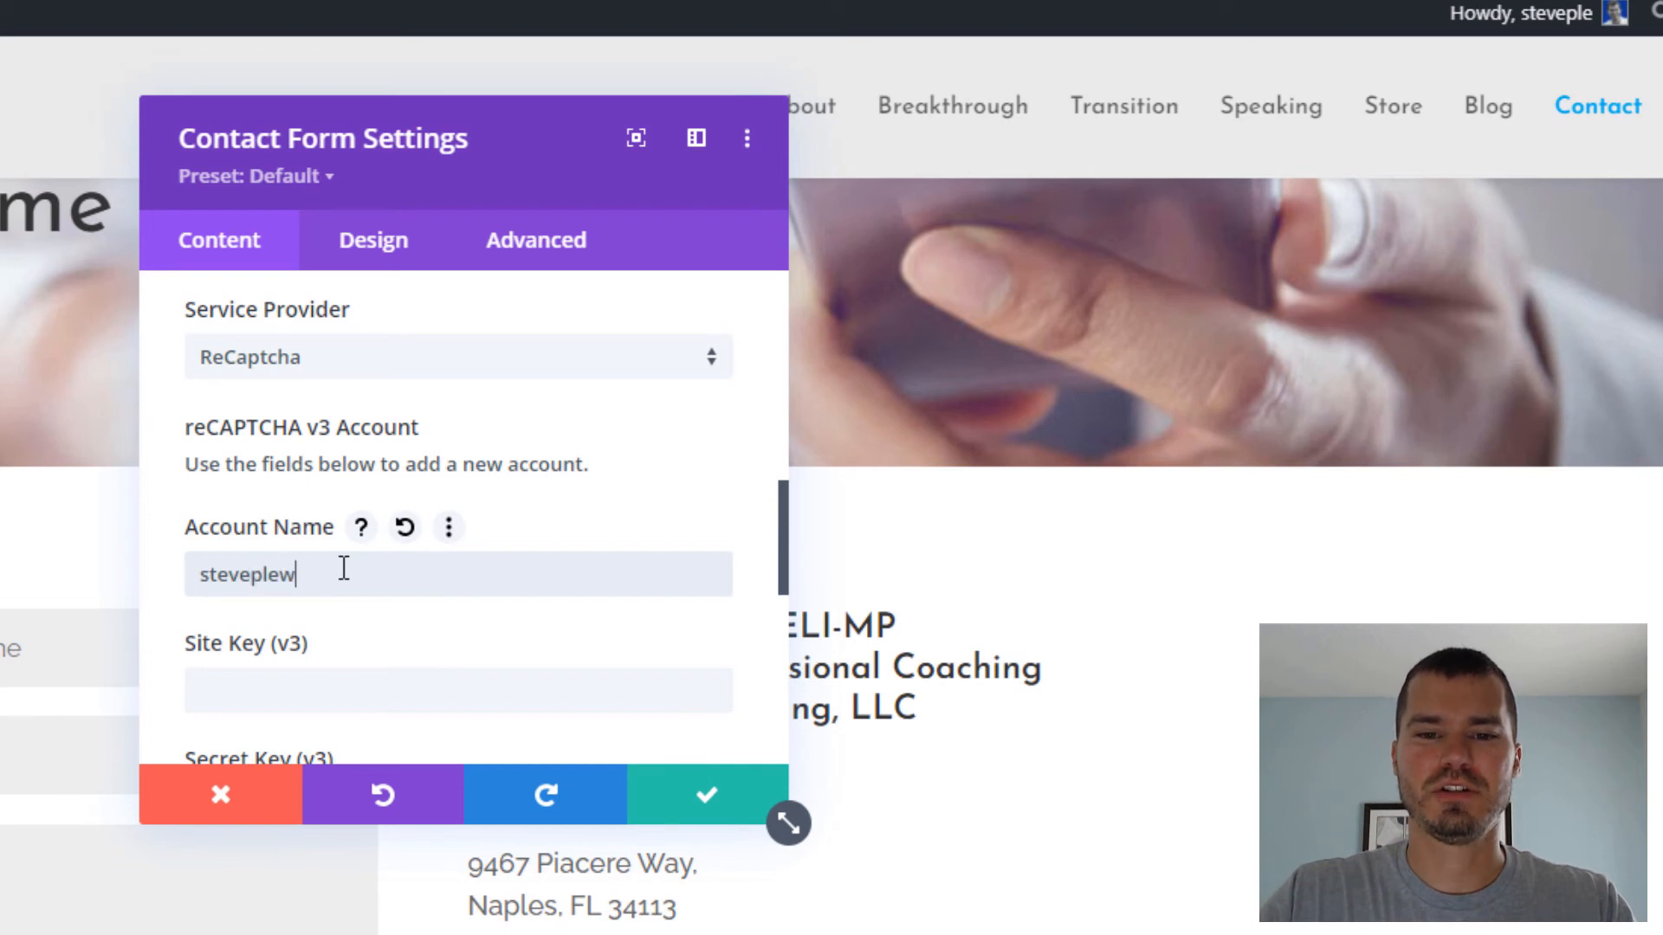
{"action": "type", "text": "es.com"}
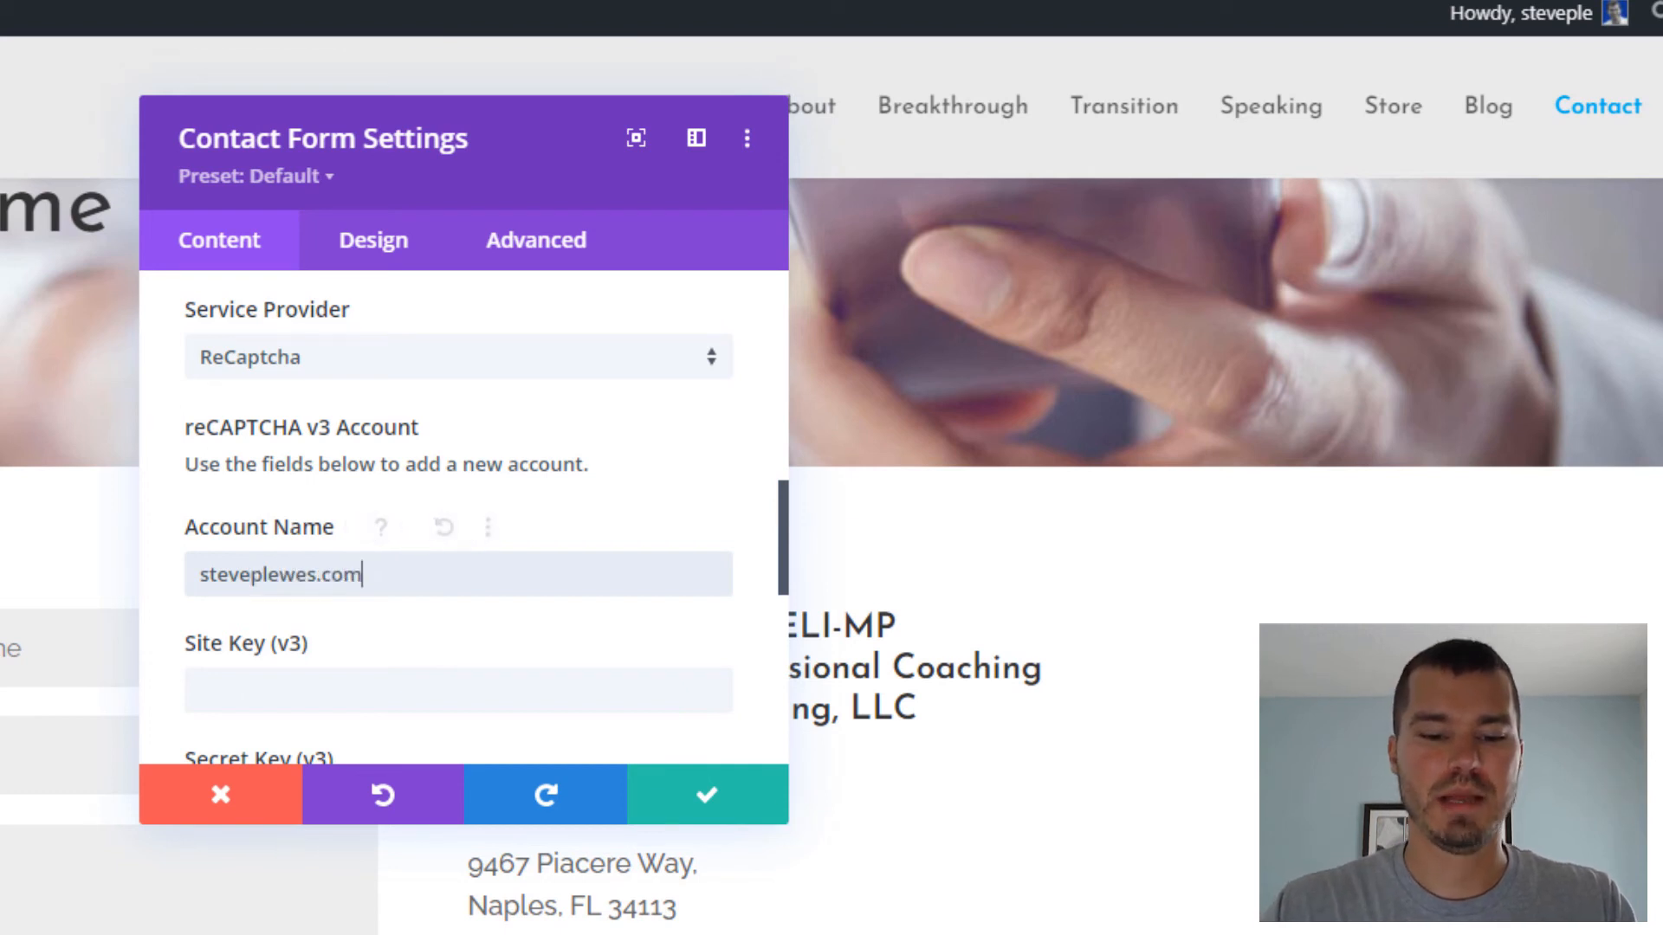
{"action": "left_click", "coordinate": [632, 917]}
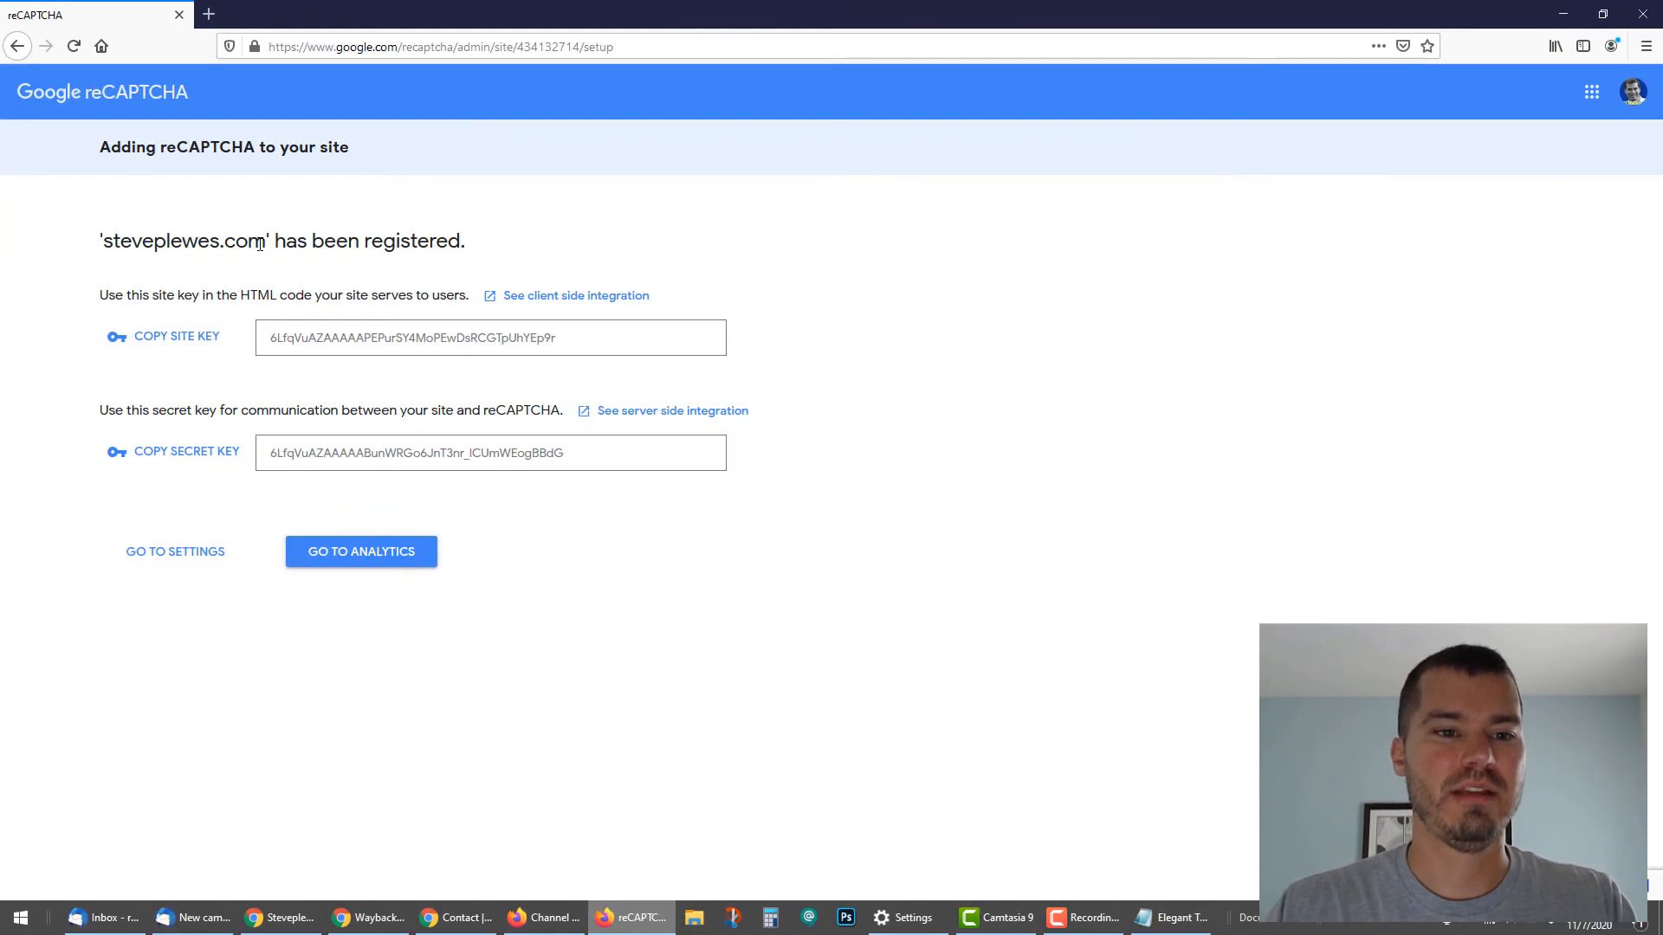
{"action": "mouse_move", "coordinate": [260, 277]}
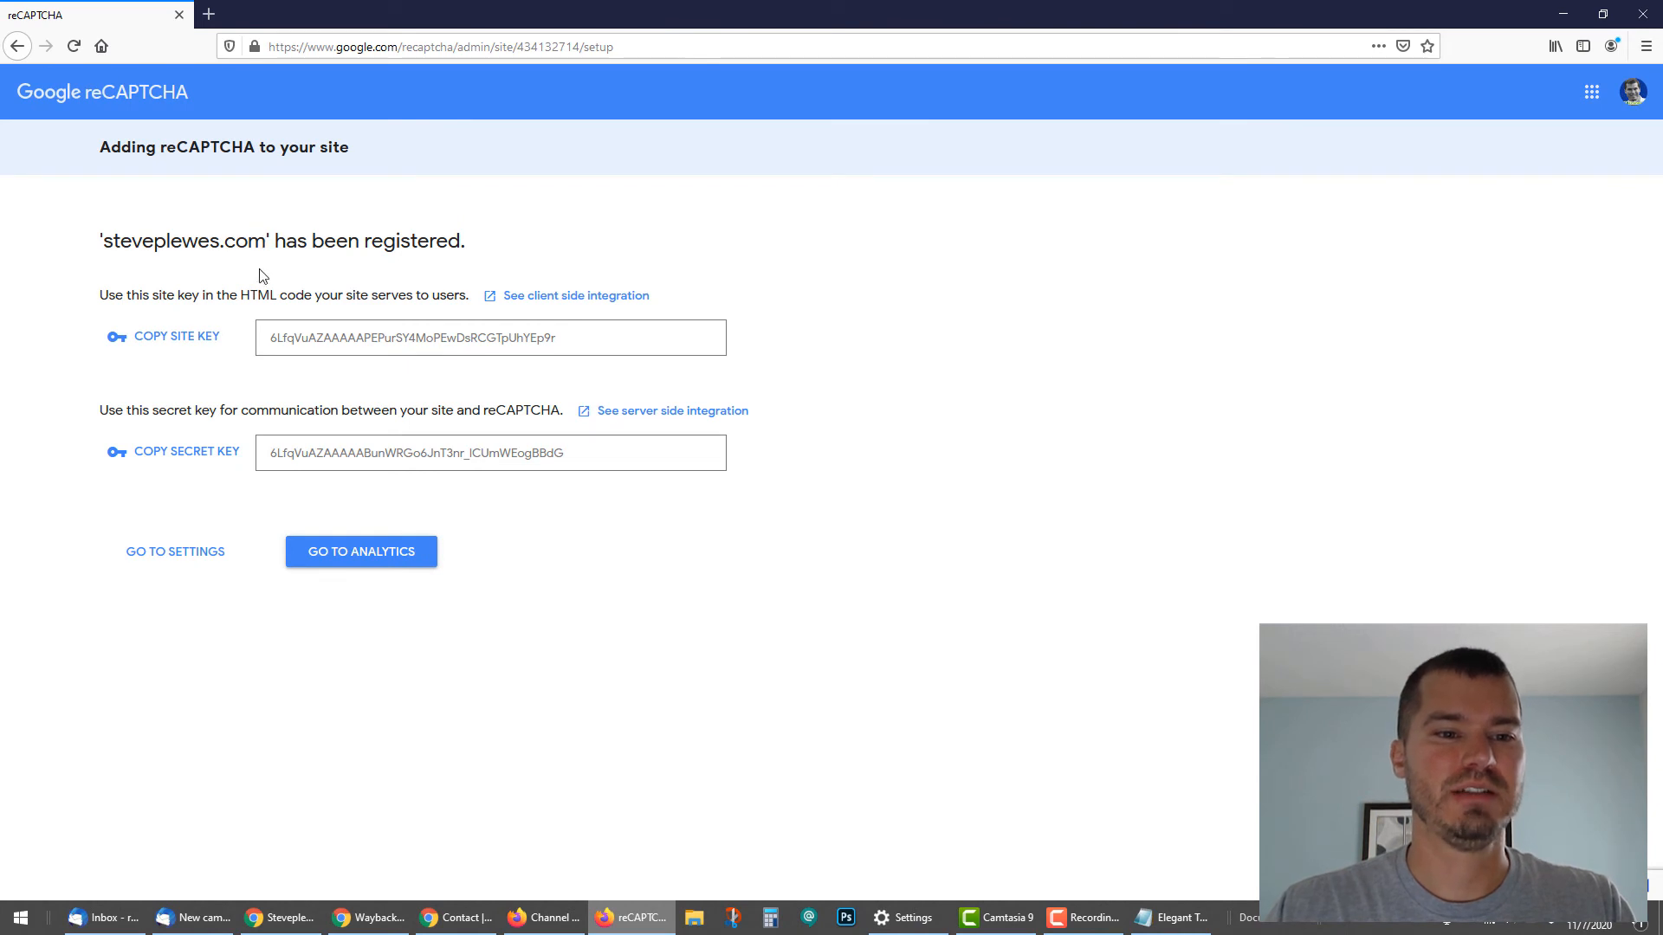
{"action": "left_click", "coordinate": [317, 14]}
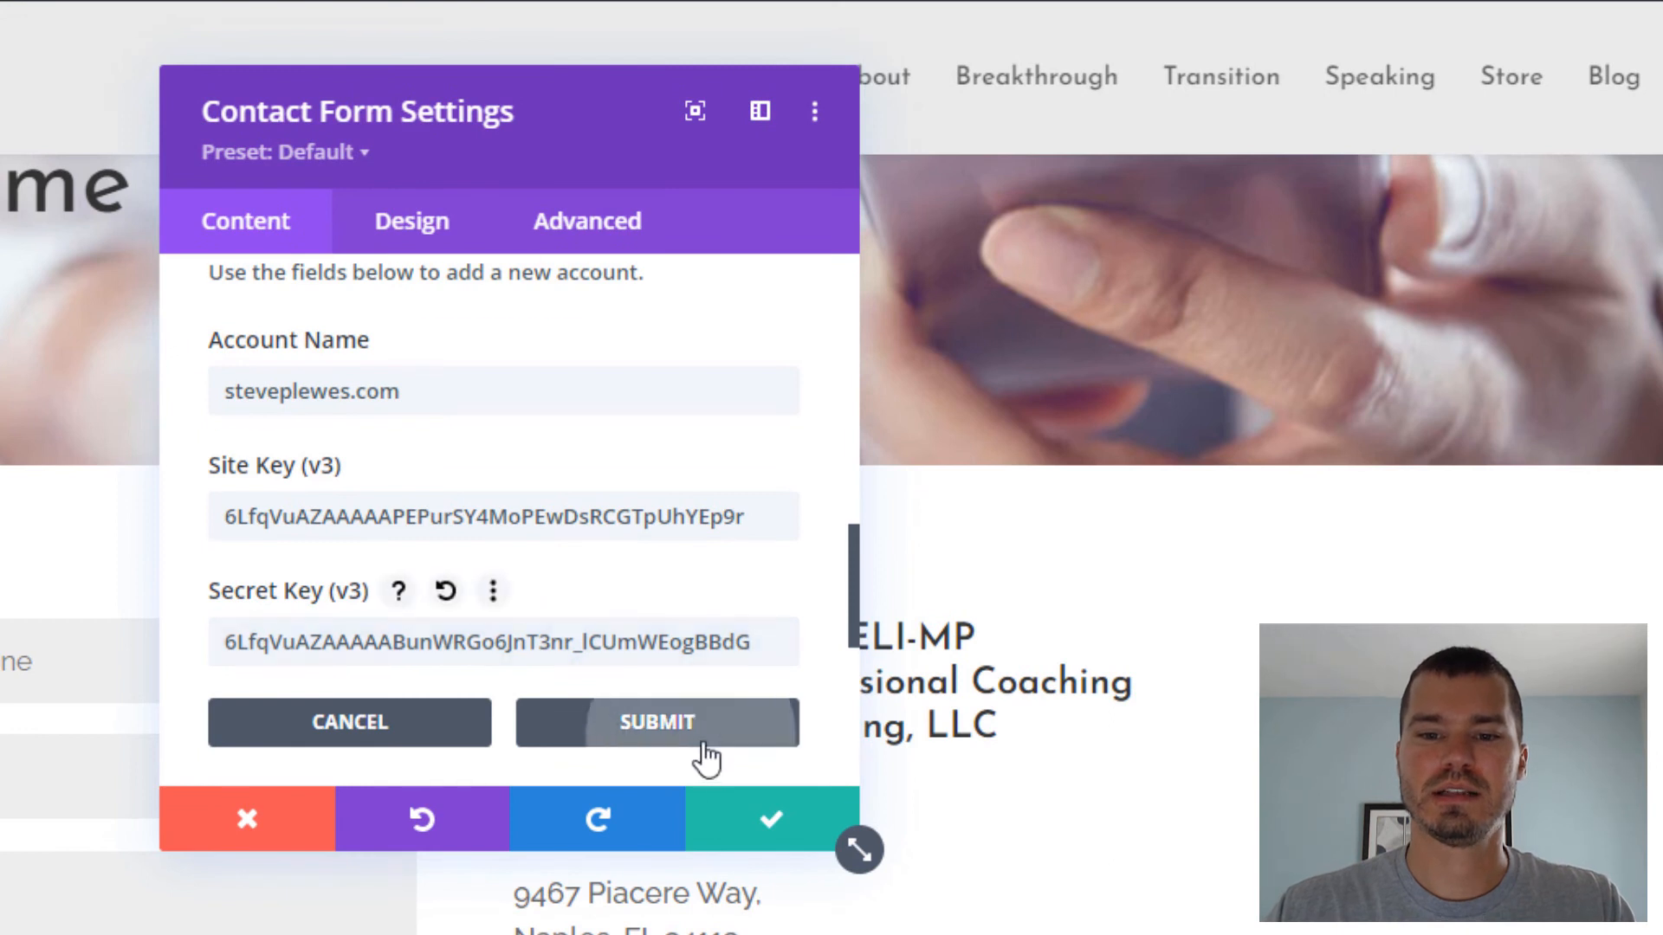
Add the steveplewes.com account, check Minimum Score, and save the form settings
{"action": "left_click", "coordinate": [657, 722]}
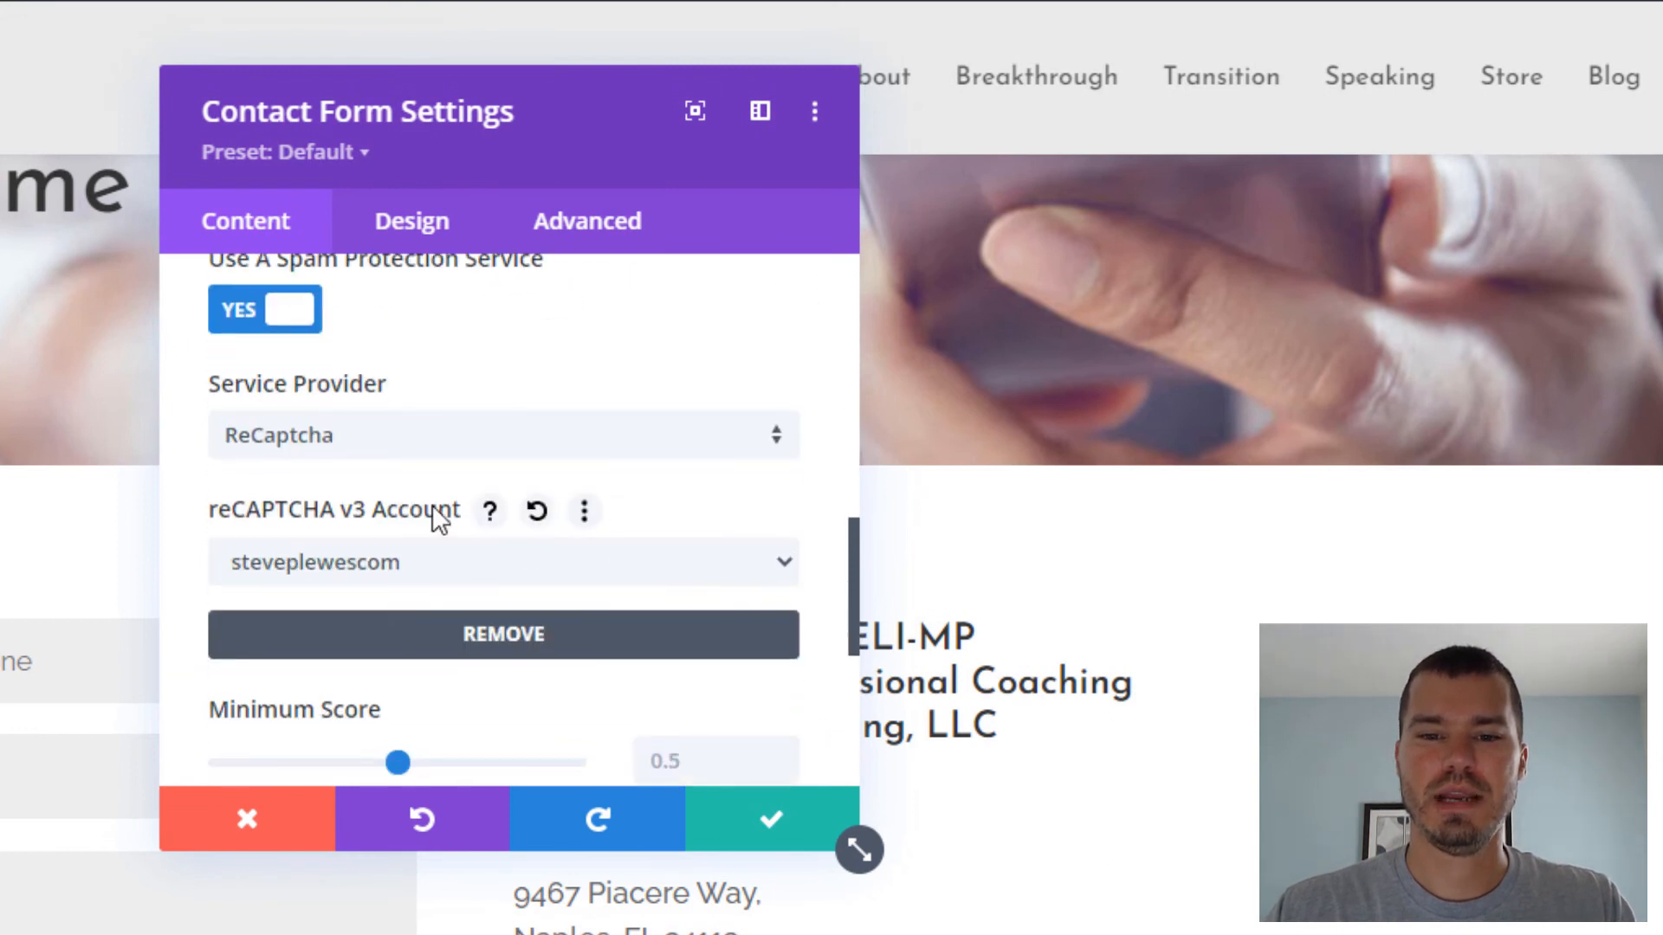
{"action": "scroll", "scroll_direction": "down", "scroll_amount": 3}
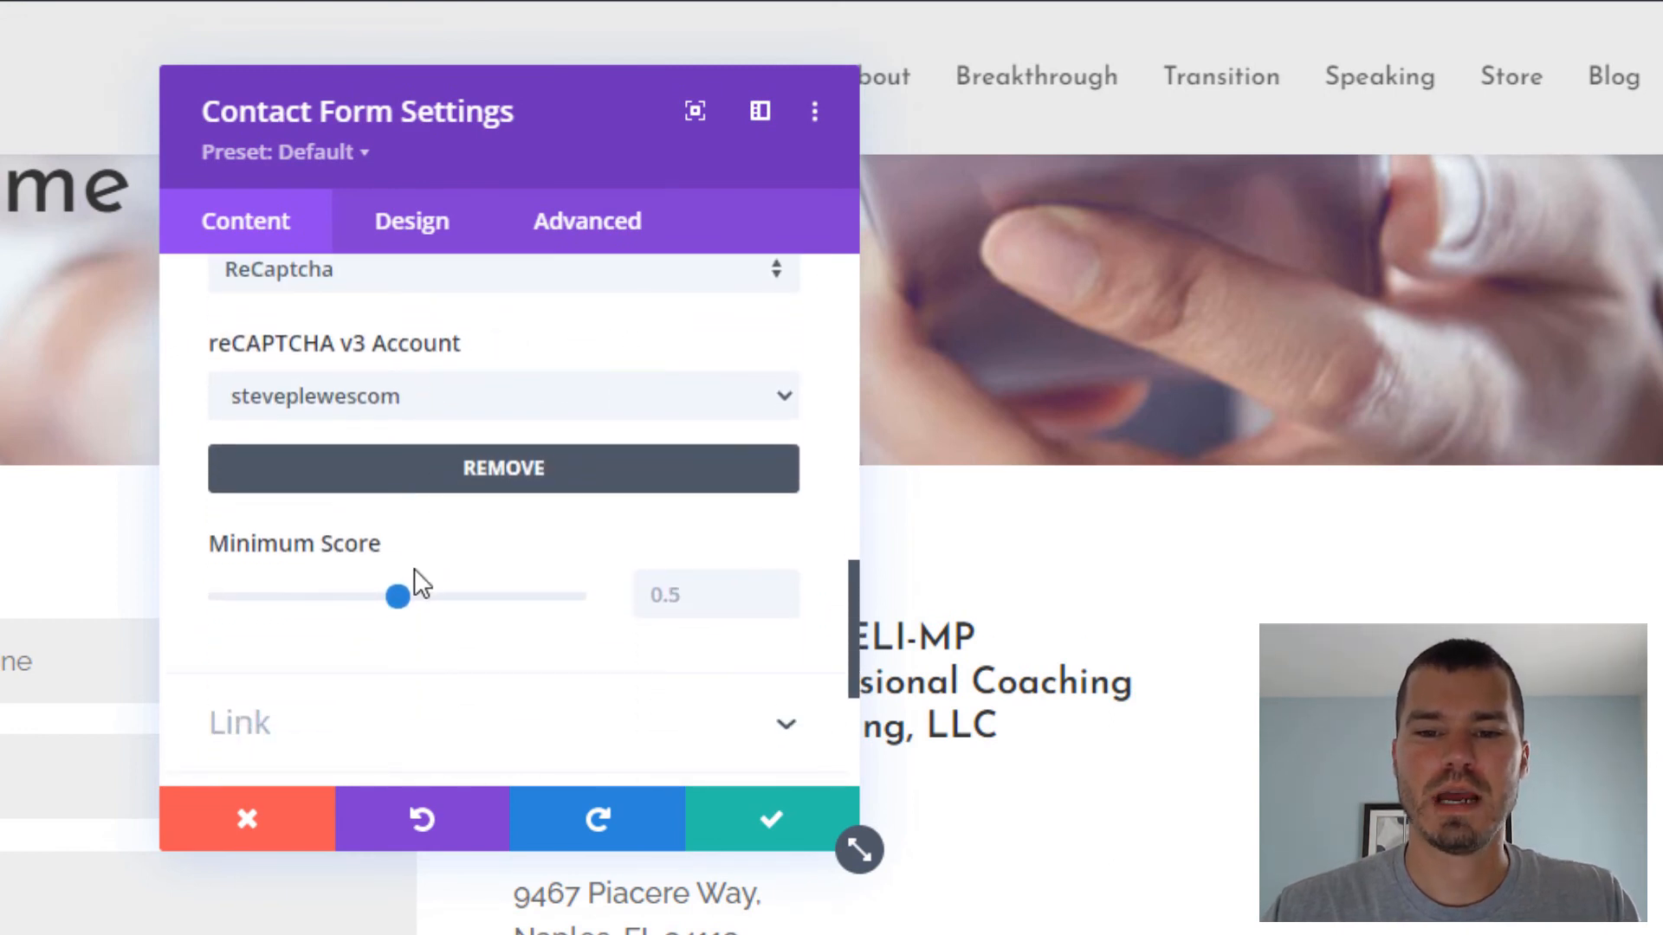
{"action": "mouse_move", "coordinate": [398, 596]}
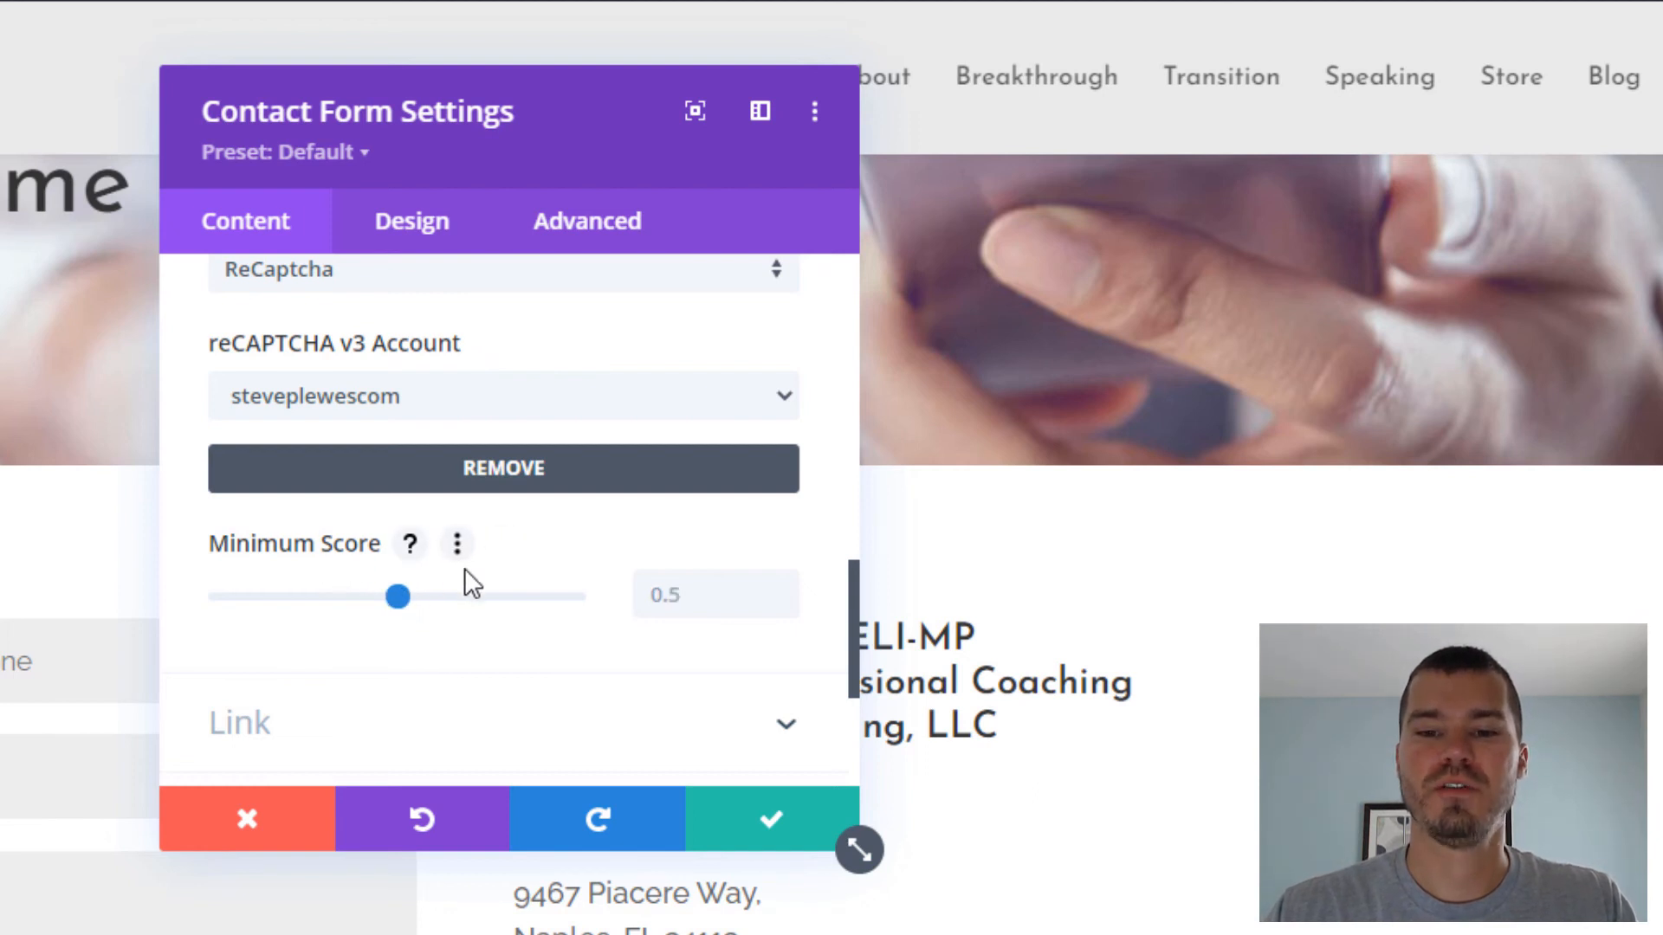
{"action": "mouse_move", "coordinate": [660, 581]}
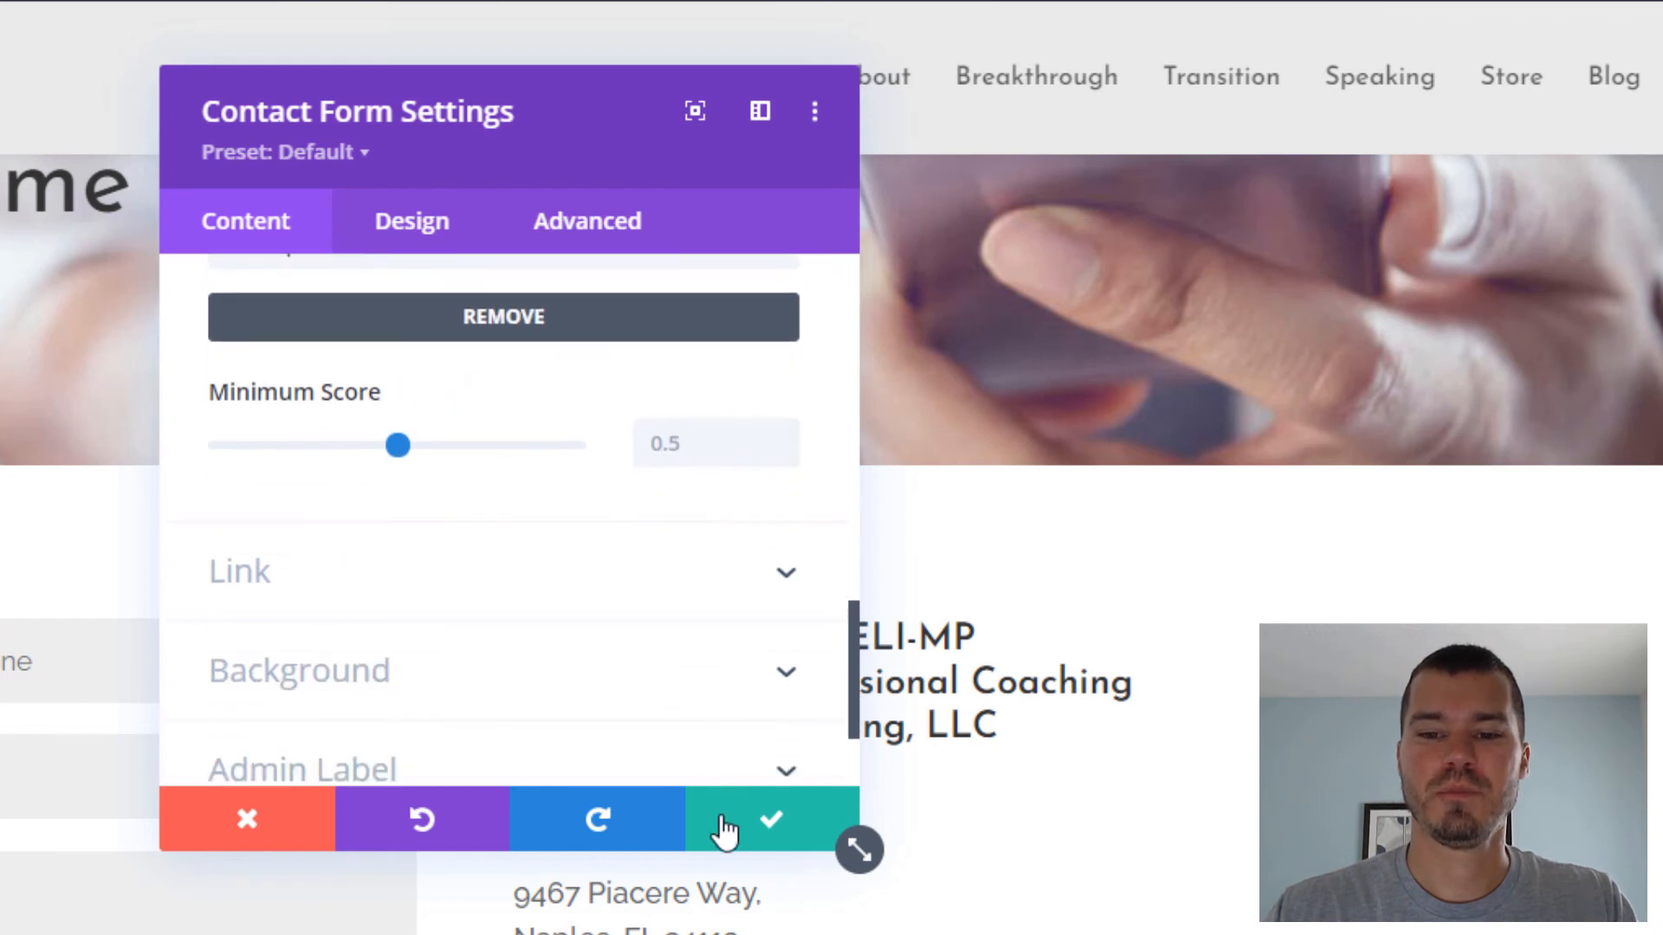
{"action": "left_click", "coordinate": [769, 820]}
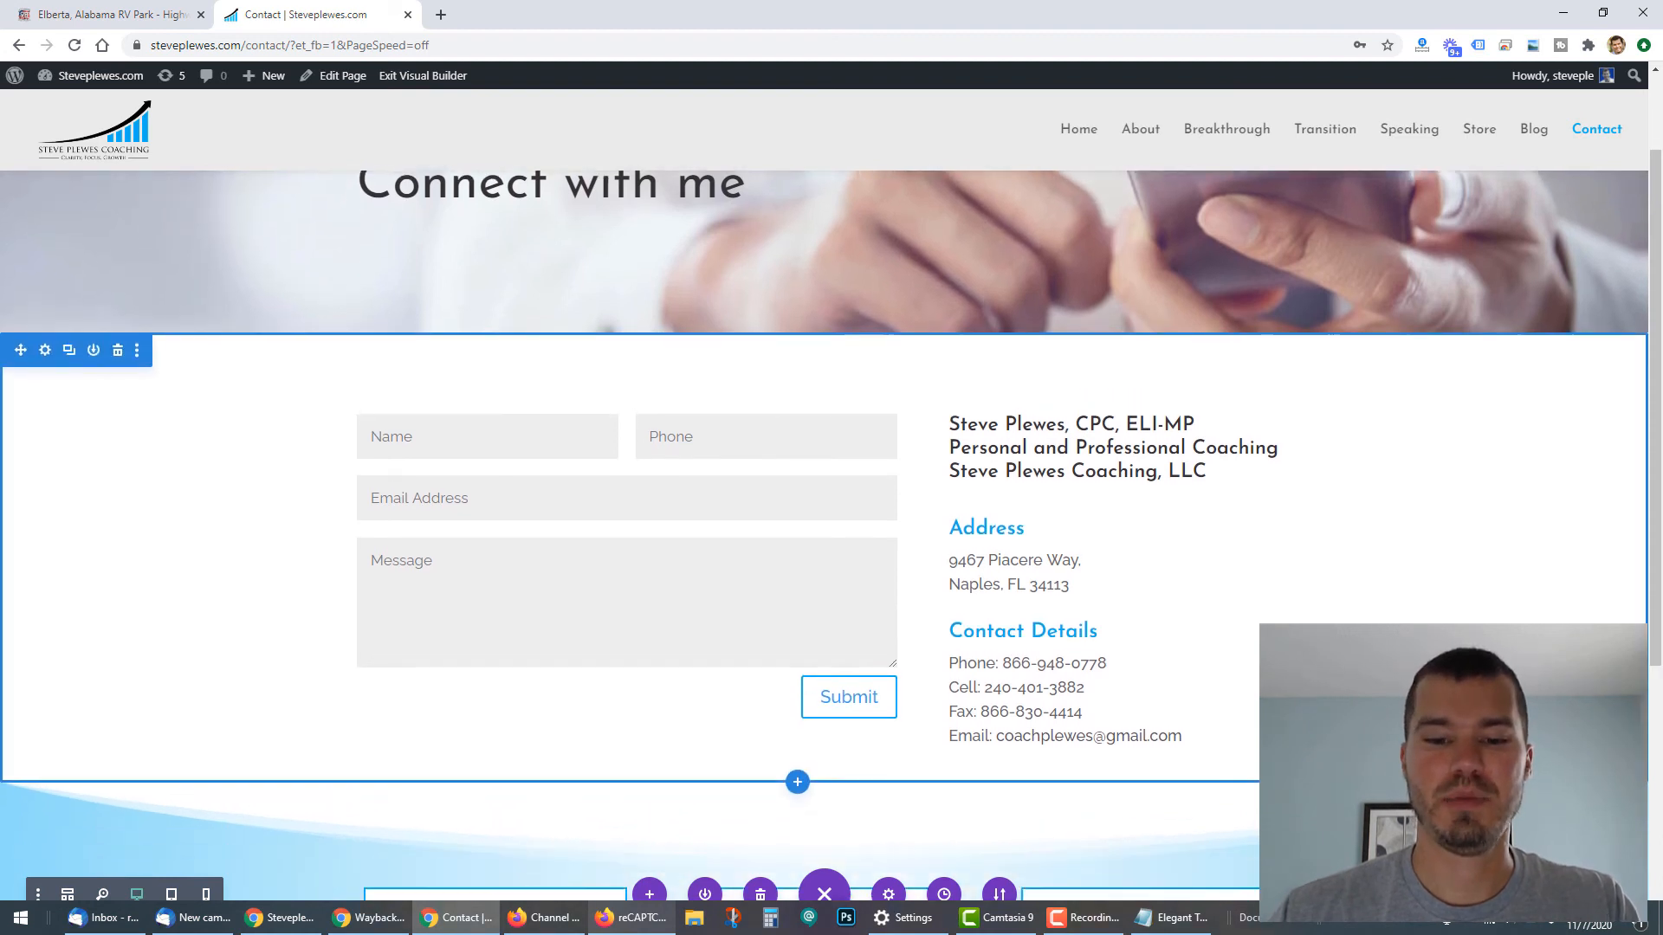
Open the Home page in a new tab and enable the Visual Builder
{"action": "scroll", "scroll_direction": "down", "scroll_amount": 3}
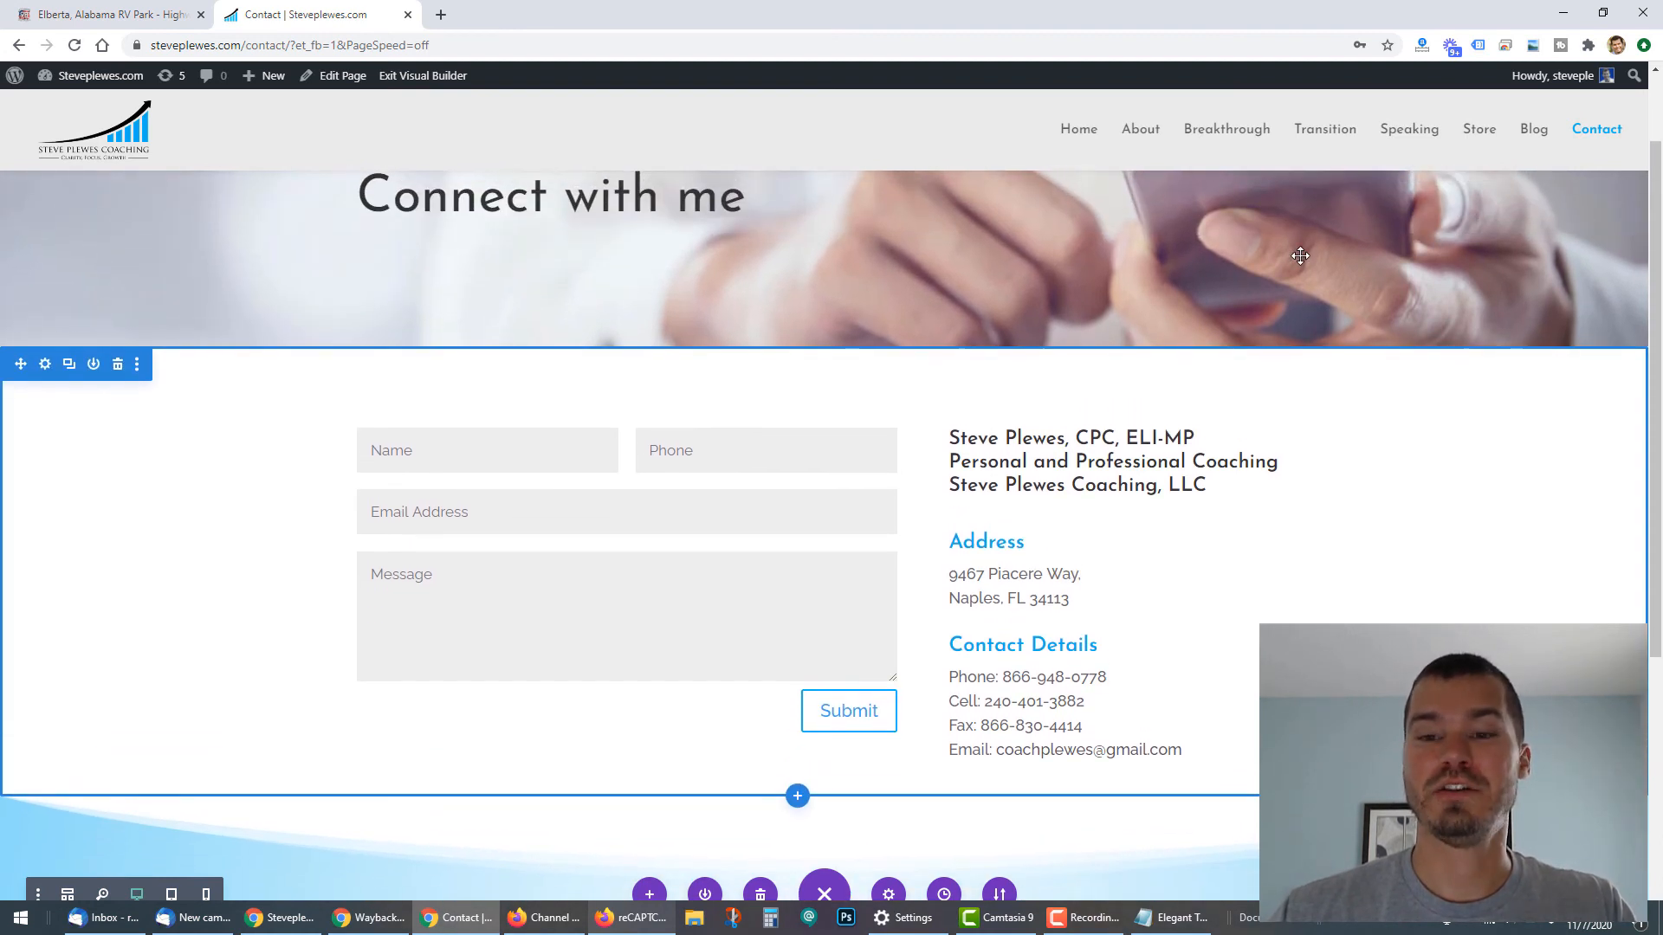
{"action": "right_click", "coordinate": [1077, 128]}
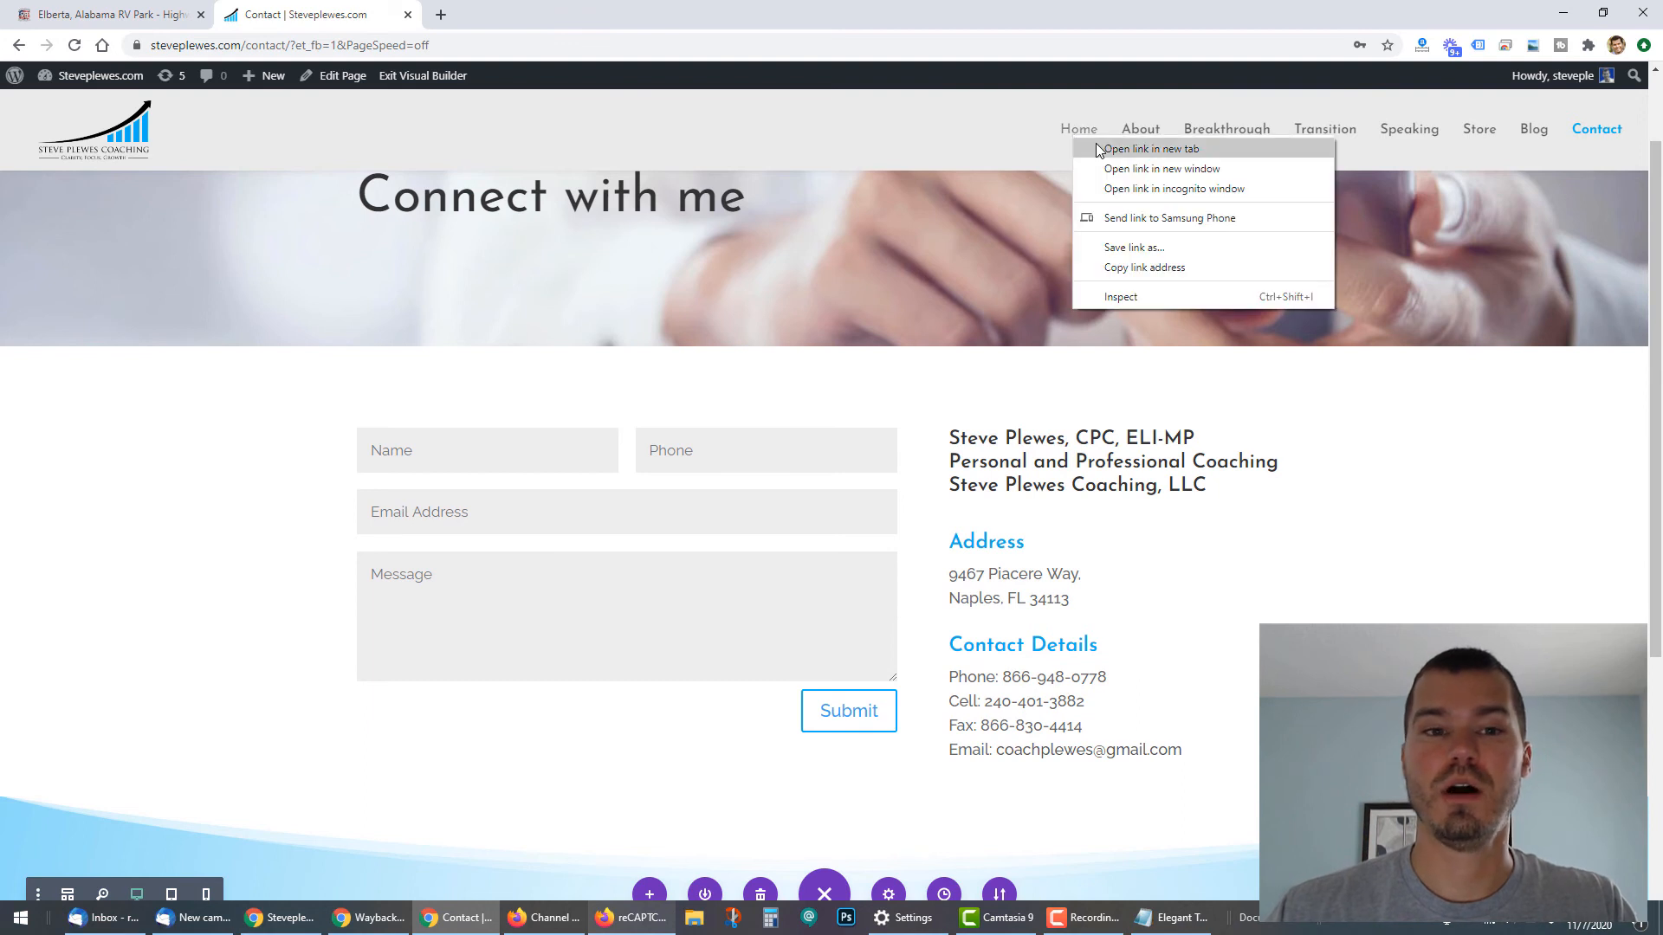
{"action": "left_click", "coordinate": [1148, 148]}
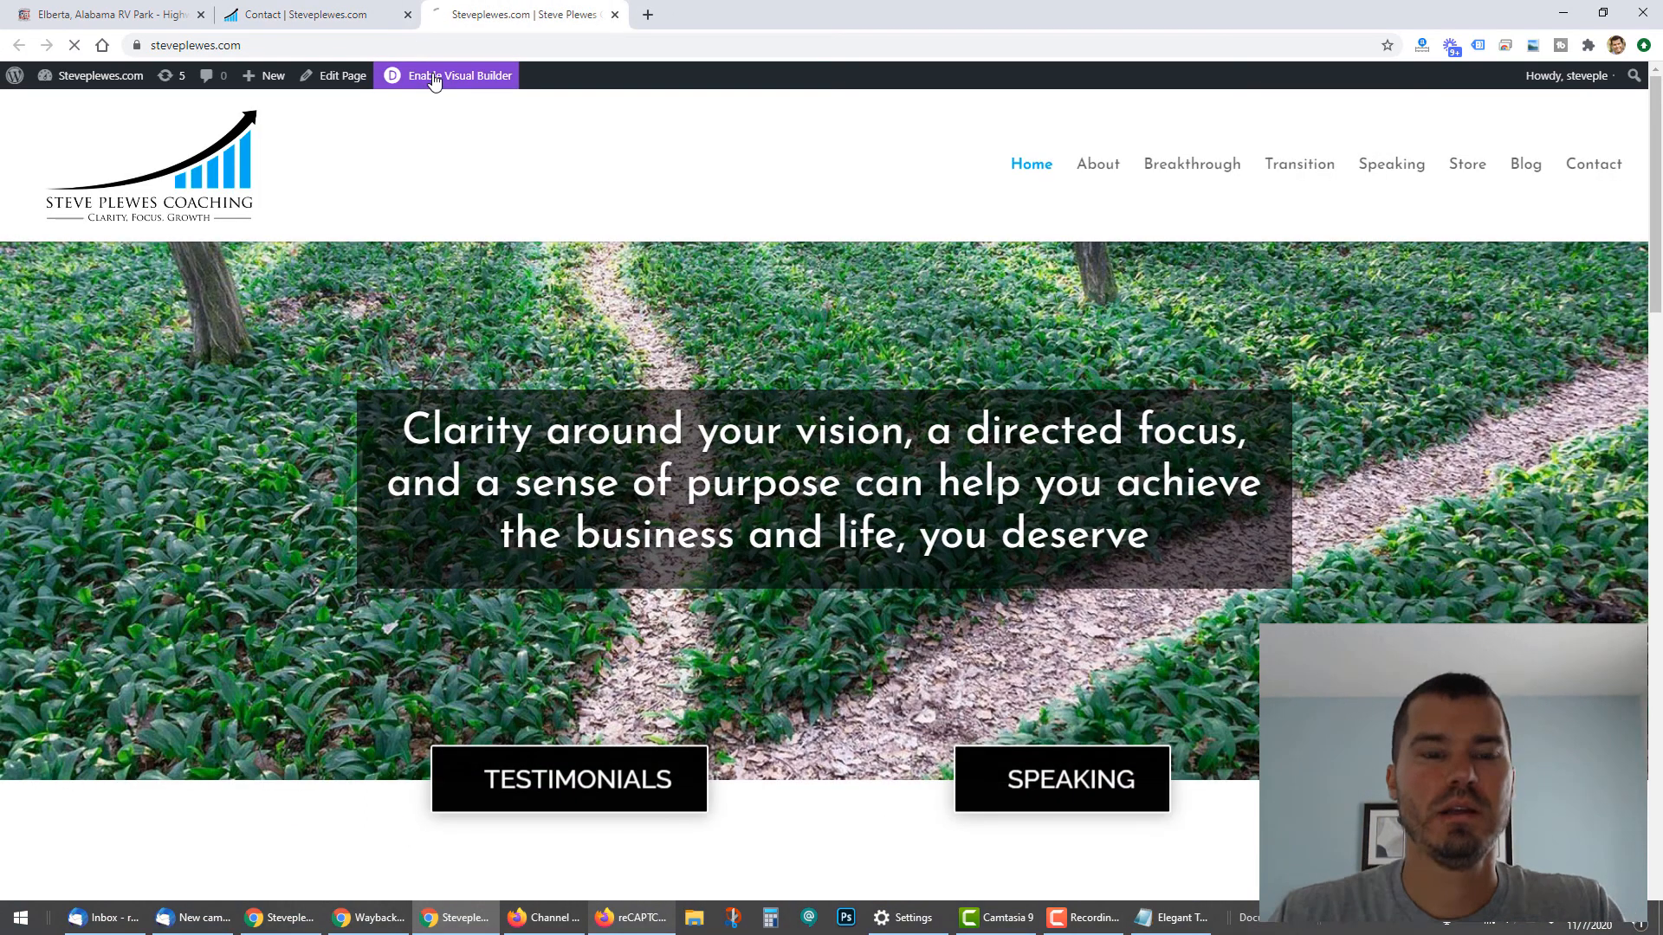
{"action": "left_click", "coordinate": [445, 76]}
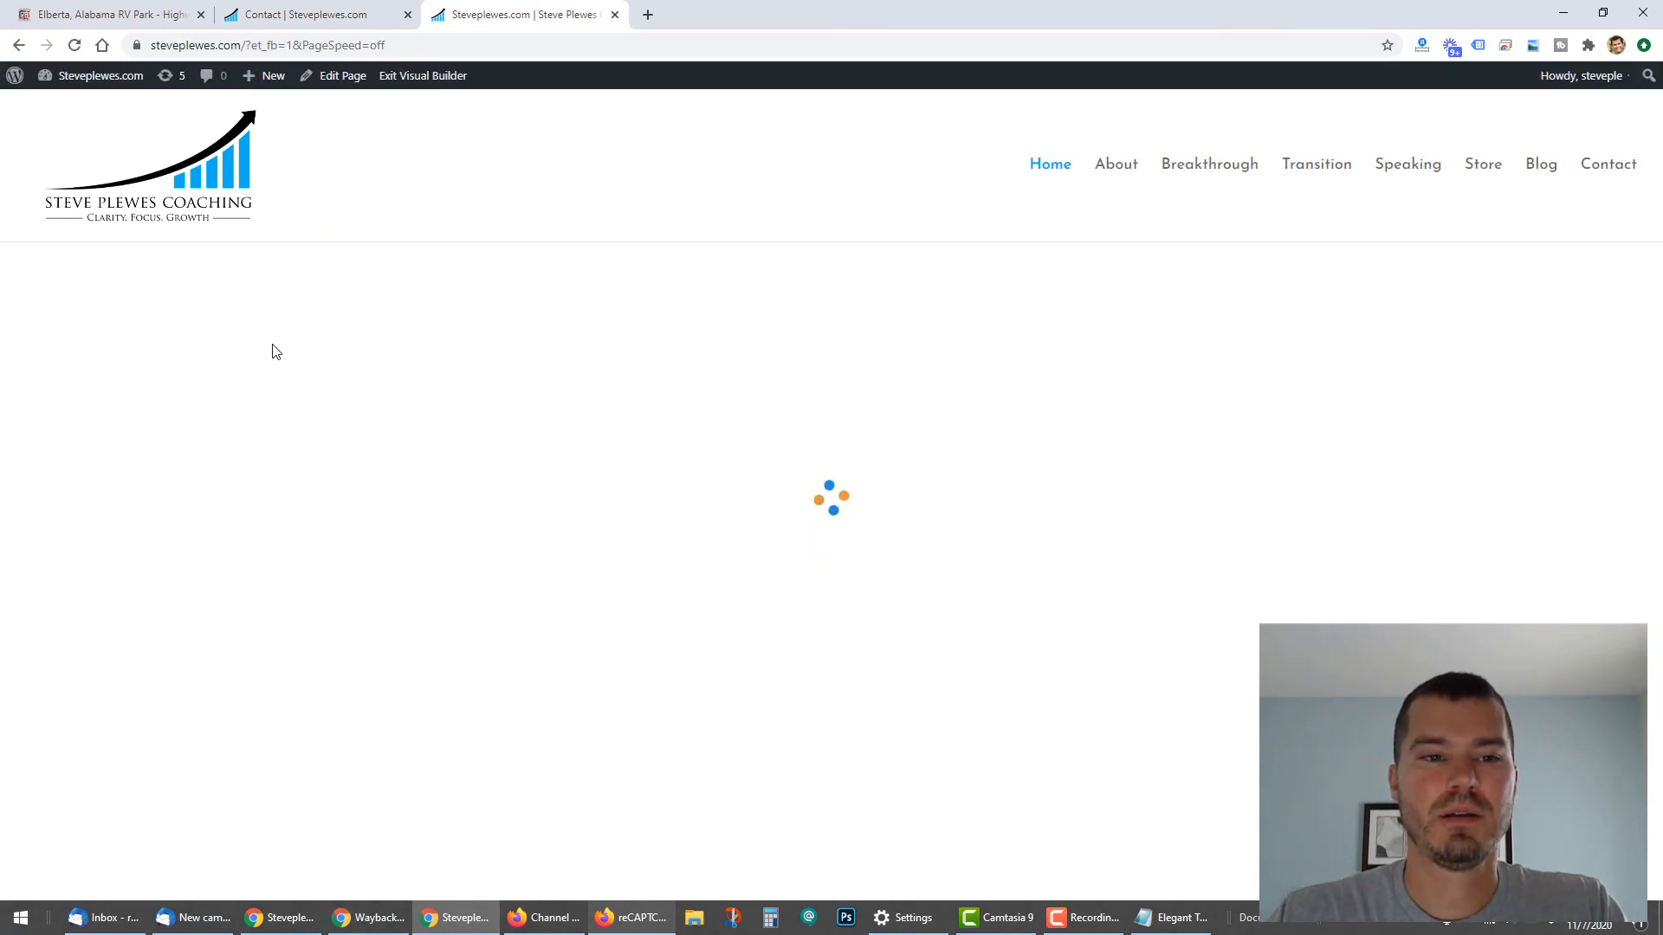
Turn on ReCaptcha spam protection for the Home contact form using the v3 account
{"action": "scroll", "scroll_direction": "down", "scroll_amount": 3}
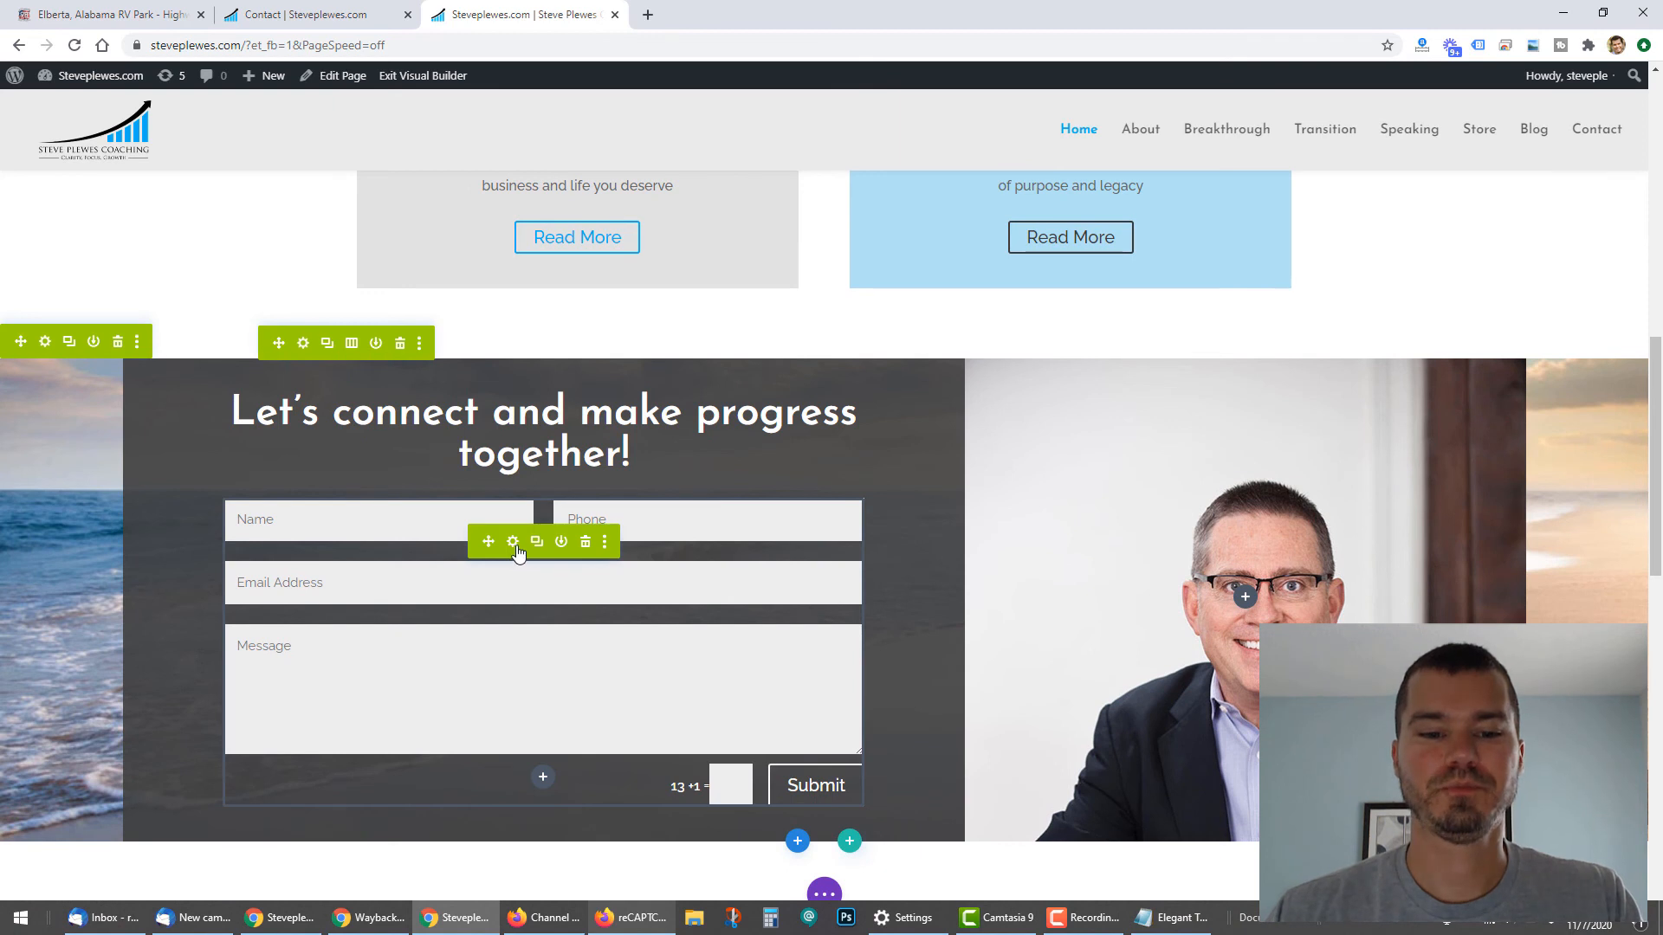
{"action": "left_click", "coordinate": [512, 542]}
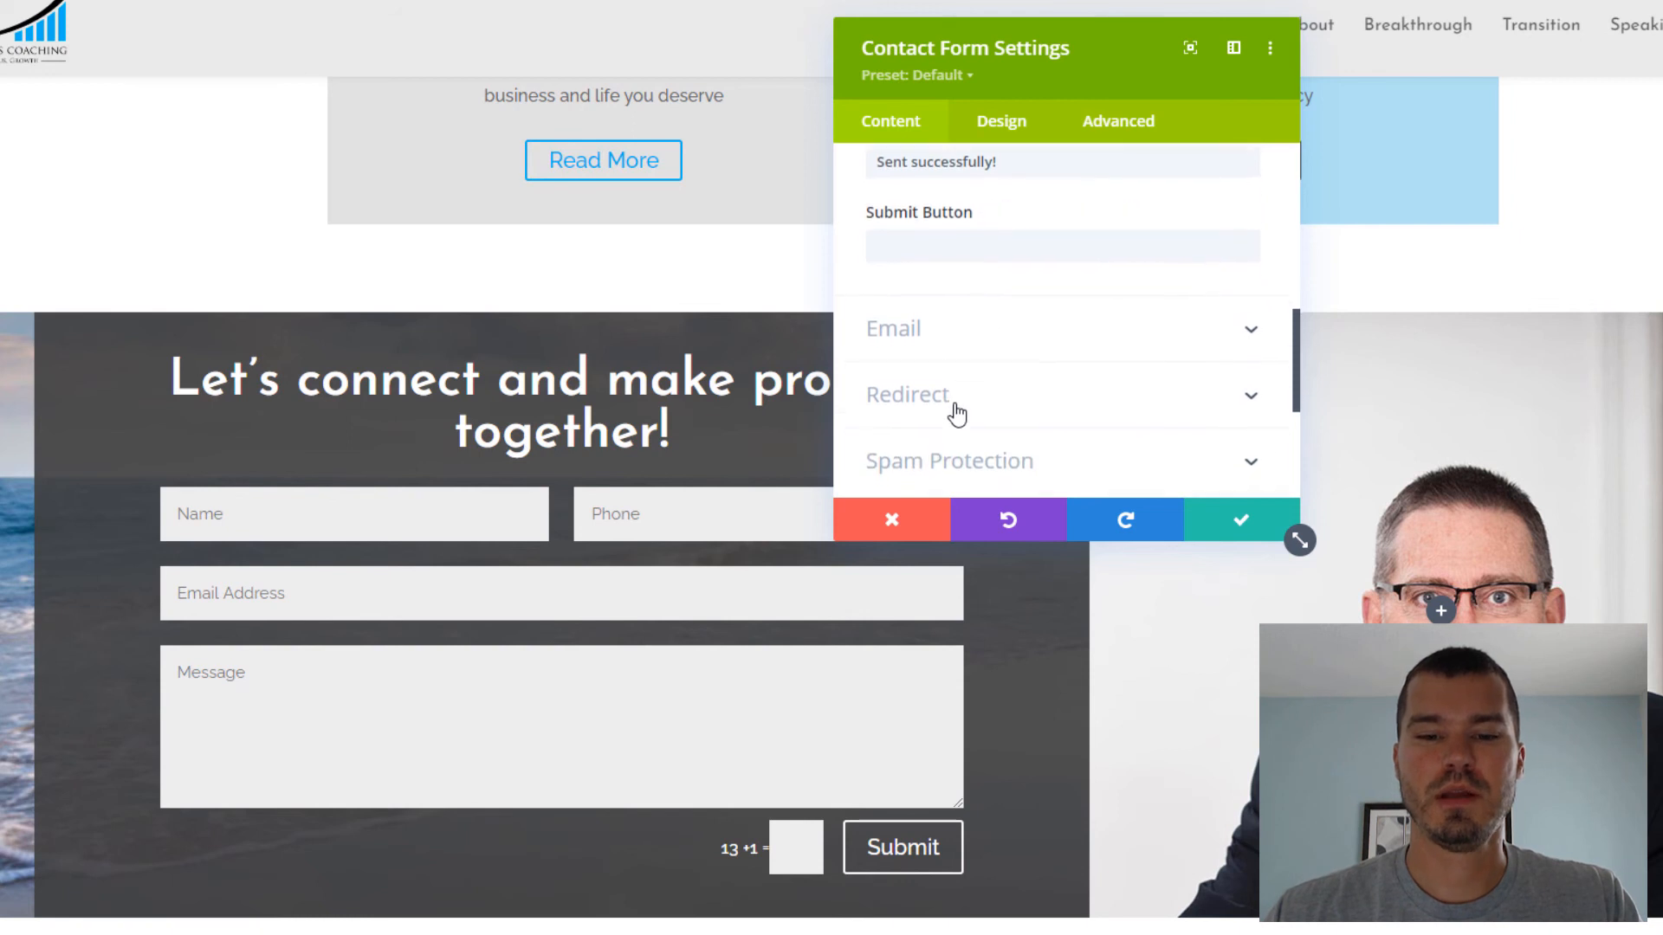
{"action": "left_click", "coordinate": [949, 460]}
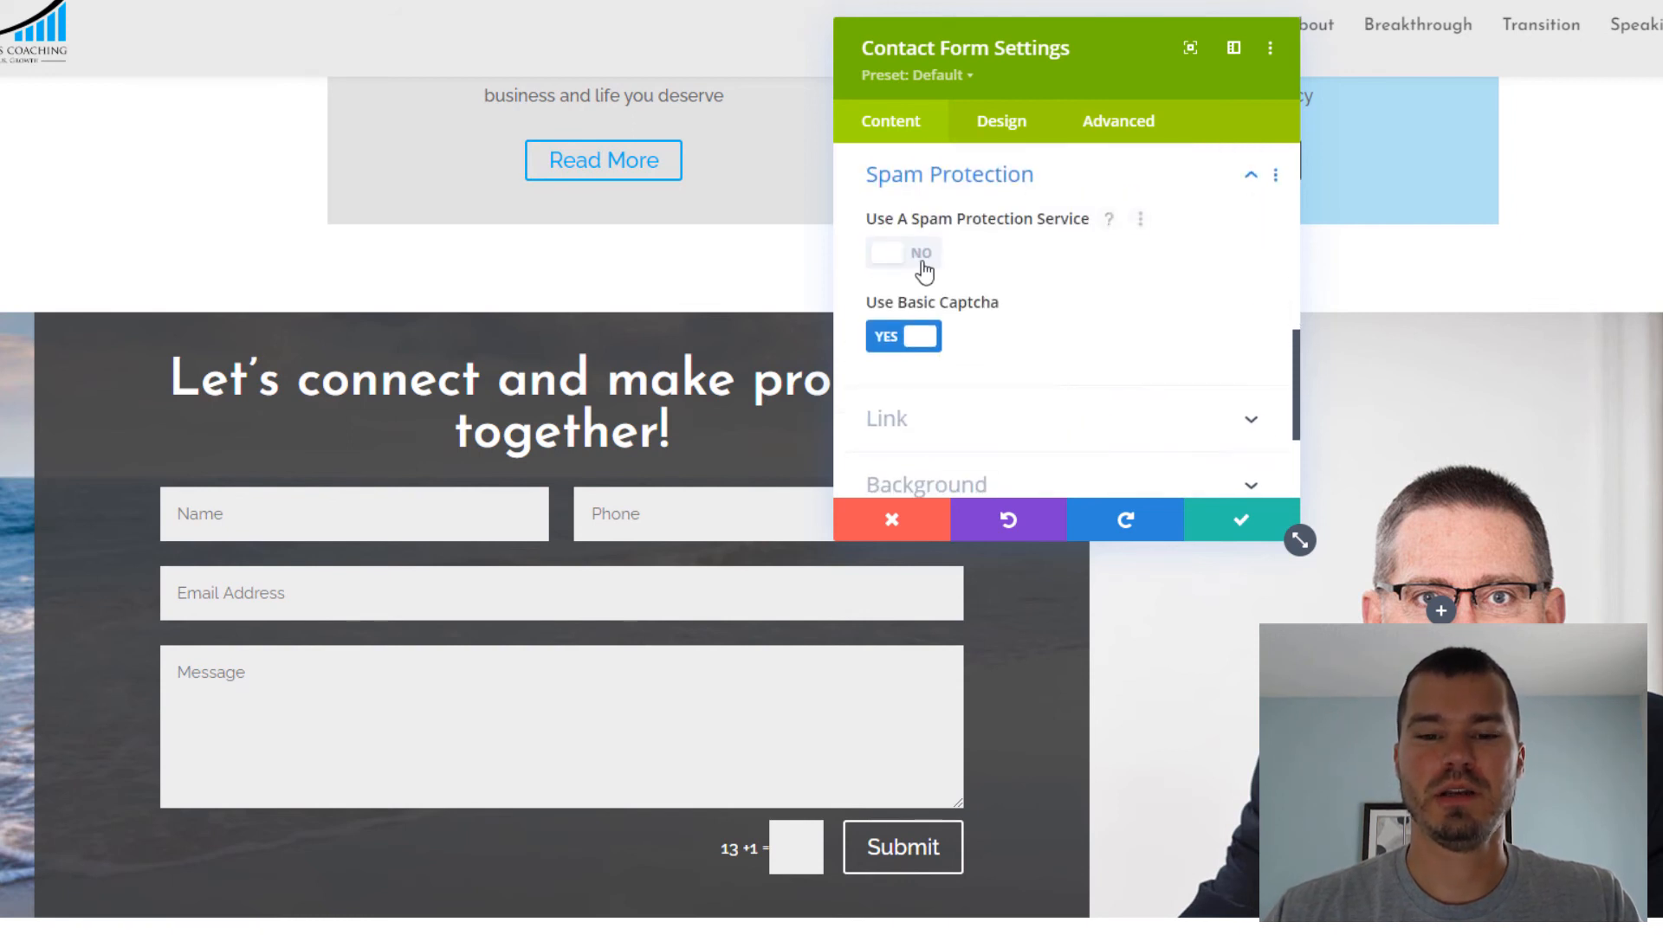
{"action": "left_click", "coordinate": [902, 252]}
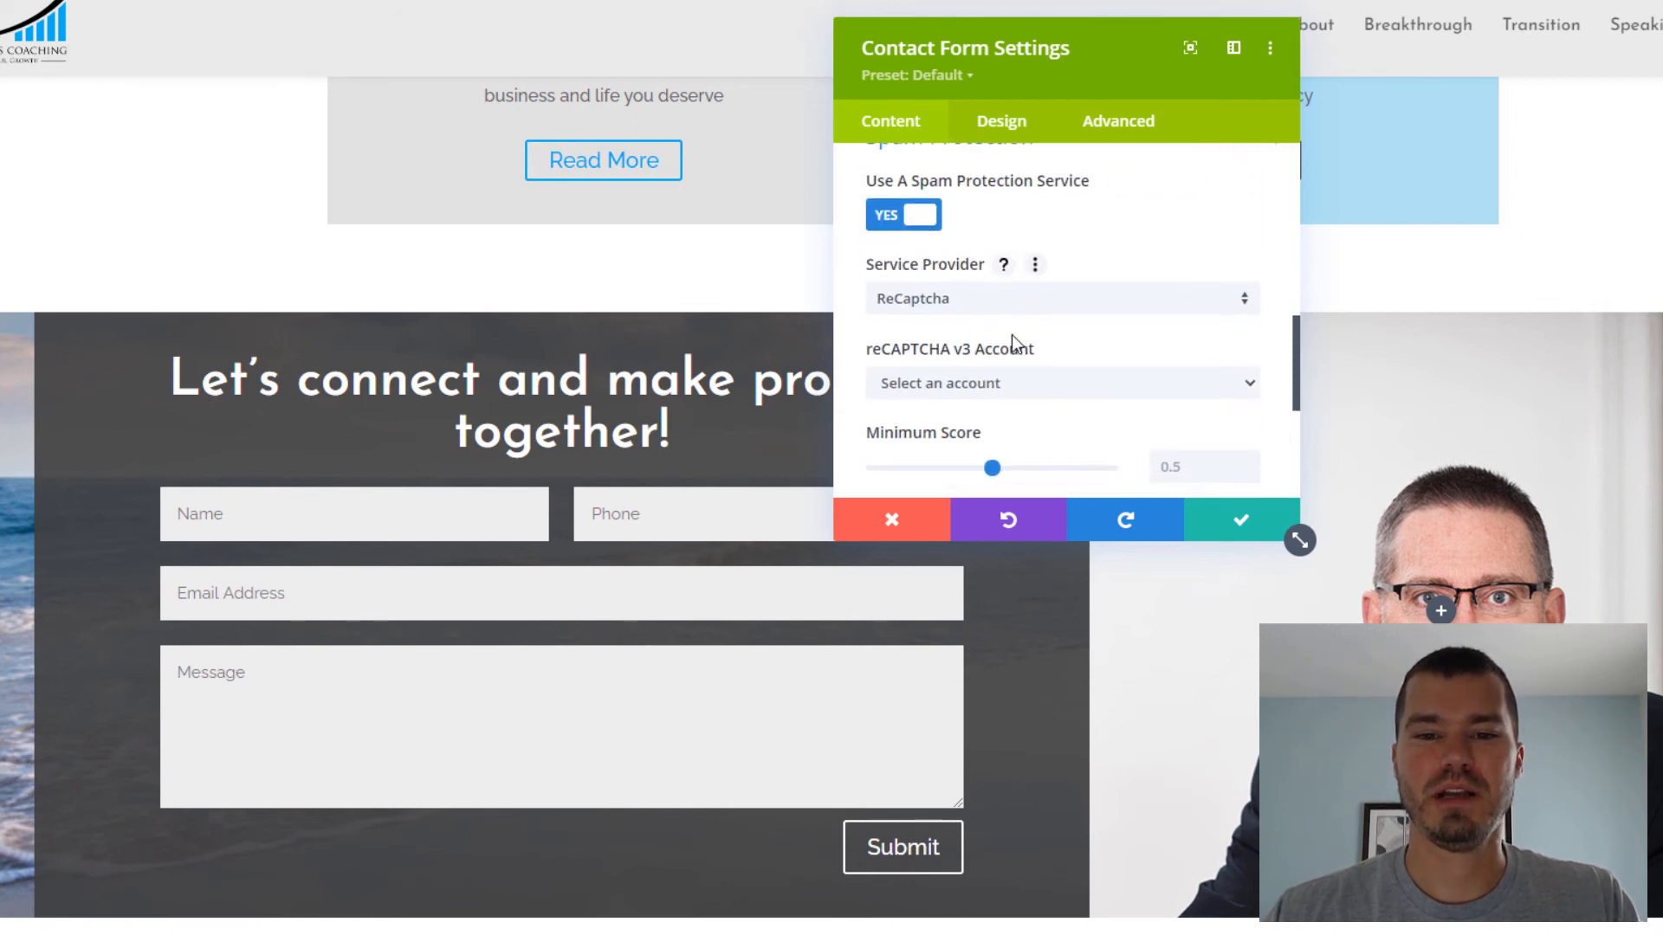
{"action": "left_click", "coordinate": [1060, 383]}
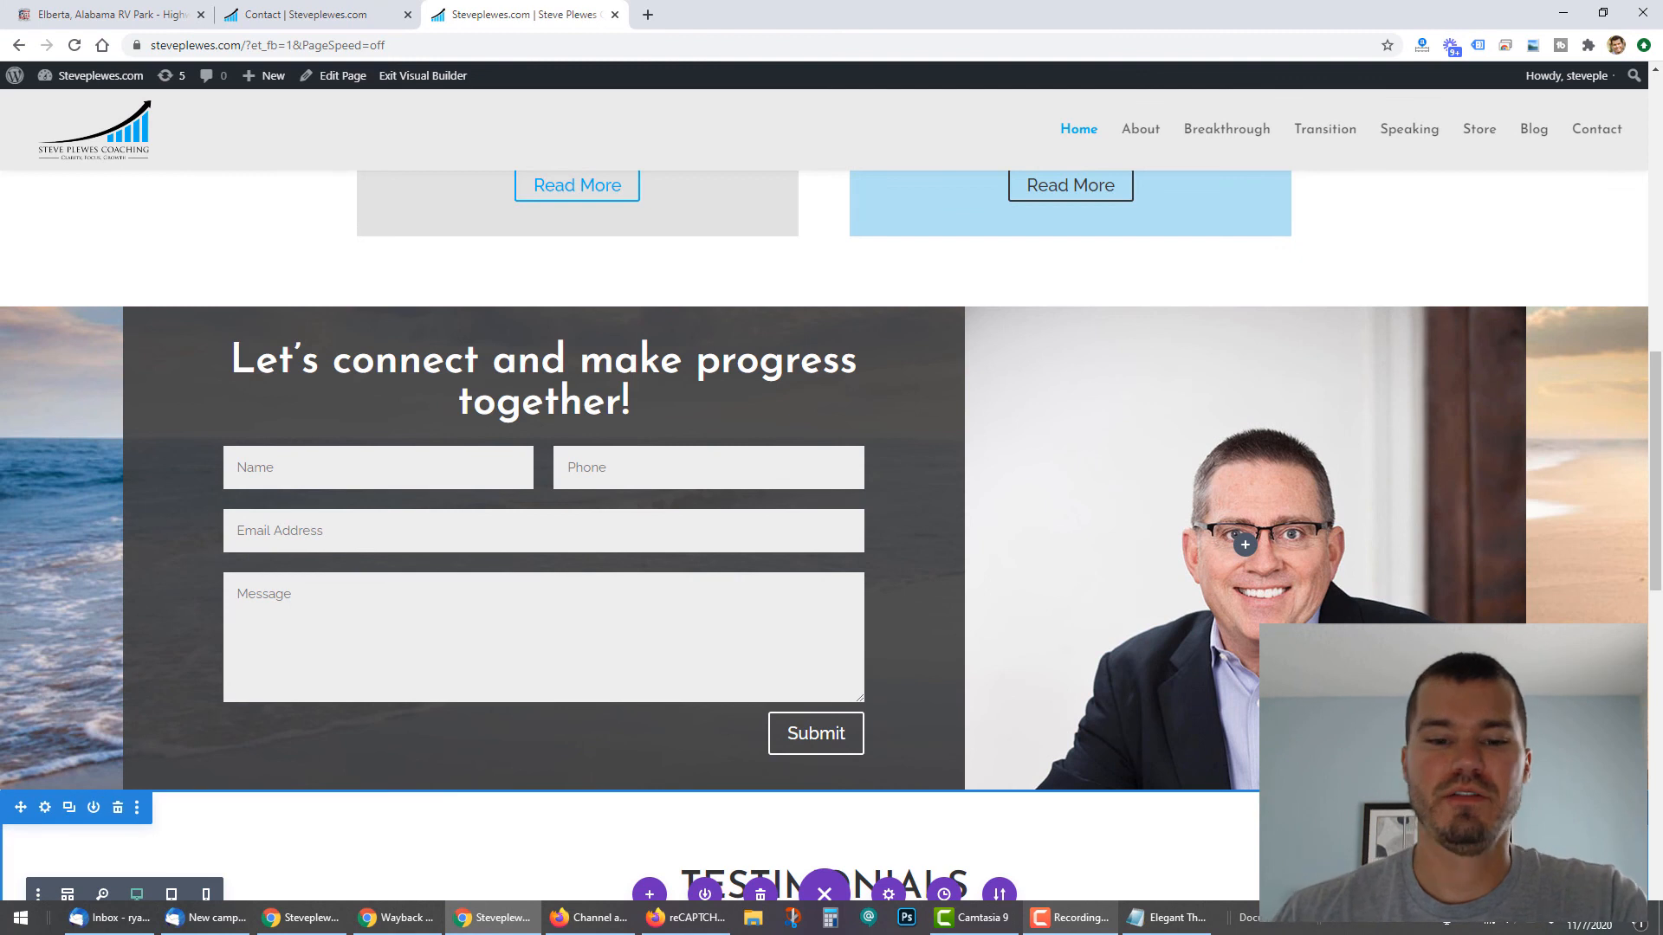
{"action": "mouse_move", "coordinate": [1019, 626]}
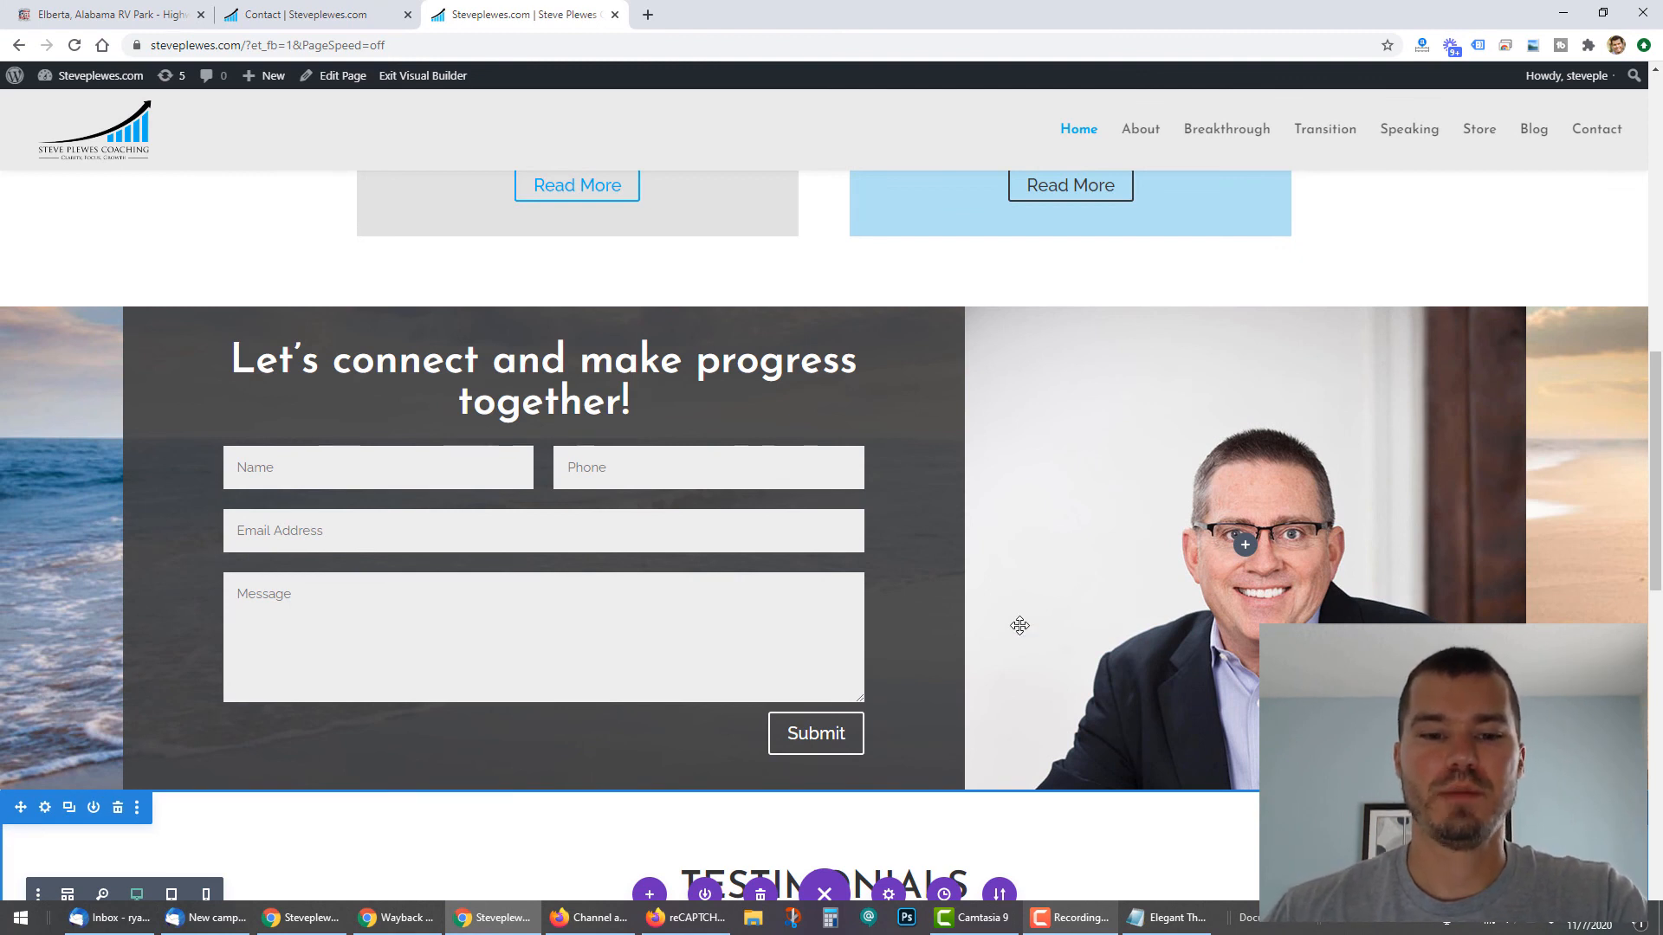
Switch to the Highway 98 RV Park site and scroll to its Let's Connect contact form
{"action": "scroll", "scroll_direction": "up", "scroll_amount": 3}
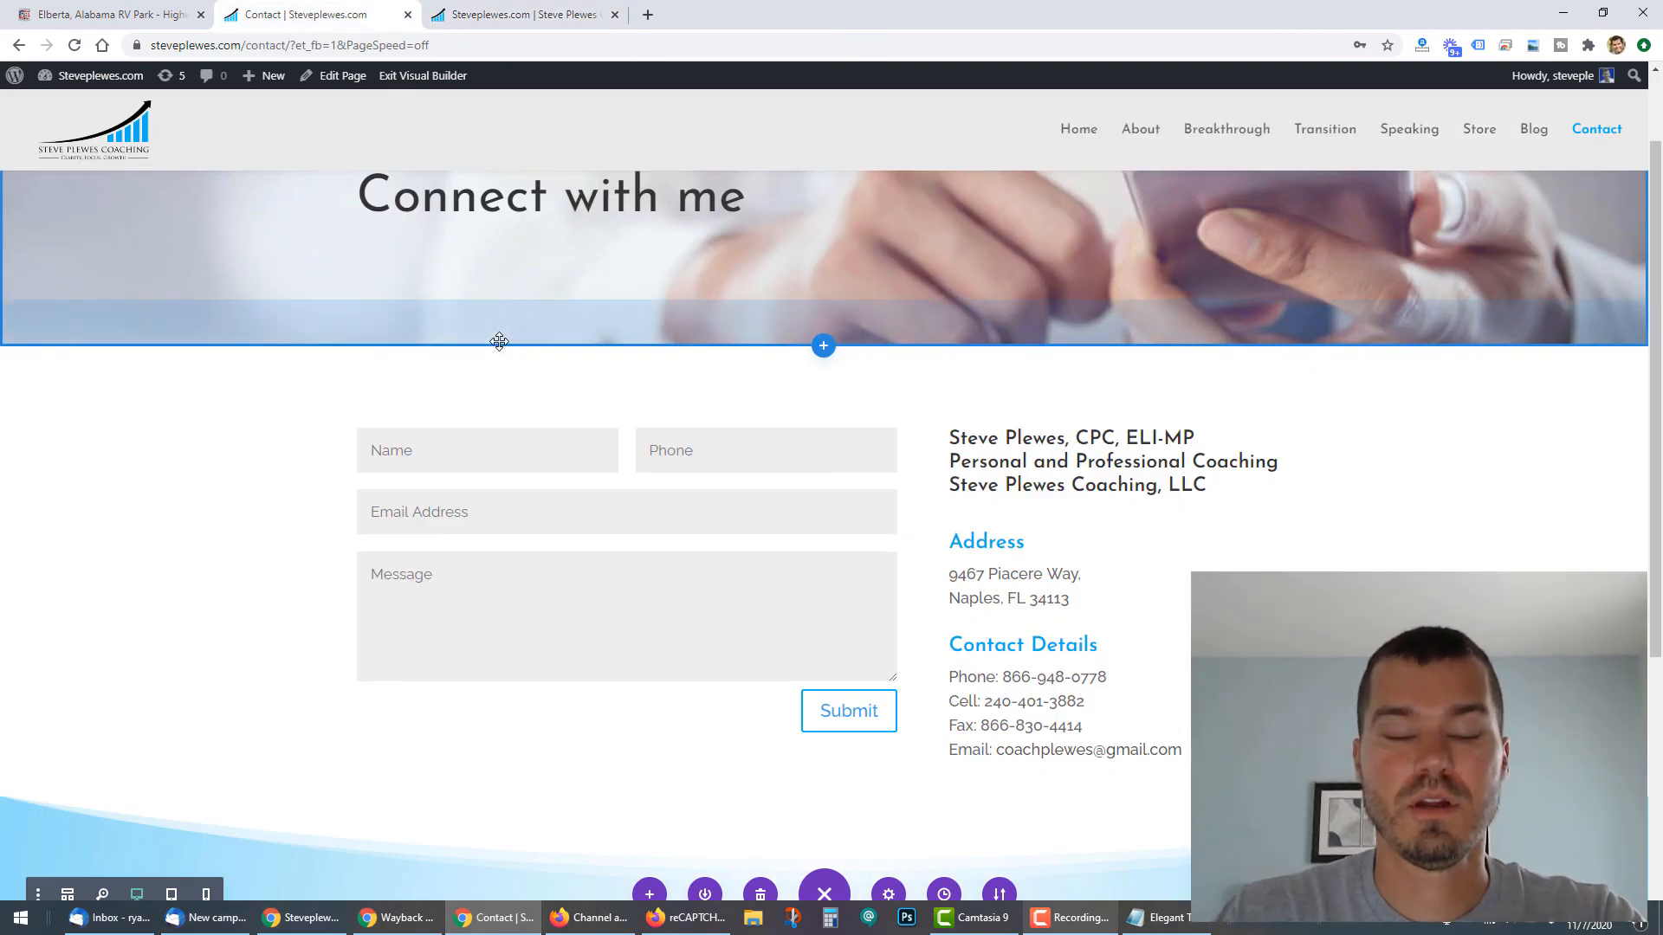
{"action": "mouse_move", "coordinate": [106, 14]}
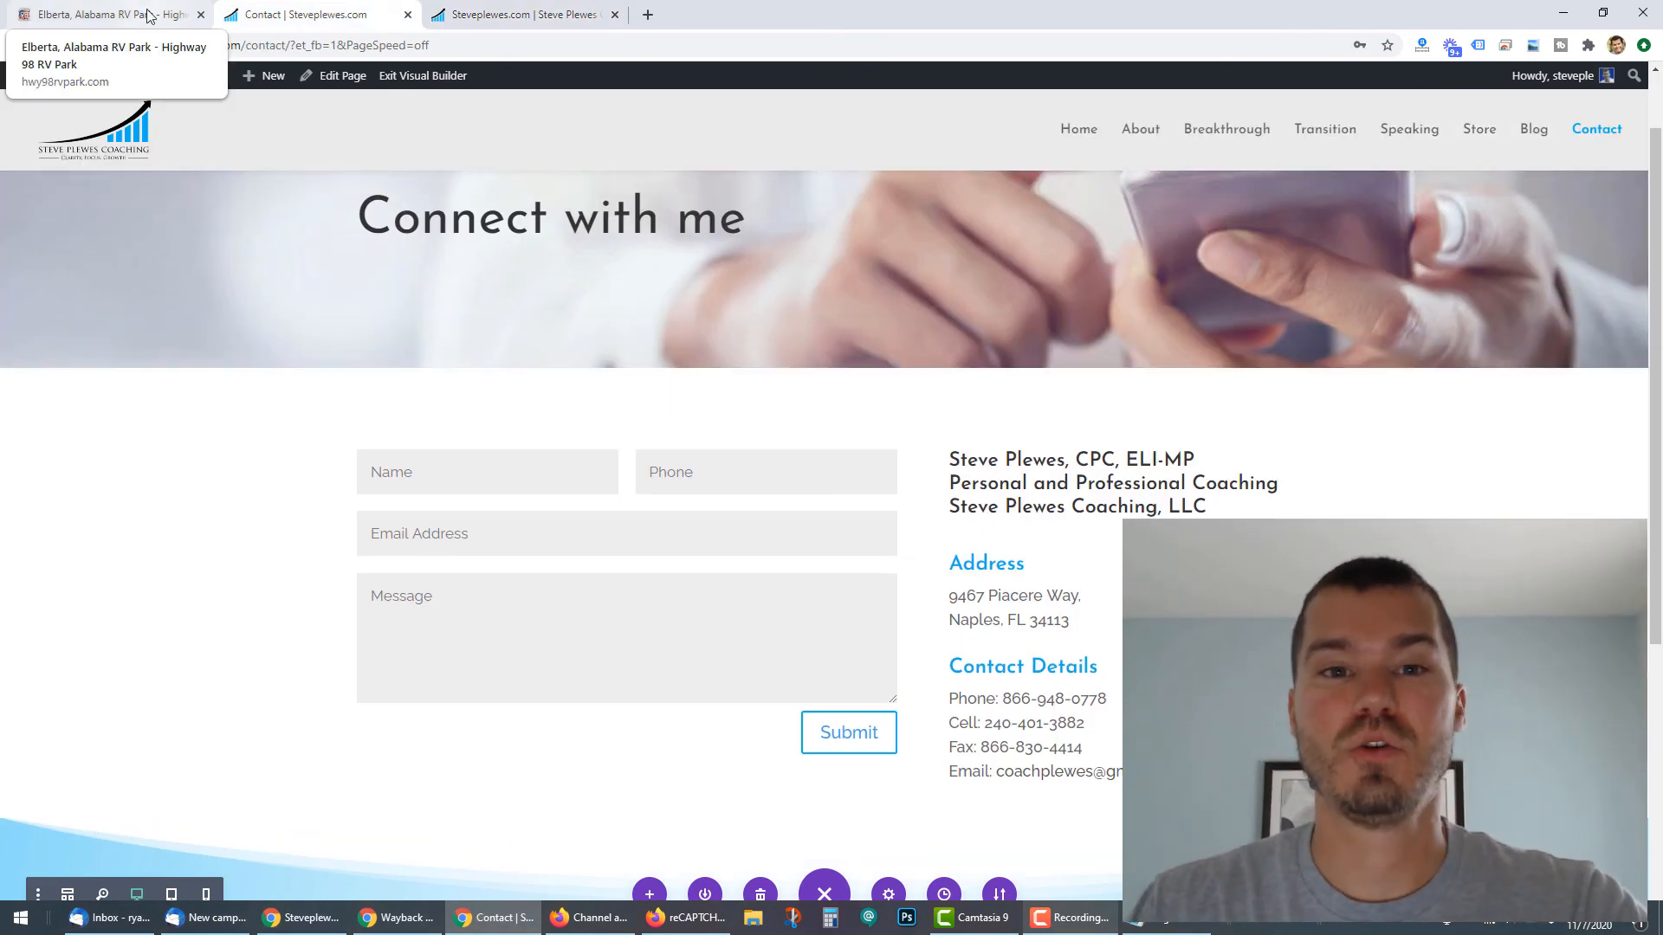
{"action": "left_click", "coordinate": [105, 14]}
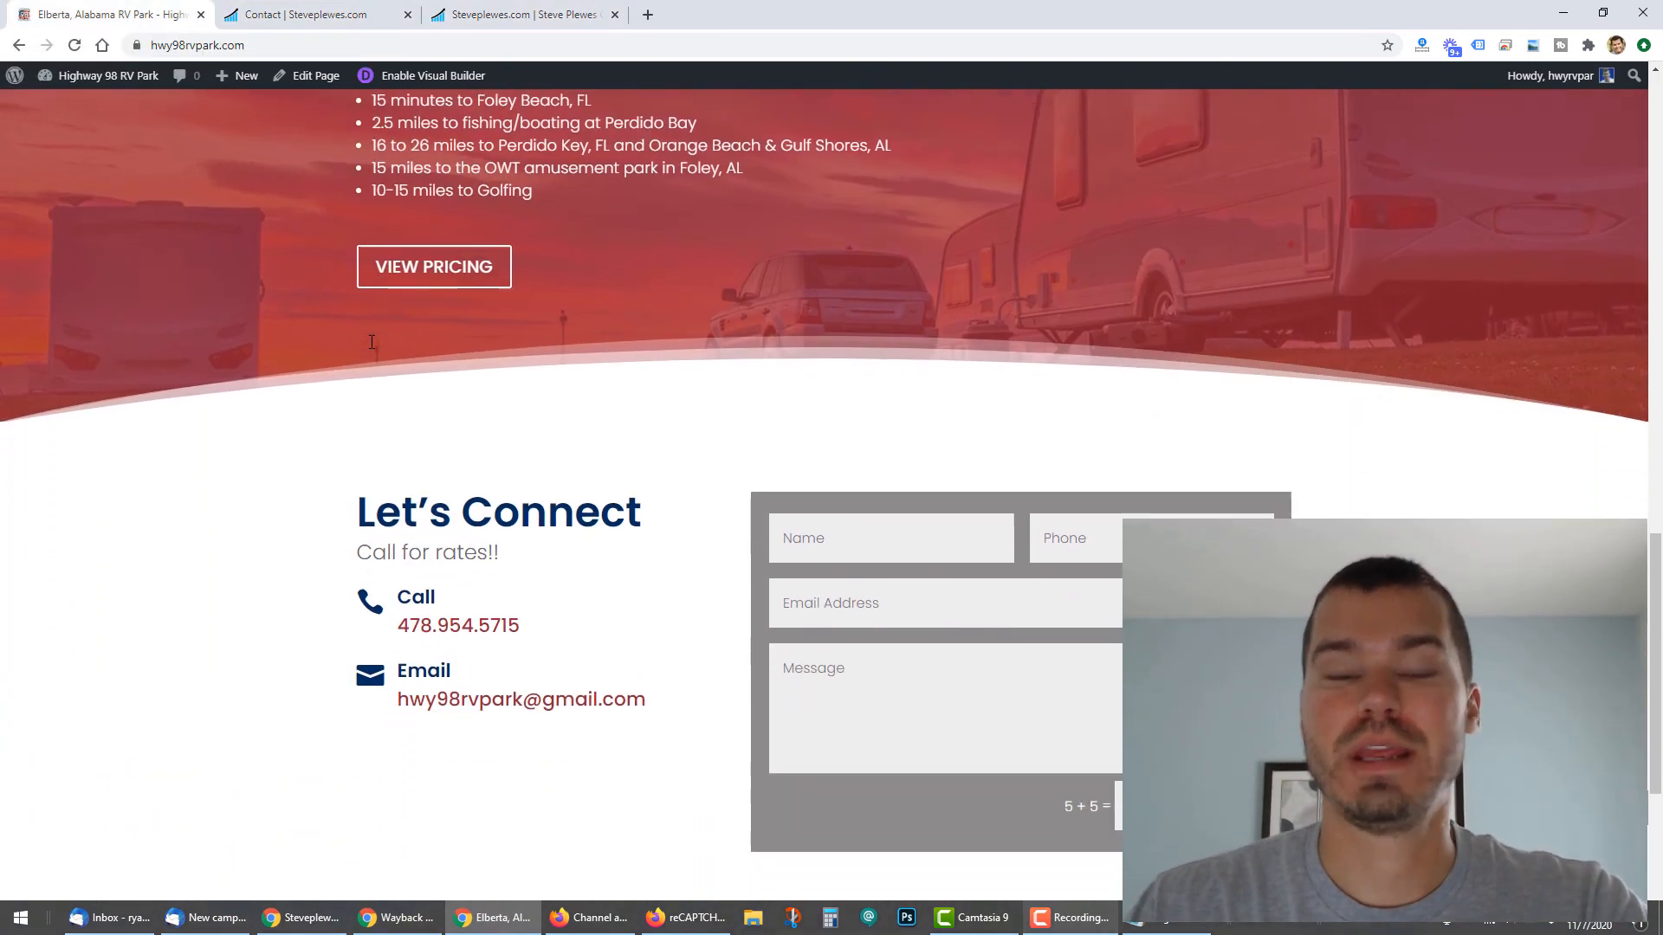
{"action": "scroll", "scroll_direction": "down", "scroll_amount": 3}
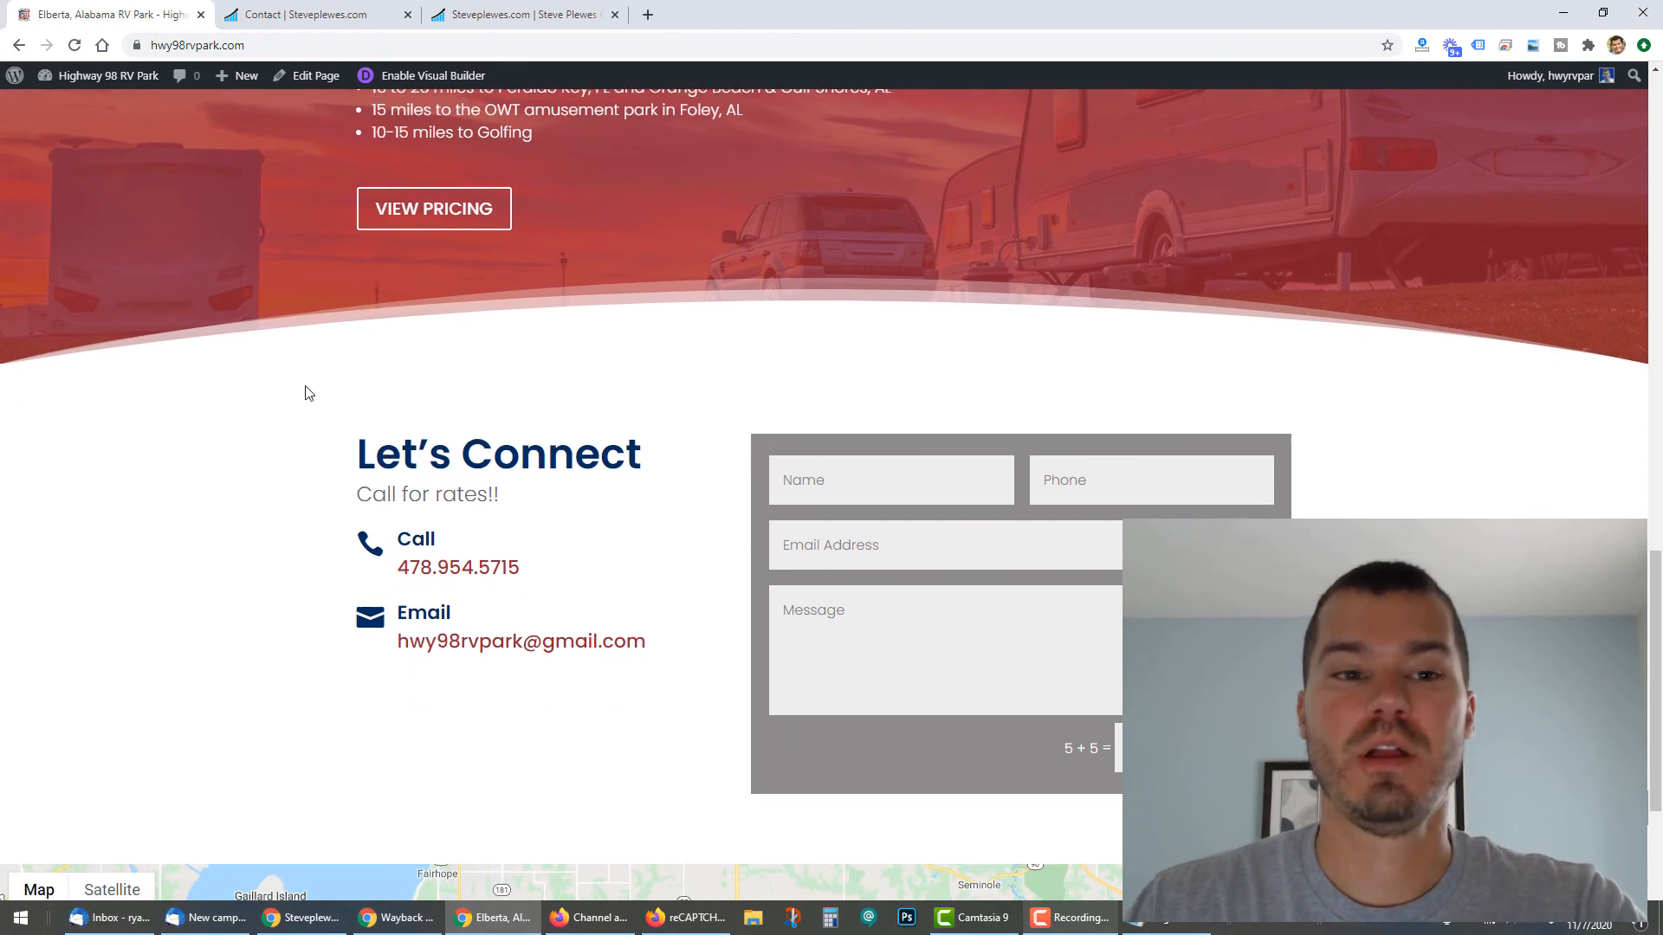
{"action": "scroll", "scroll_direction": "down", "scroll_amount": 3}
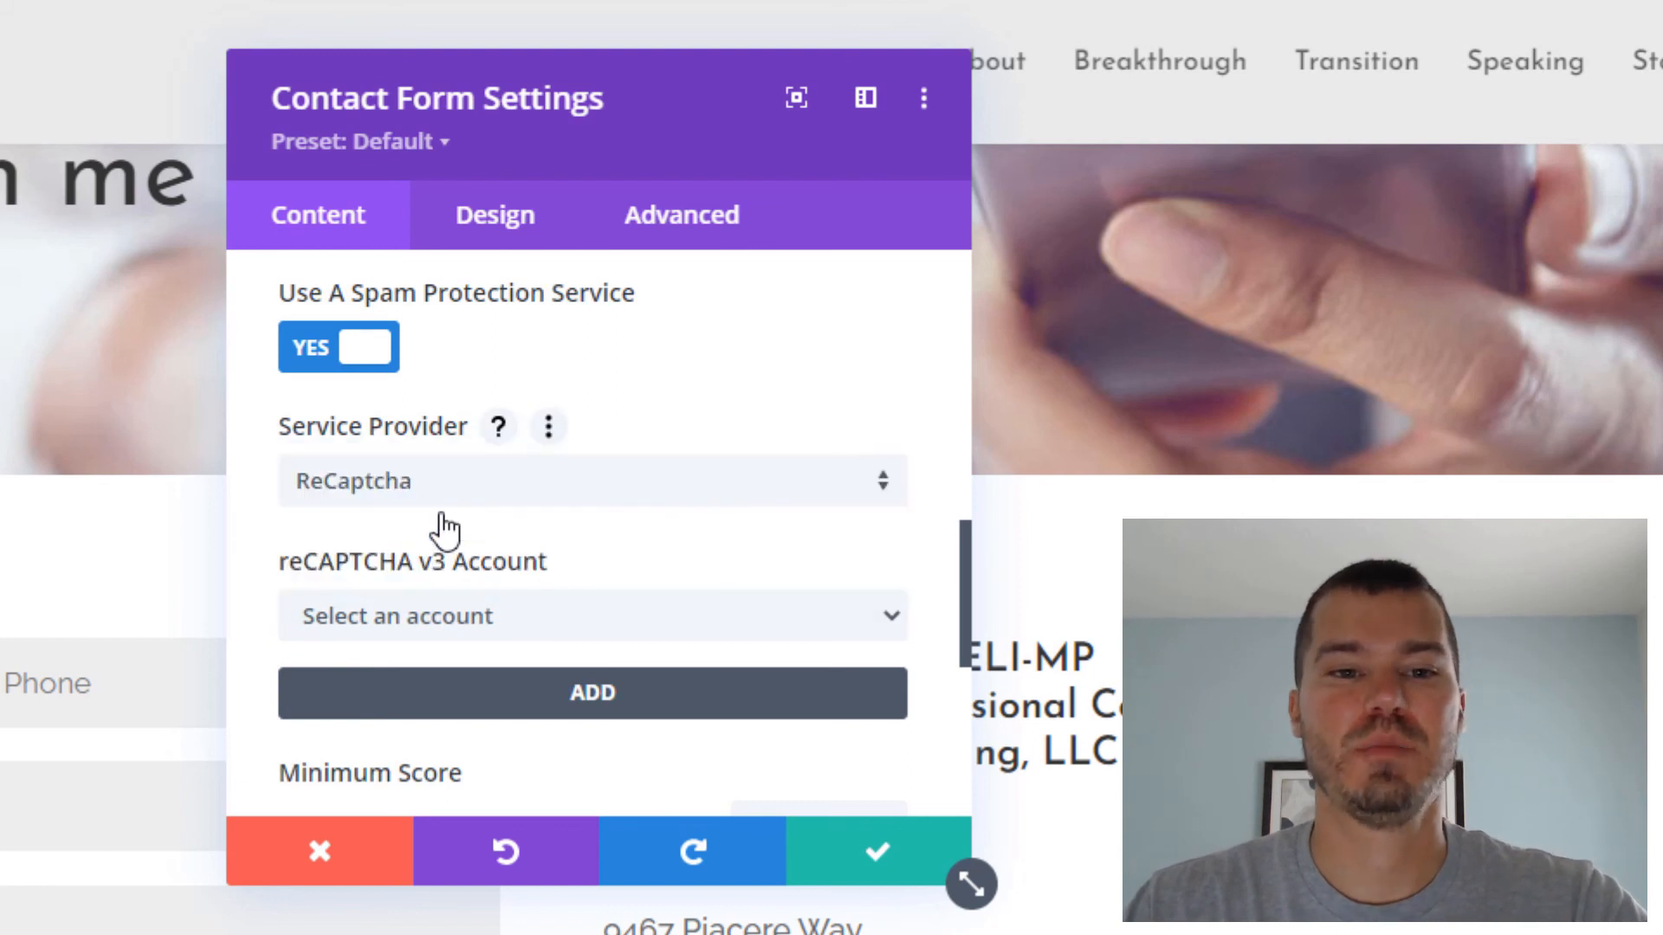
From google.com/recaptcha, enter the Admin Console and start registering a new site
{"action": "scroll", "scroll_direction": "down", "scroll_amount": 3}
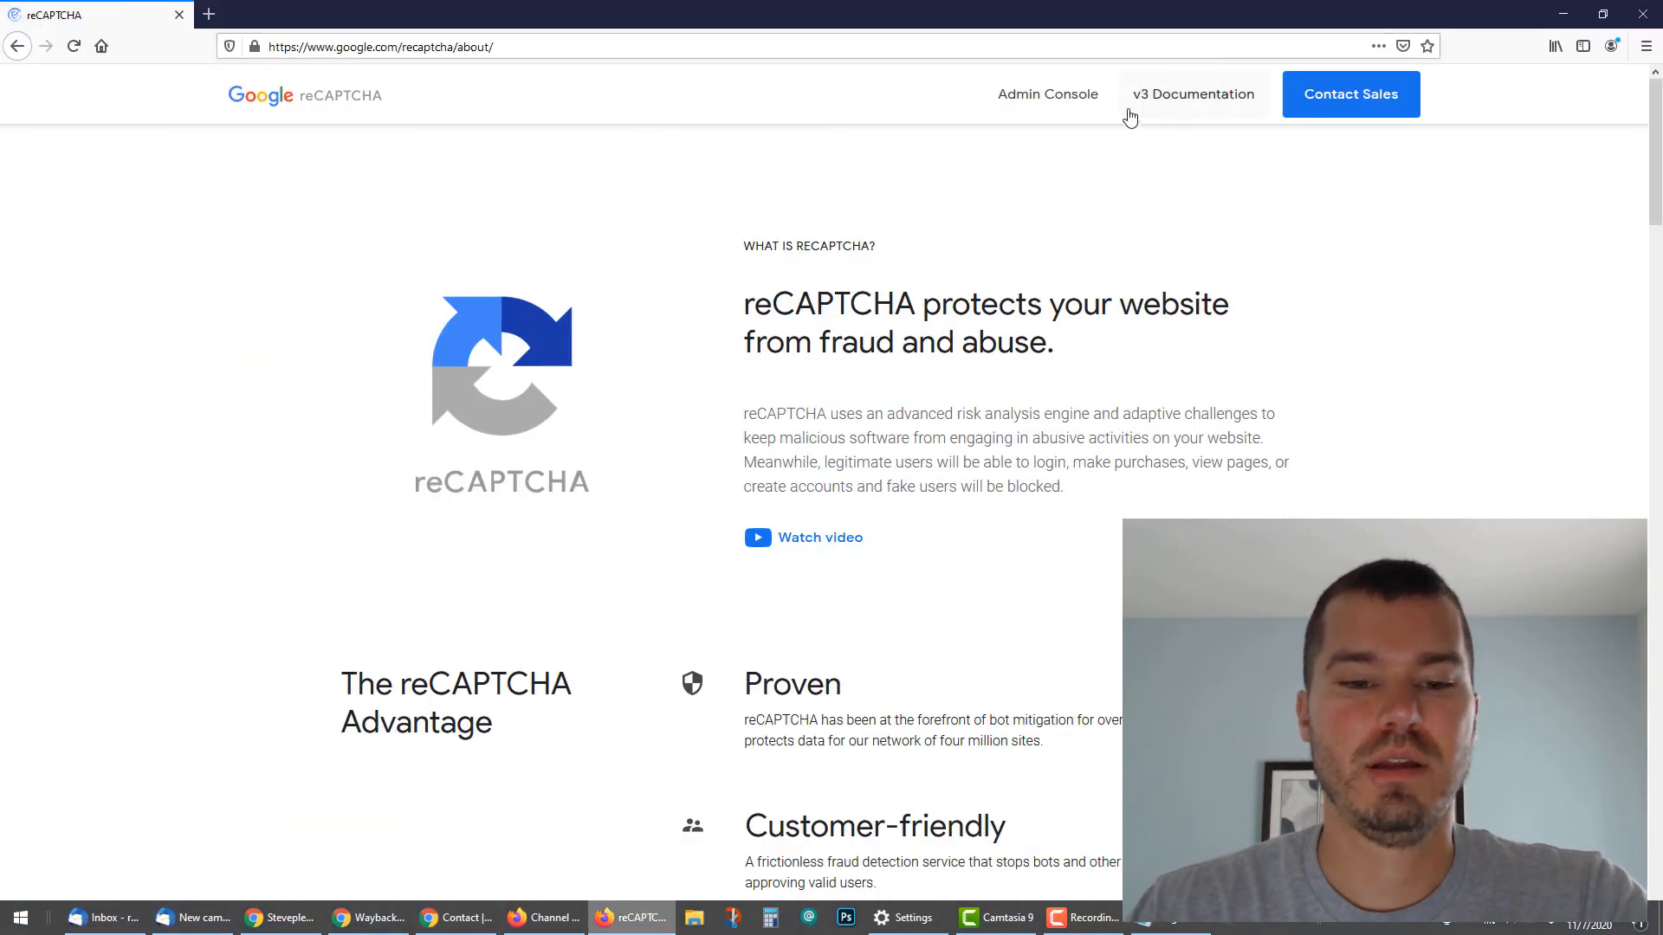
{"action": "left_click", "coordinate": [1047, 94]}
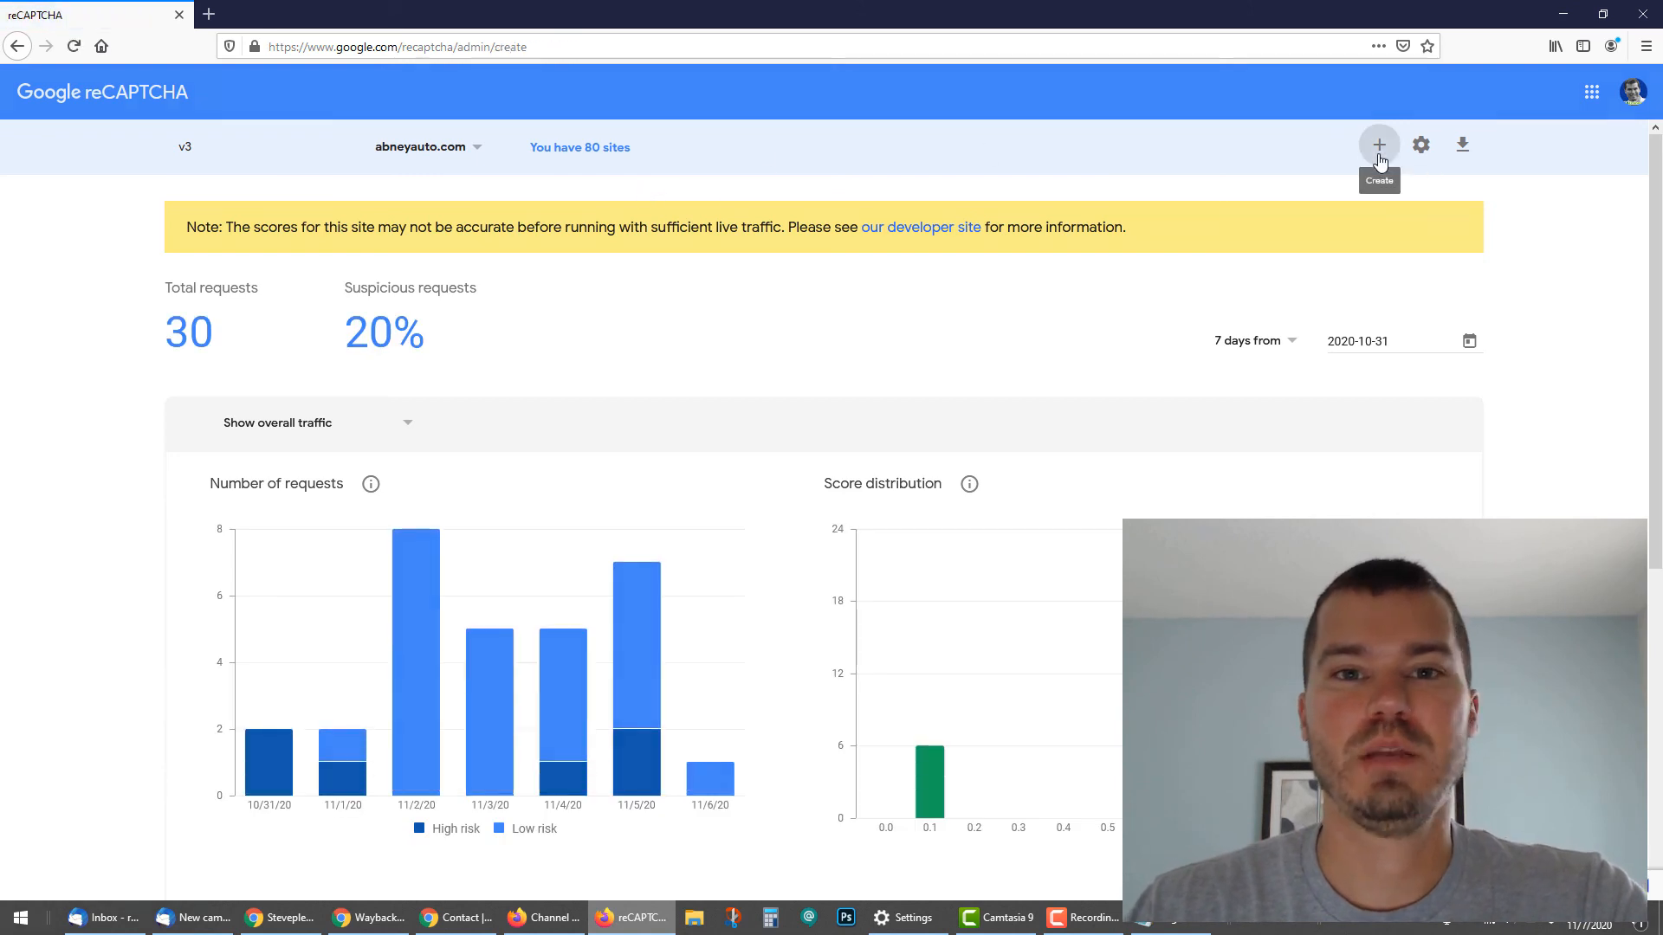
{"action": "left_click", "coordinate": [1379, 146]}
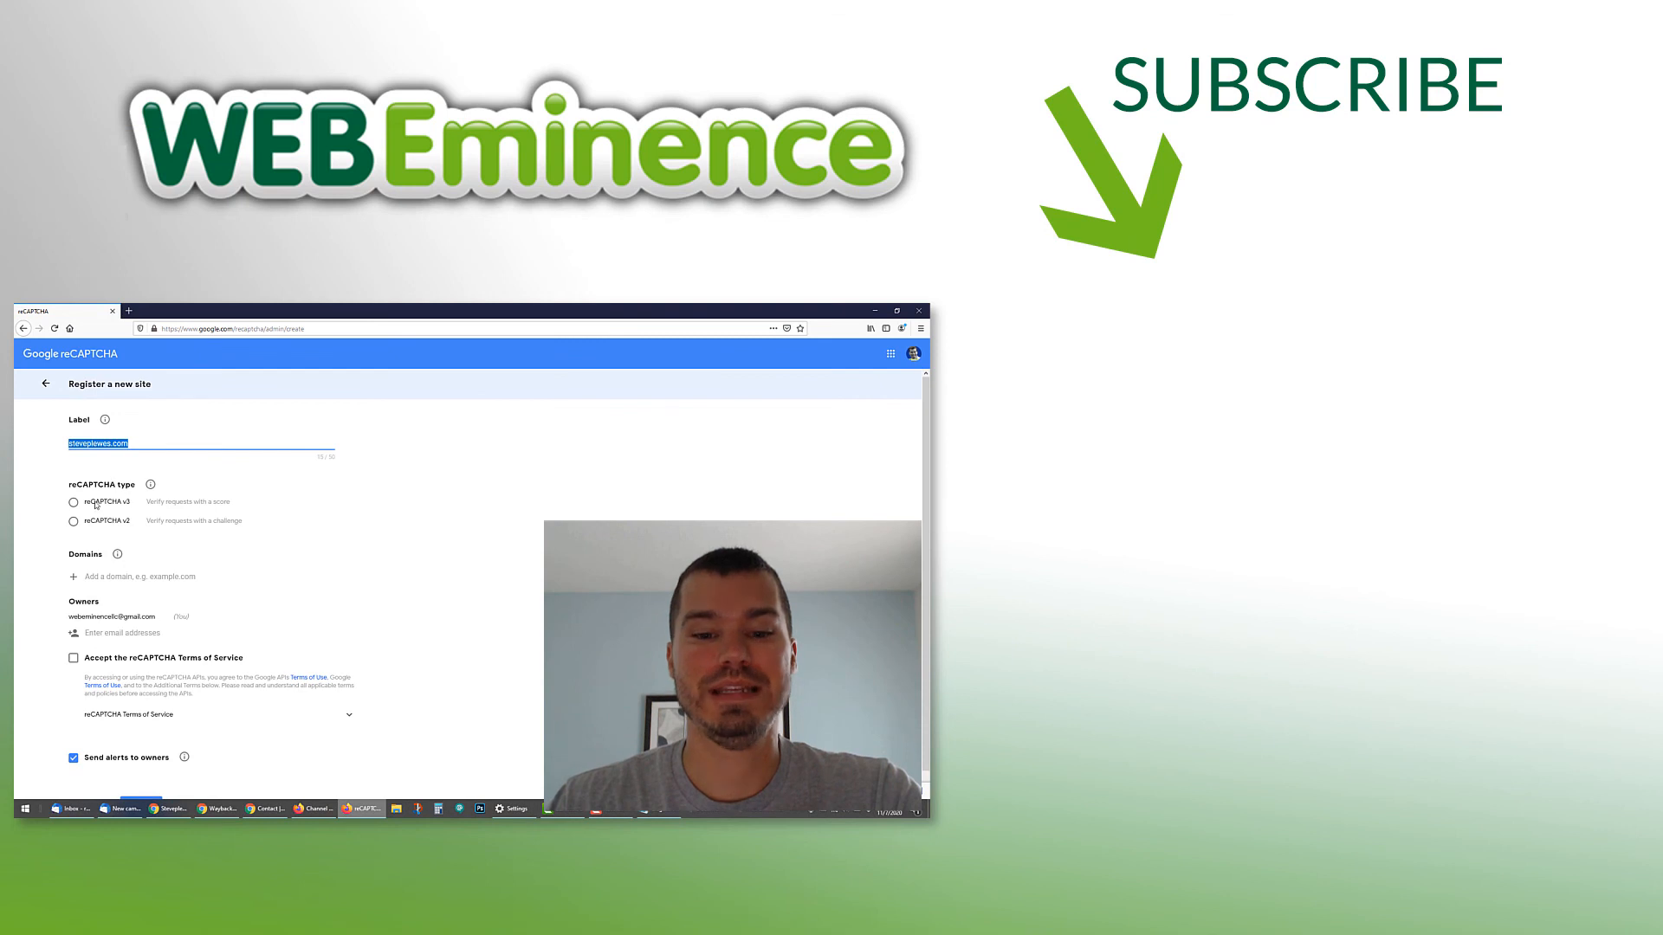
Choose reCAPTCHA v3 for steveplewes.com, submit the registration, and copy the site key
{"action": "left_click", "coordinate": [72, 501]}
{"action": "type", "text": "steveplewes.com"}
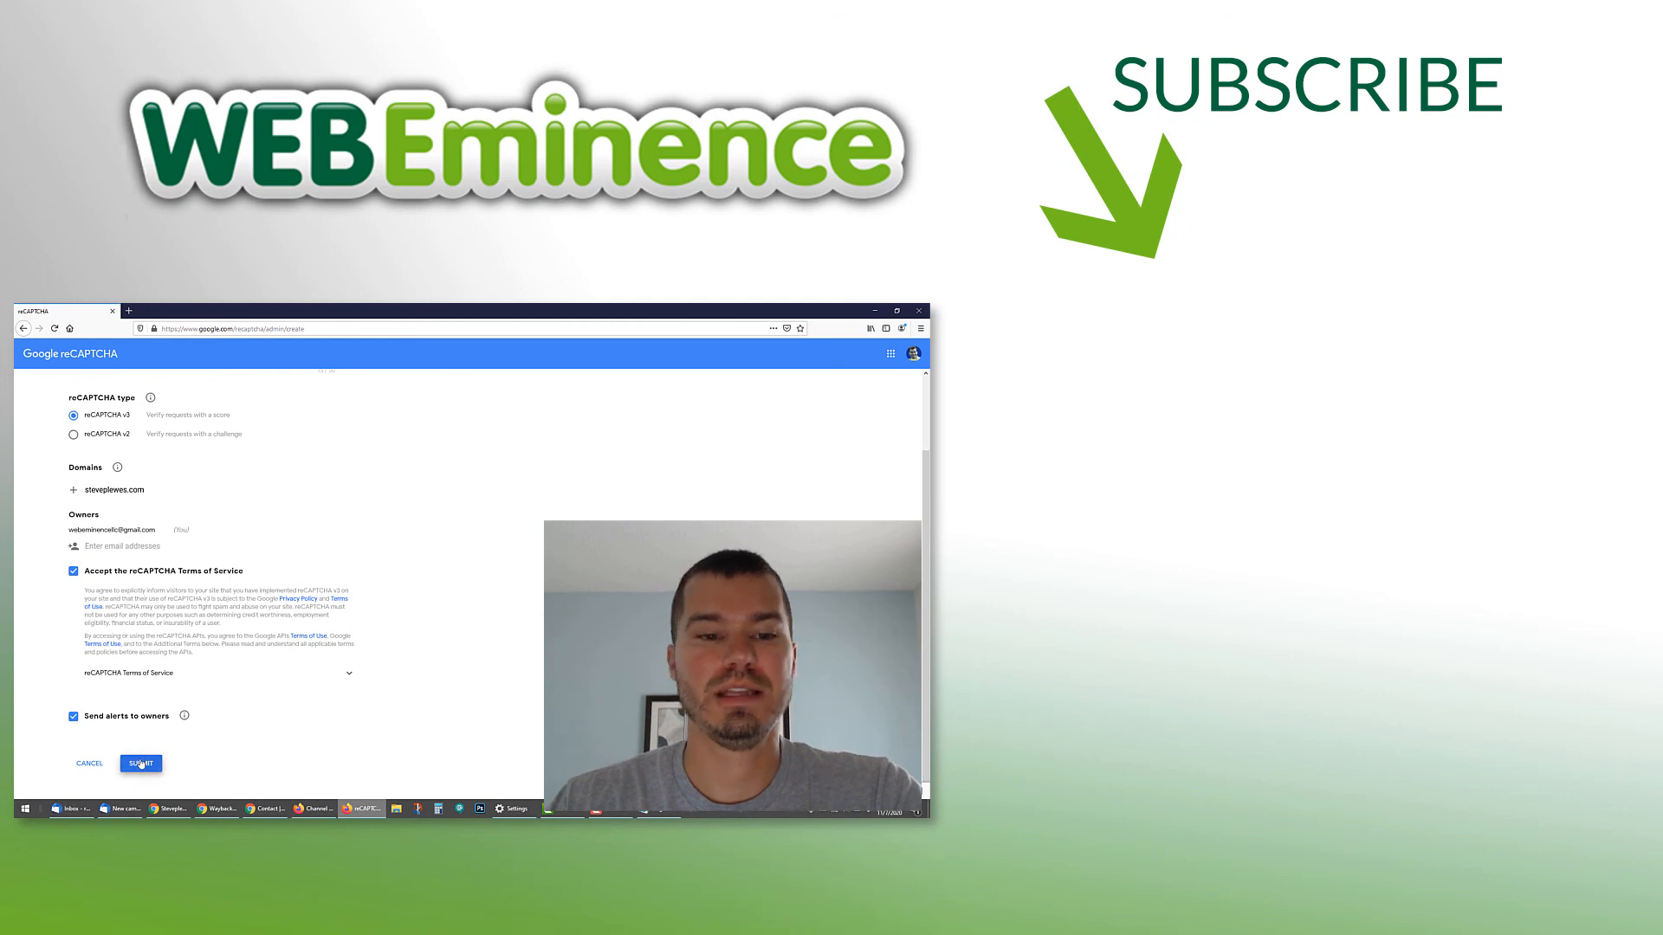
{"action": "left_click", "coordinate": [138, 764]}
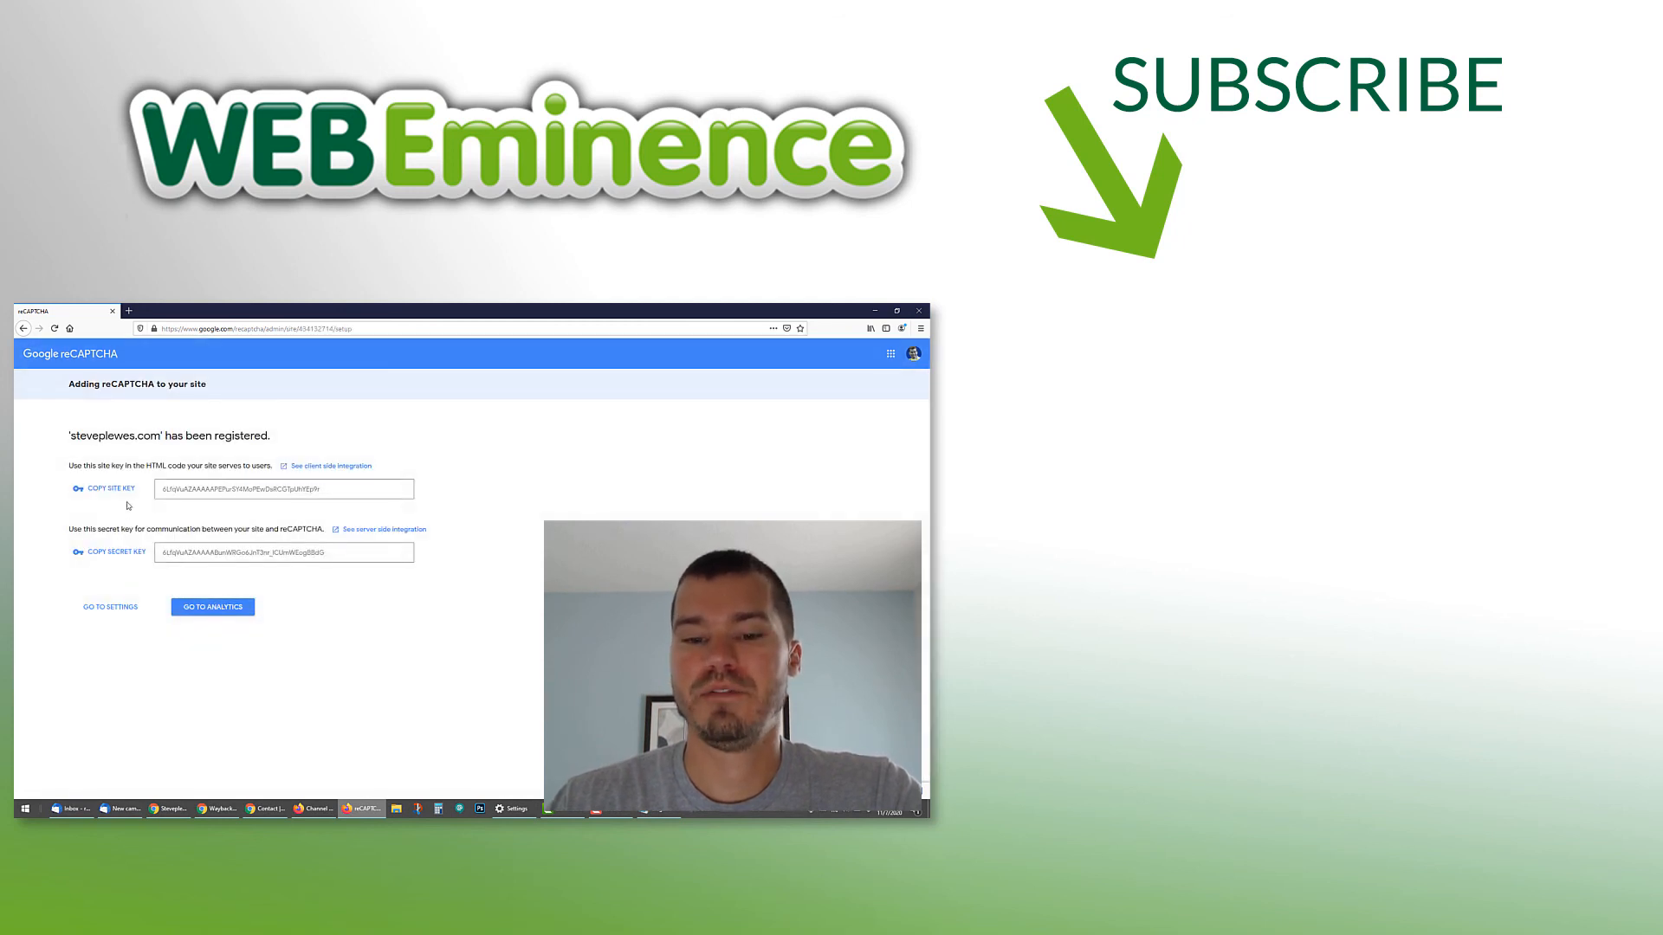
{"action": "left_click", "coordinate": [109, 488]}
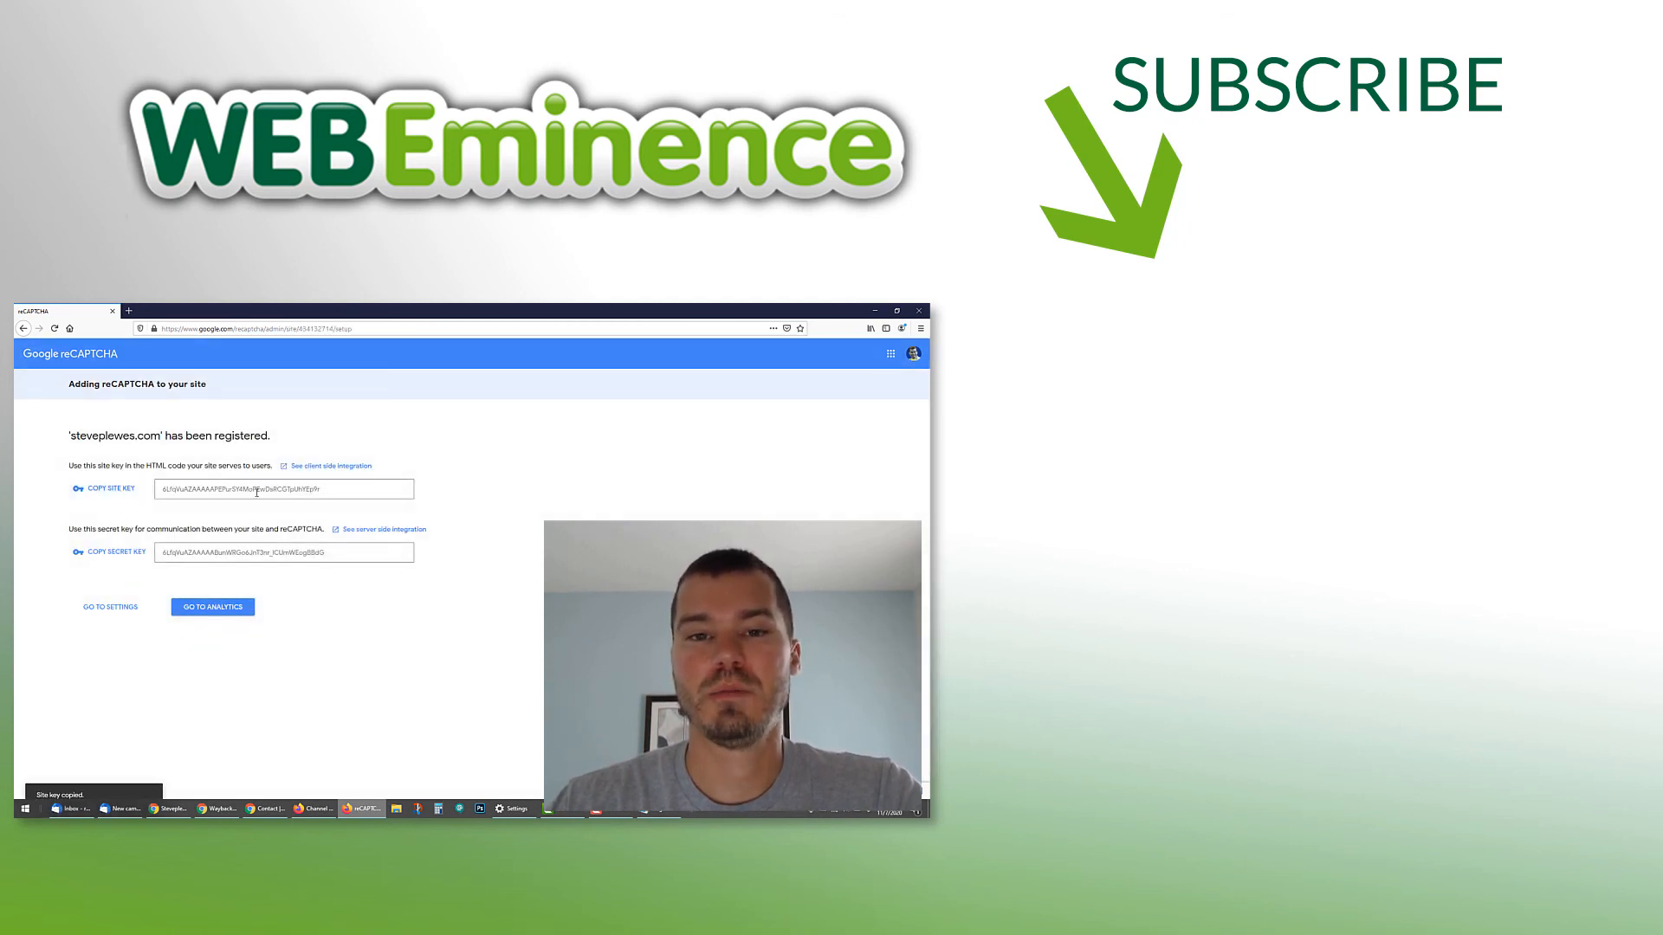